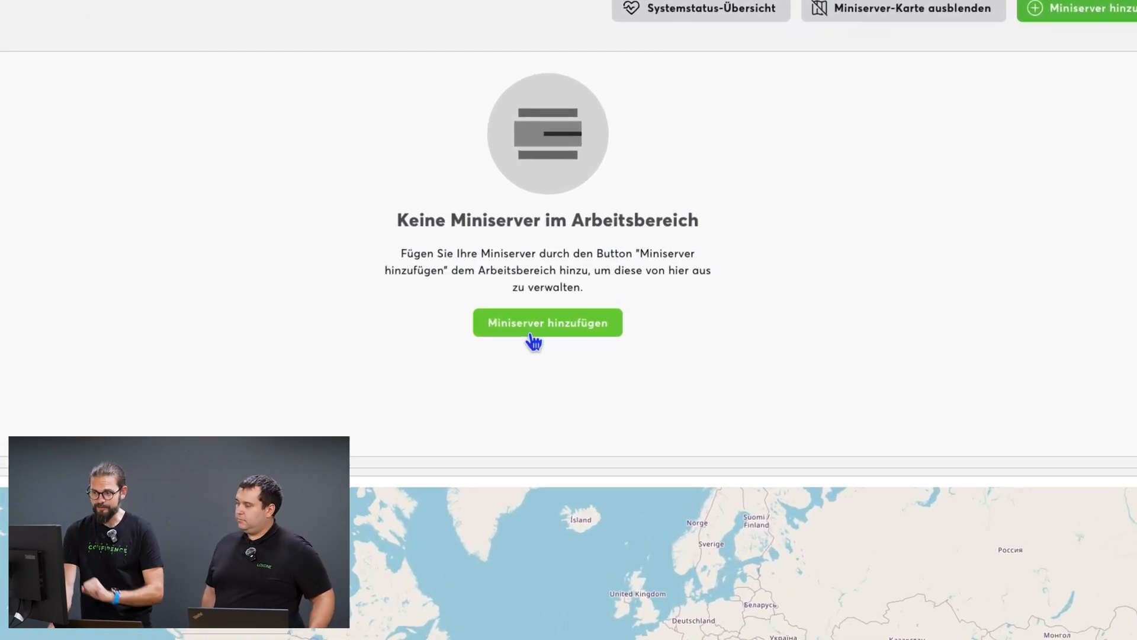
Start adding a Miniserver to show the Loxone Explained workspace's provisioning code
{"action": "left_click", "coordinate": [546, 322]}
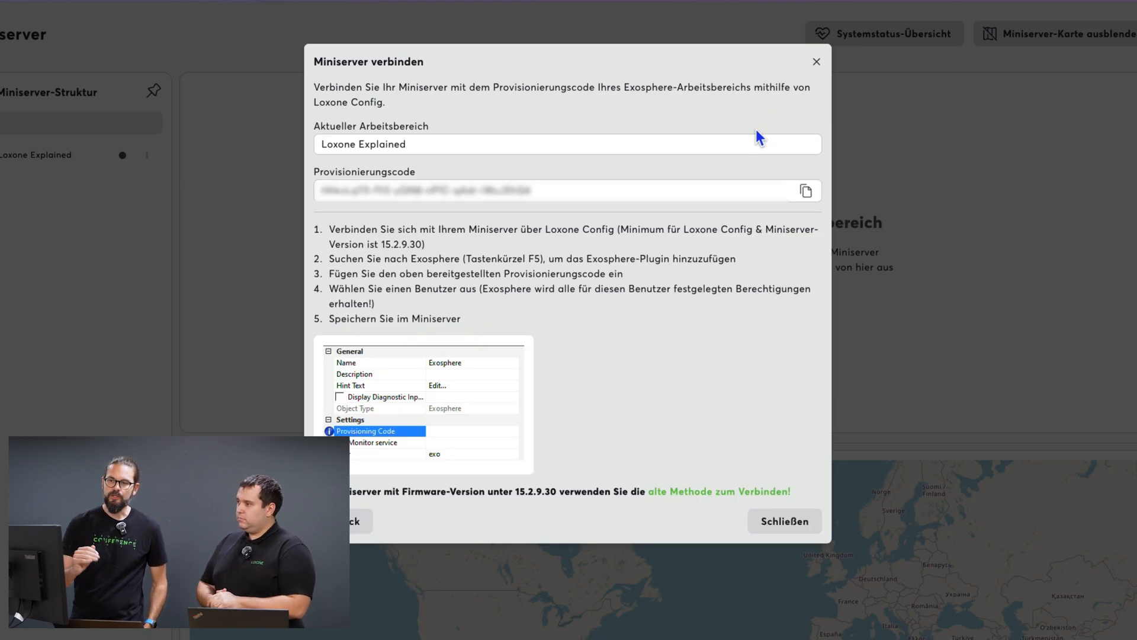
{"action": "mouse_move", "coordinate": [449, 170]}
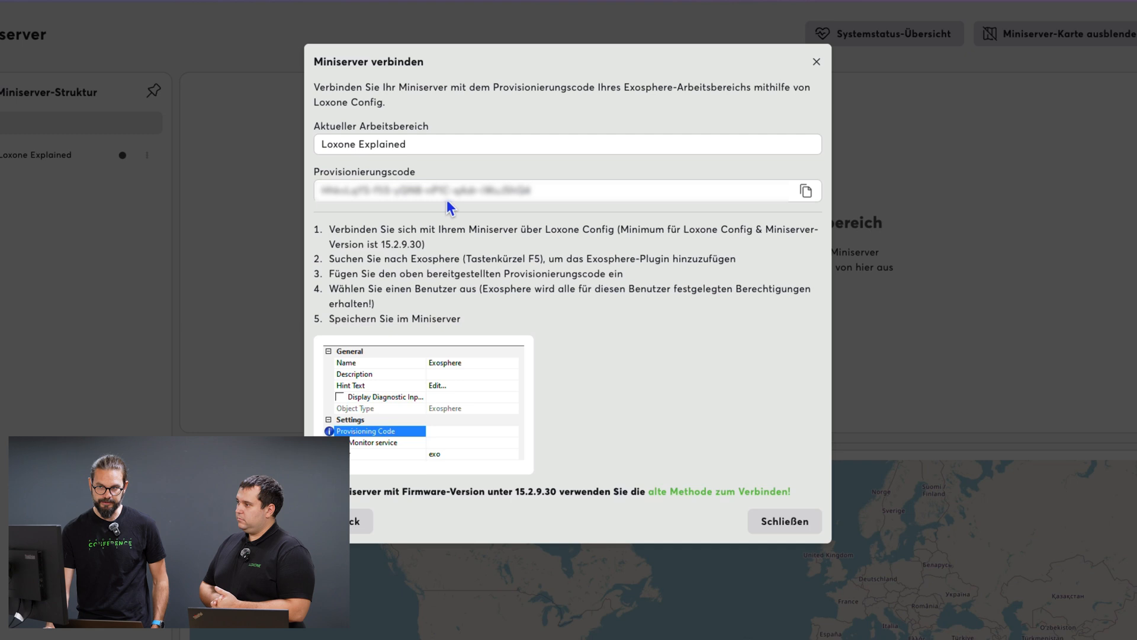
{"action": "mouse_move", "coordinate": [805, 190]}
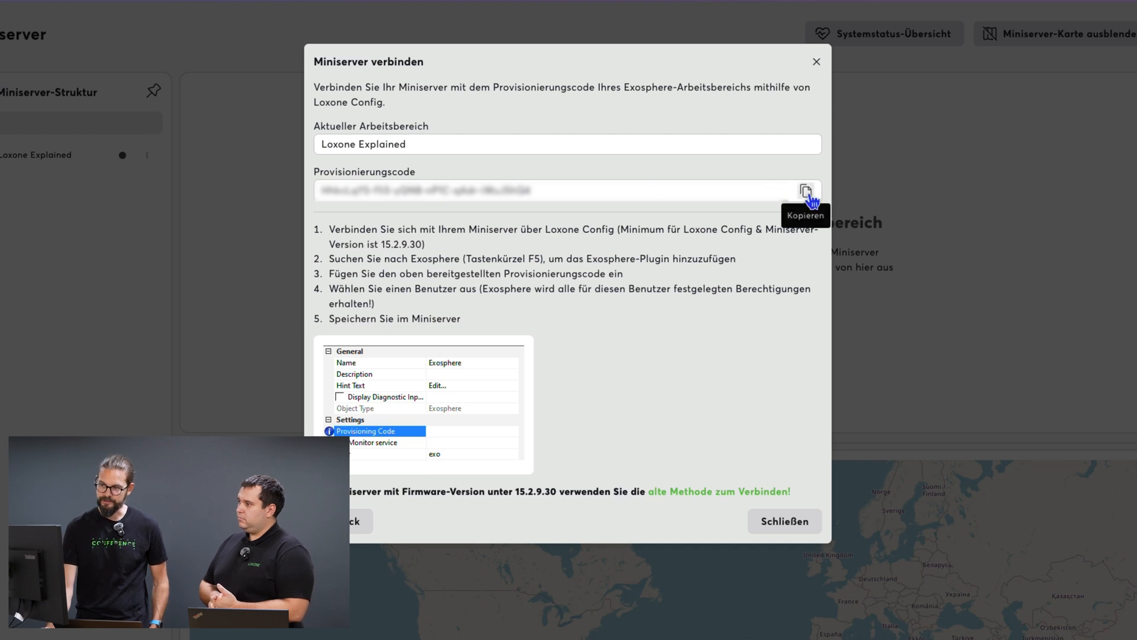
Add an Exosphere device under Fa. TRIGO's network peripherals, filling provisioning code and user
{"action": "left_click", "coordinate": [805, 189]}
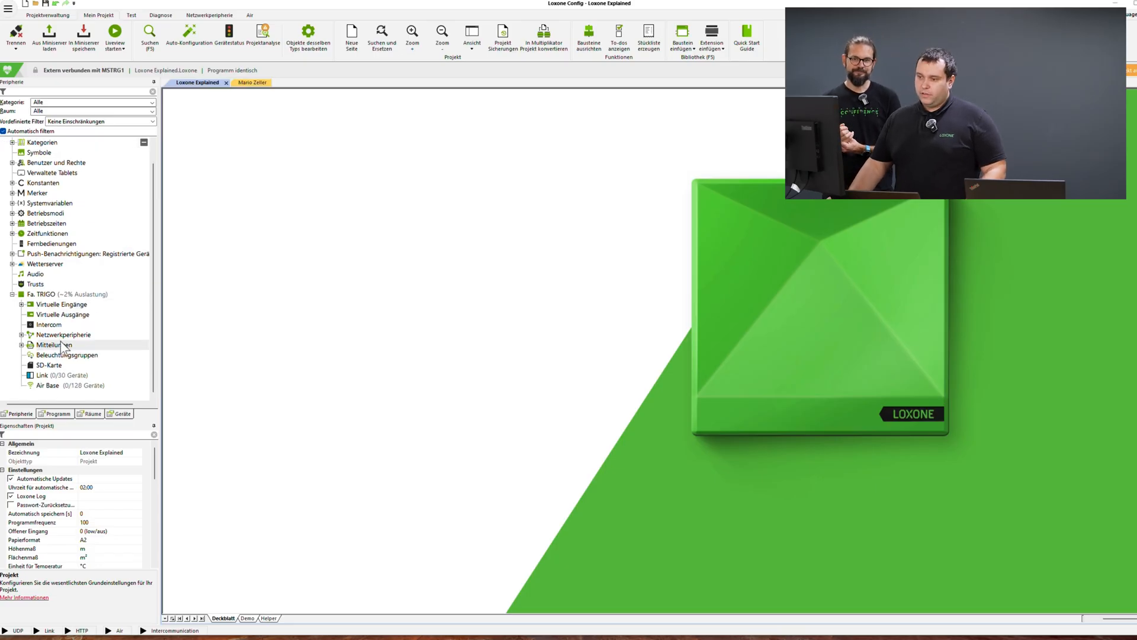
{"action": "left_click", "coordinate": [67, 334]}
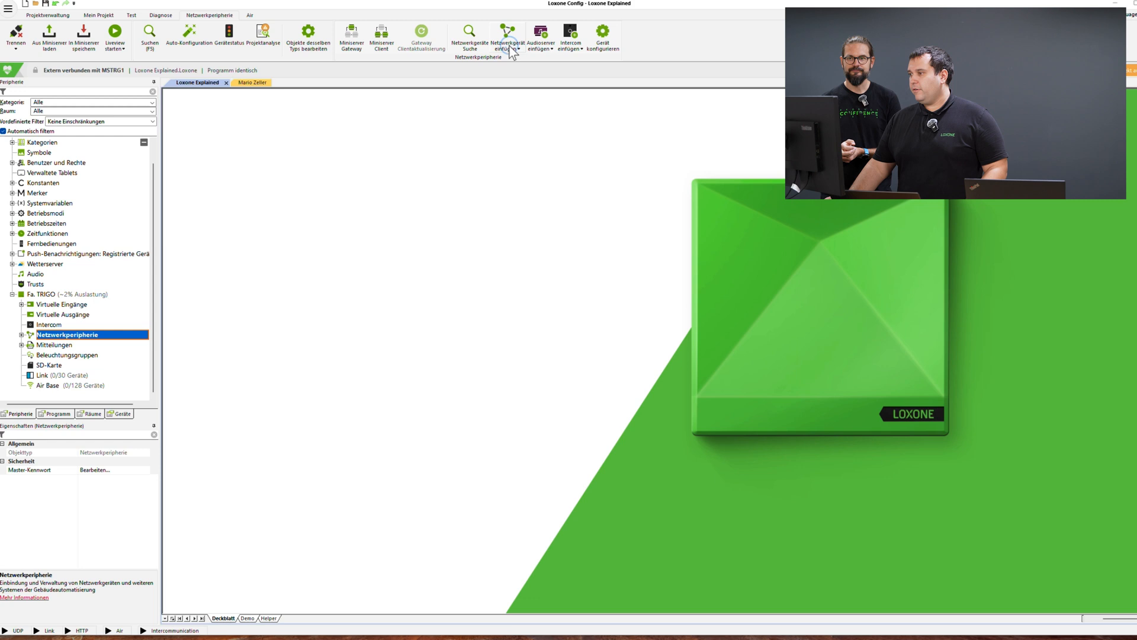
{"action": "left_click", "coordinate": [511, 36]}
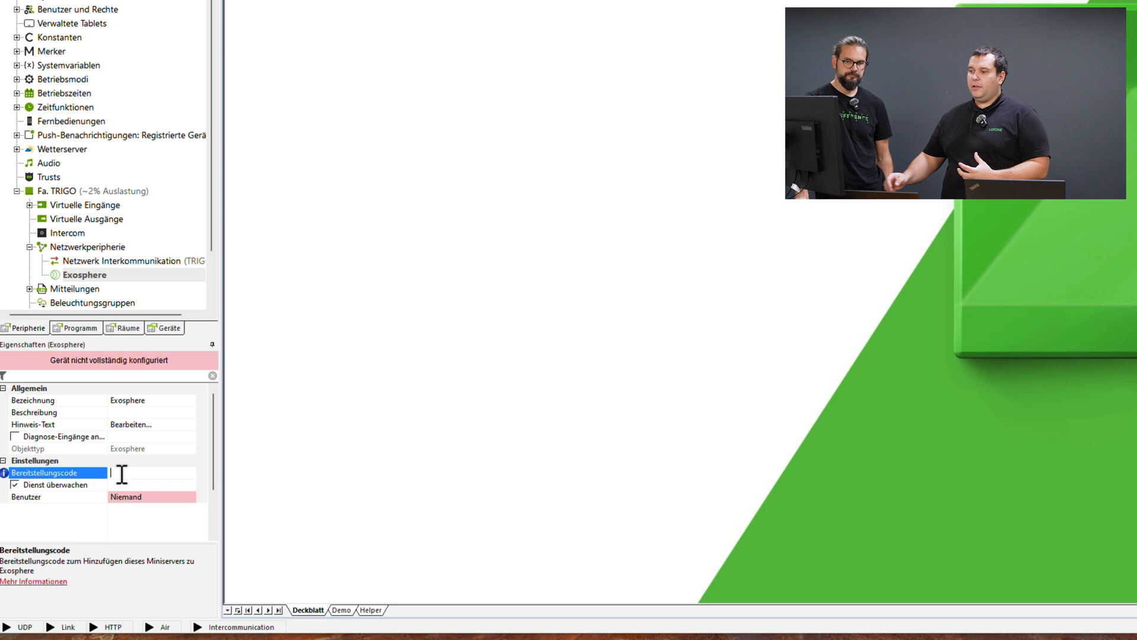
{"action": "left_click", "coordinate": [58, 485]}
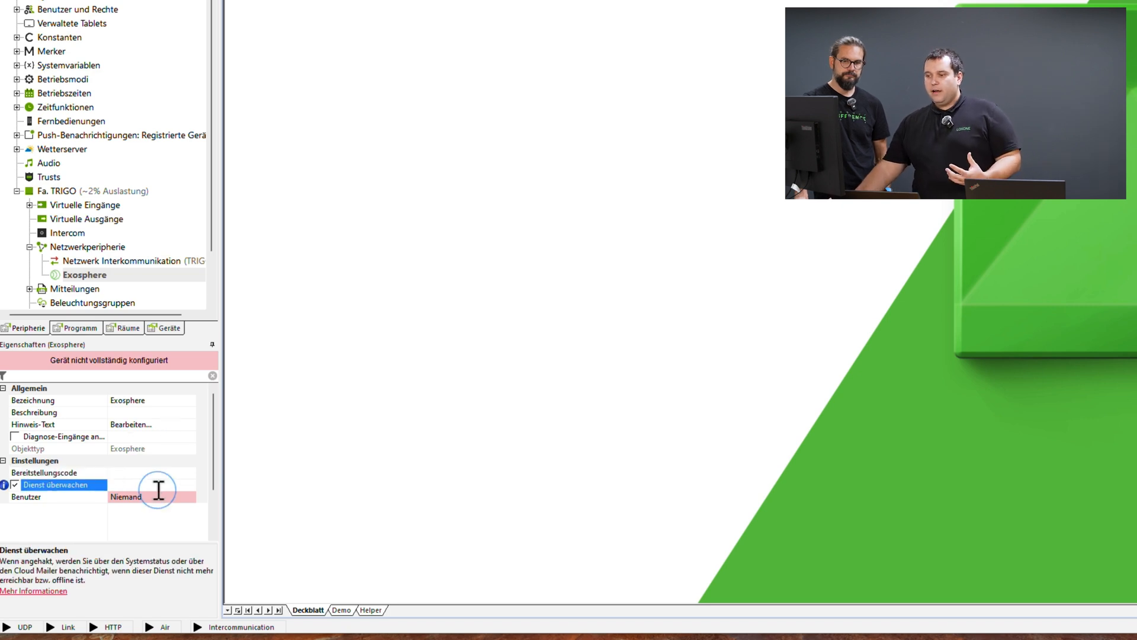
{"action": "left_click", "coordinate": [58, 496]}
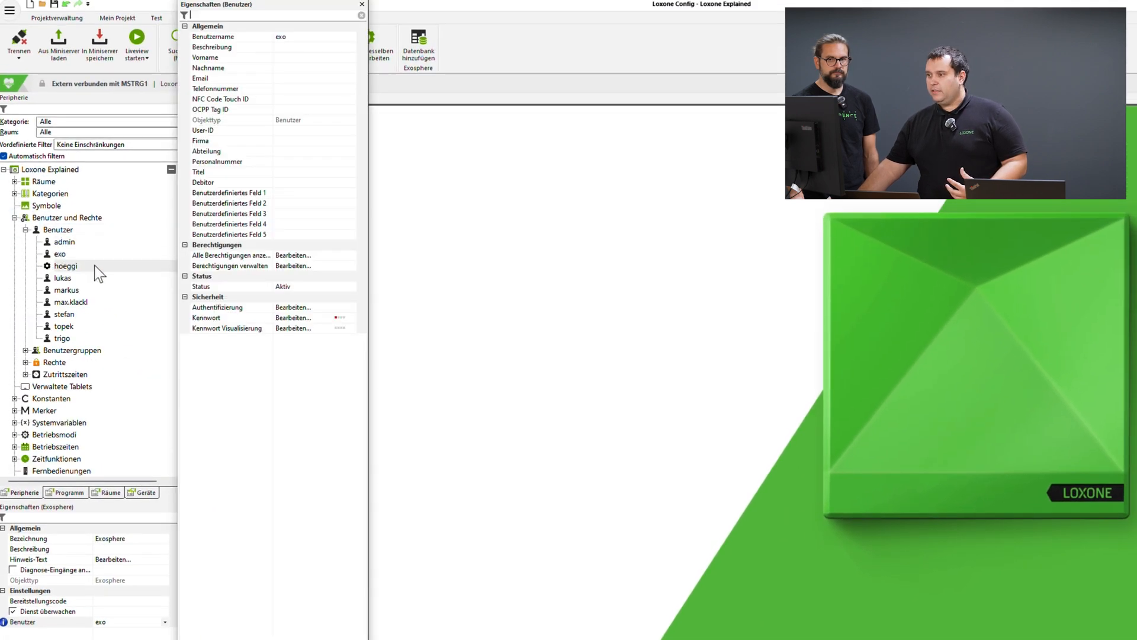
Assign user exo and review its internal and external room access permissions
{"action": "left_click", "coordinate": [292, 265]}
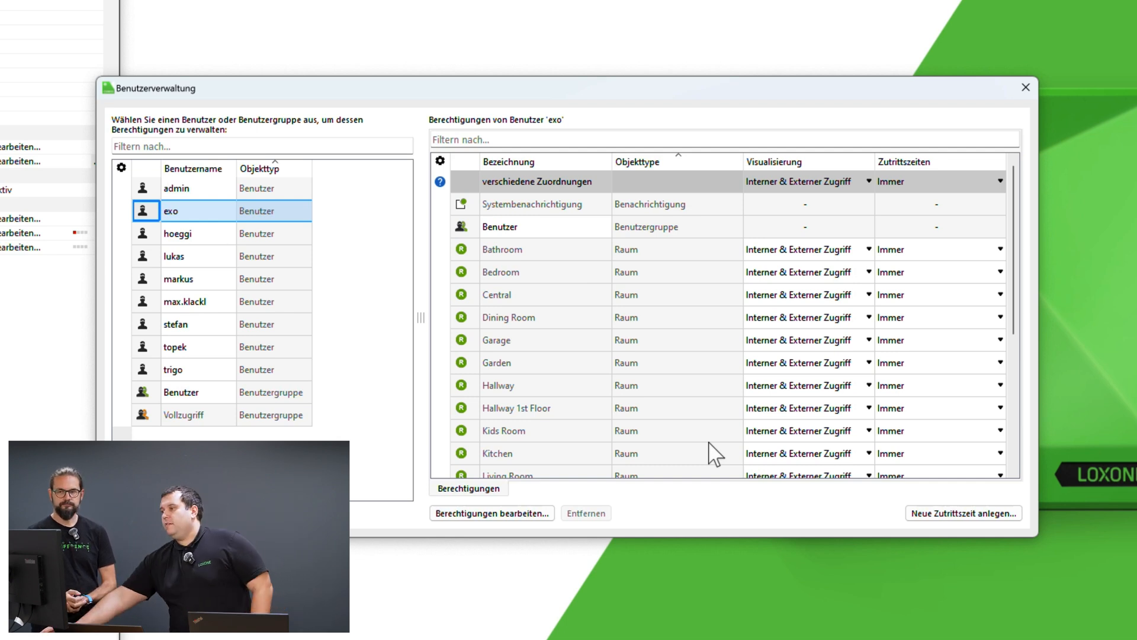
{"action": "scroll", "scroll_direction": "down", "scroll_amount": 3}
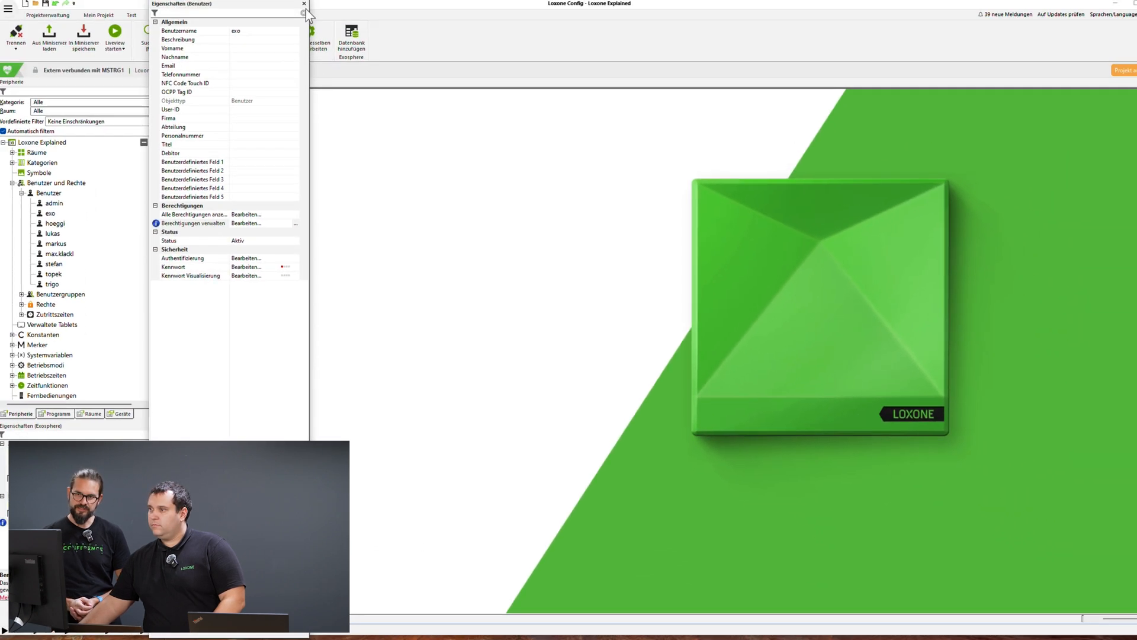
Close exo's user properties and save the project to the Fa. TRIGO Miniserver
{"action": "left_click", "coordinate": [303, 4]}
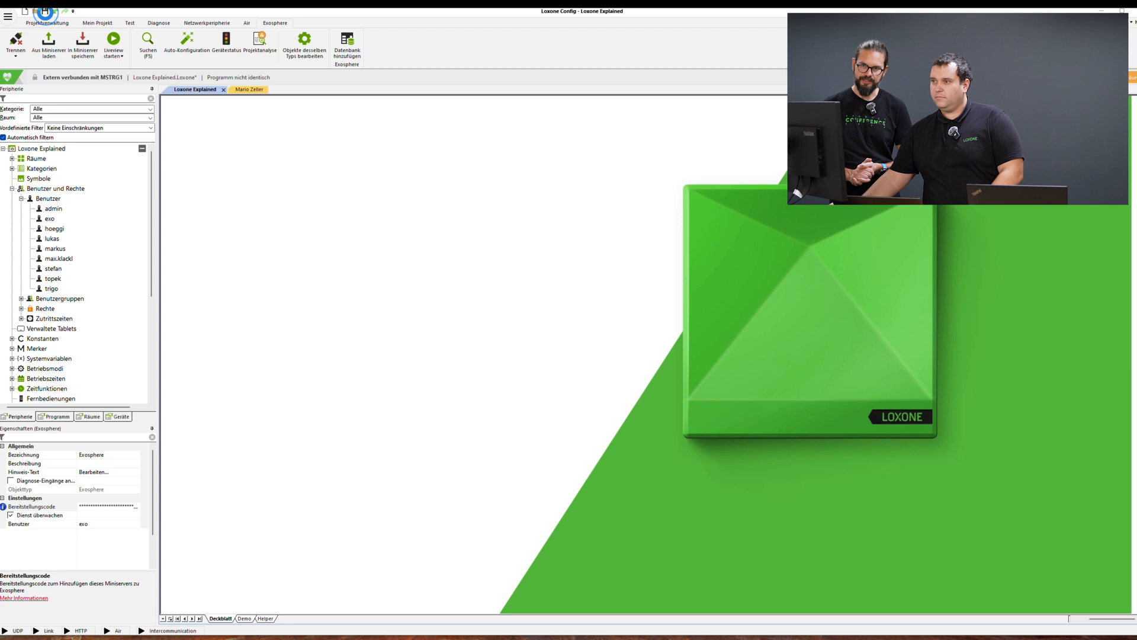
{"action": "left_click", "coordinate": [82, 40]}
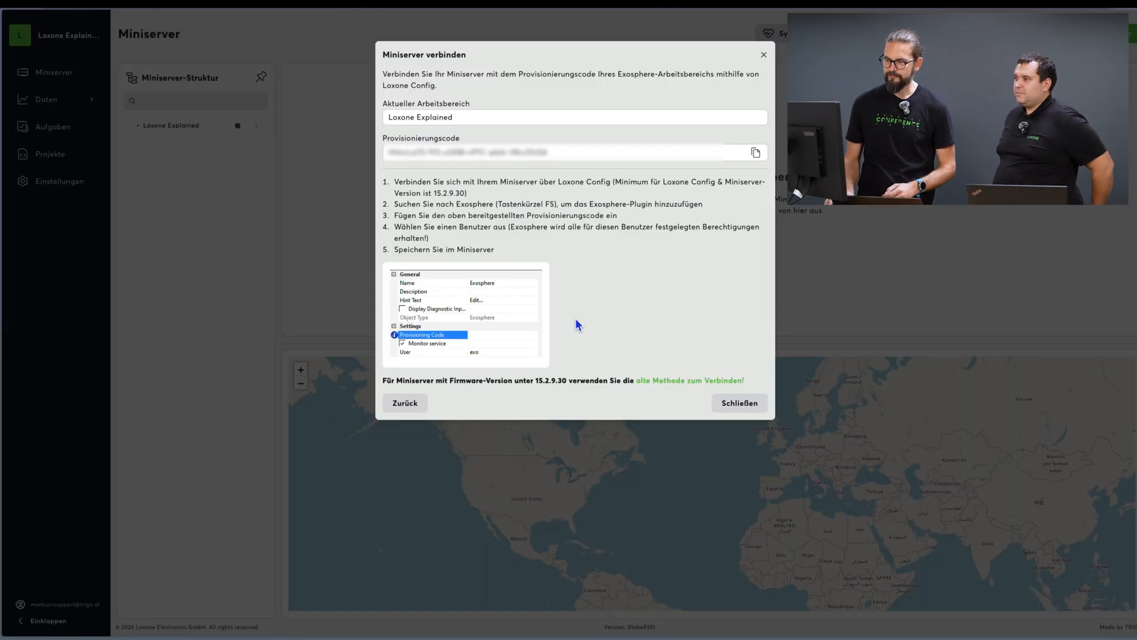
Close the connection instructions and open Fa. TRIGO's overview, showing version 15.3.12.9
{"action": "left_click", "coordinate": [739, 403]}
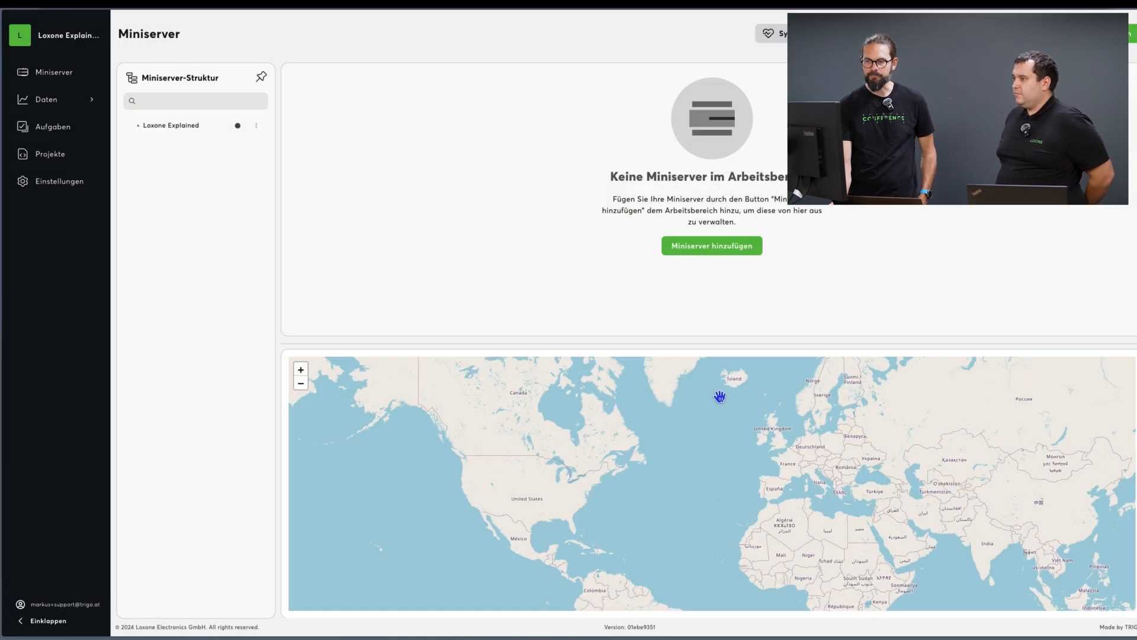
{"action": "mouse_move", "coordinate": [643, 320]}
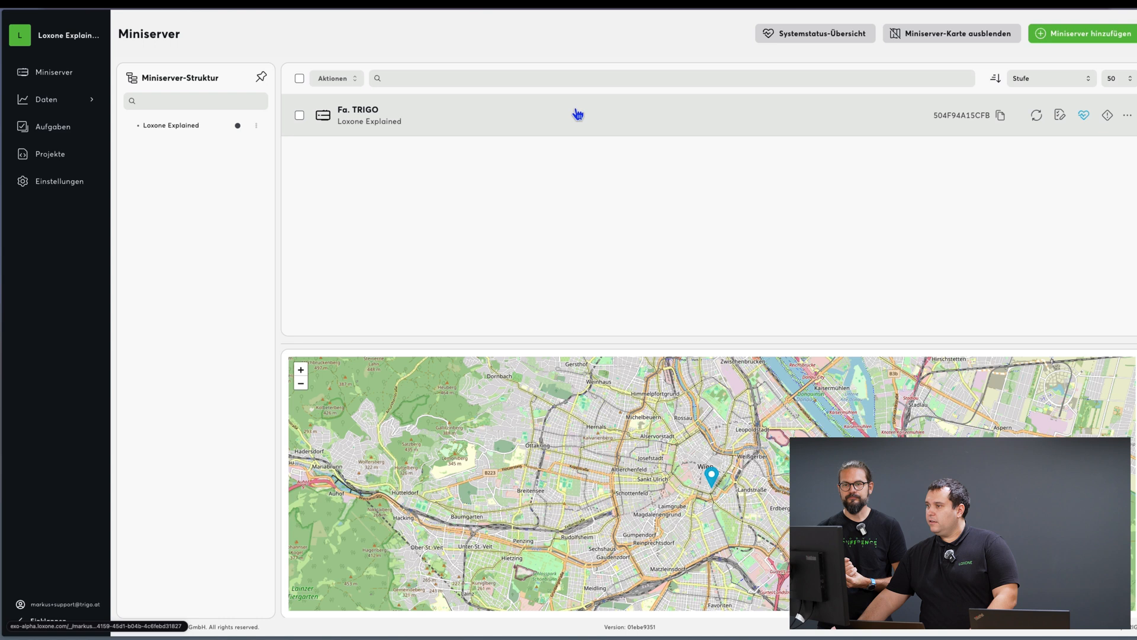
{"action": "left_click", "coordinate": [358, 114]}
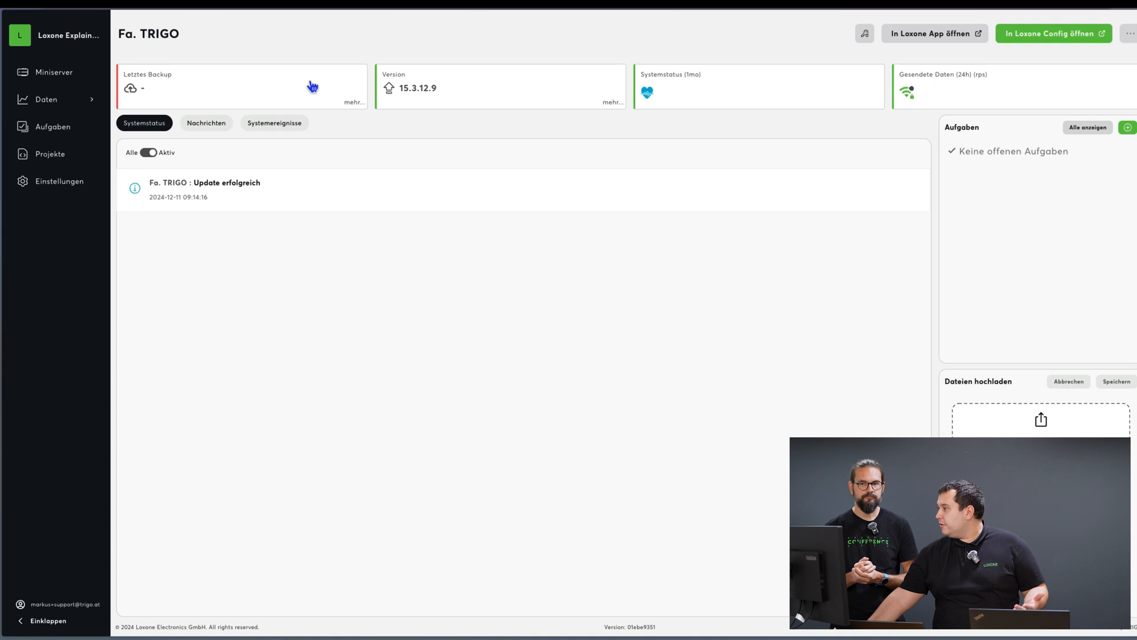
Toggle Fa. TRIGO's automatic daily backup at 01:00 in its backup settings
{"action": "left_click", "coordinate": [242, 87]}
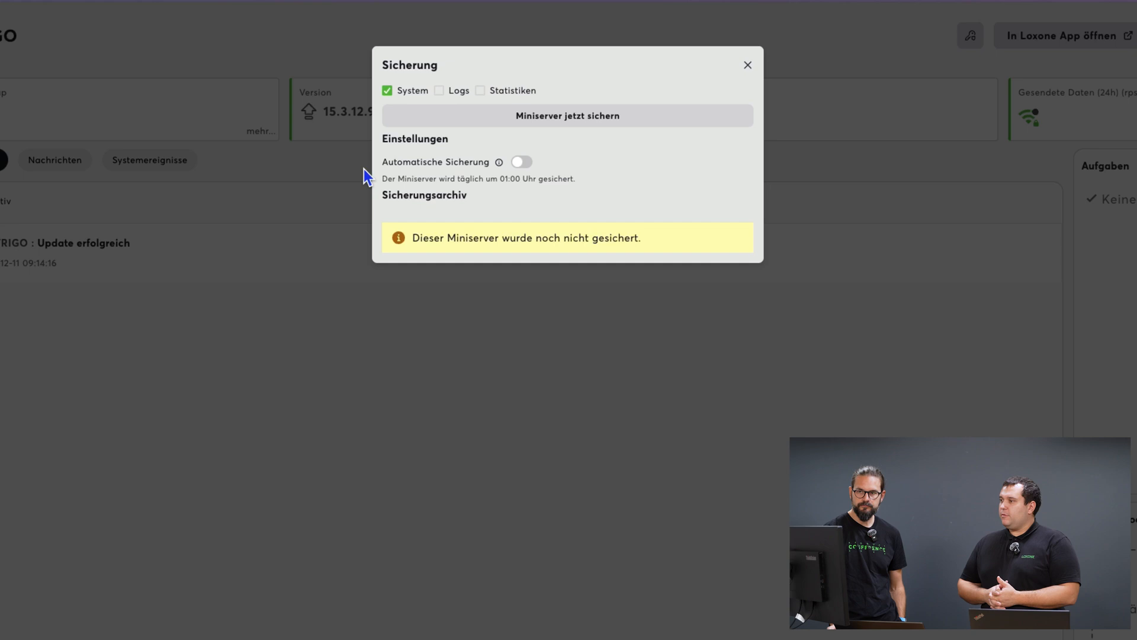
{"action": "left_click", "coordinate": [519, 162]}
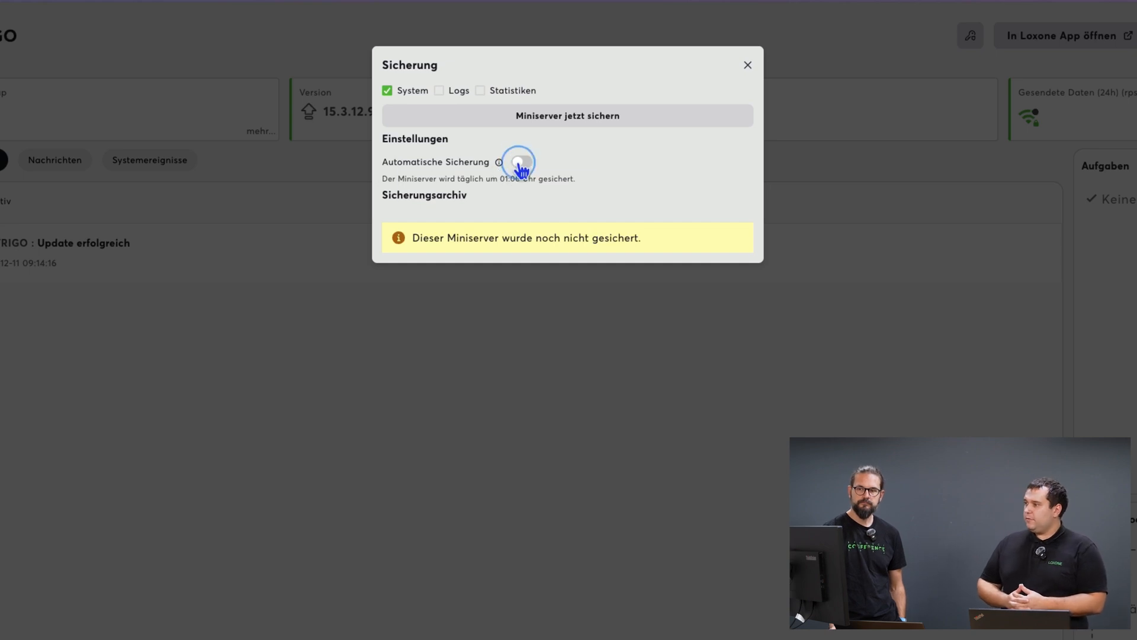
{"action": "left_click", "coordinate": [519, 161]}
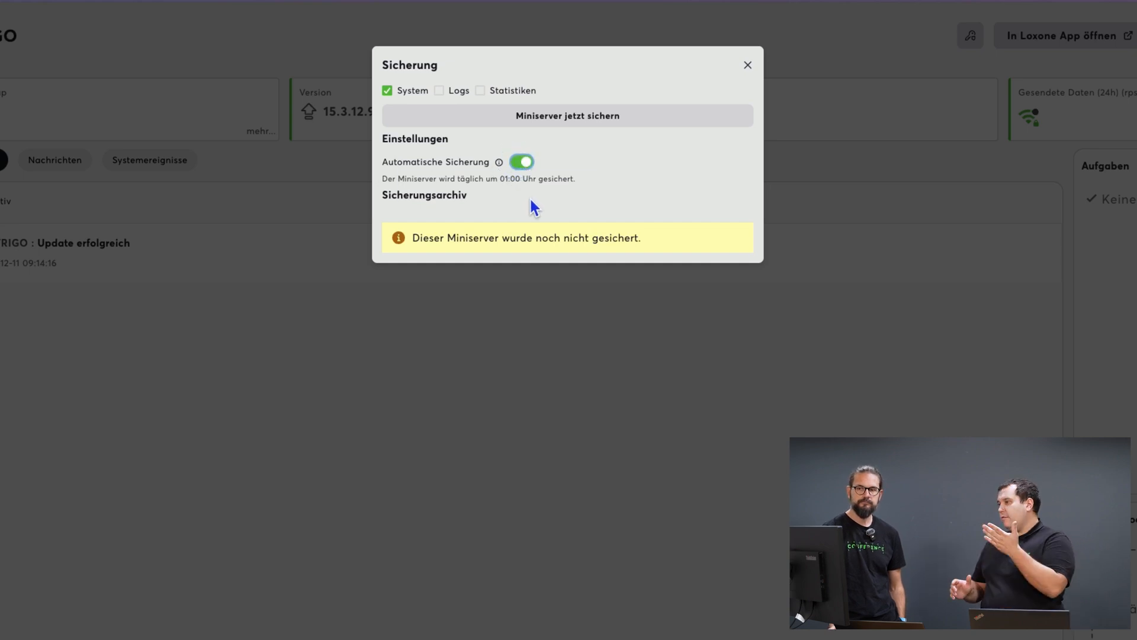
{"action": "mouse_move", "coordinate": [636, 125]}
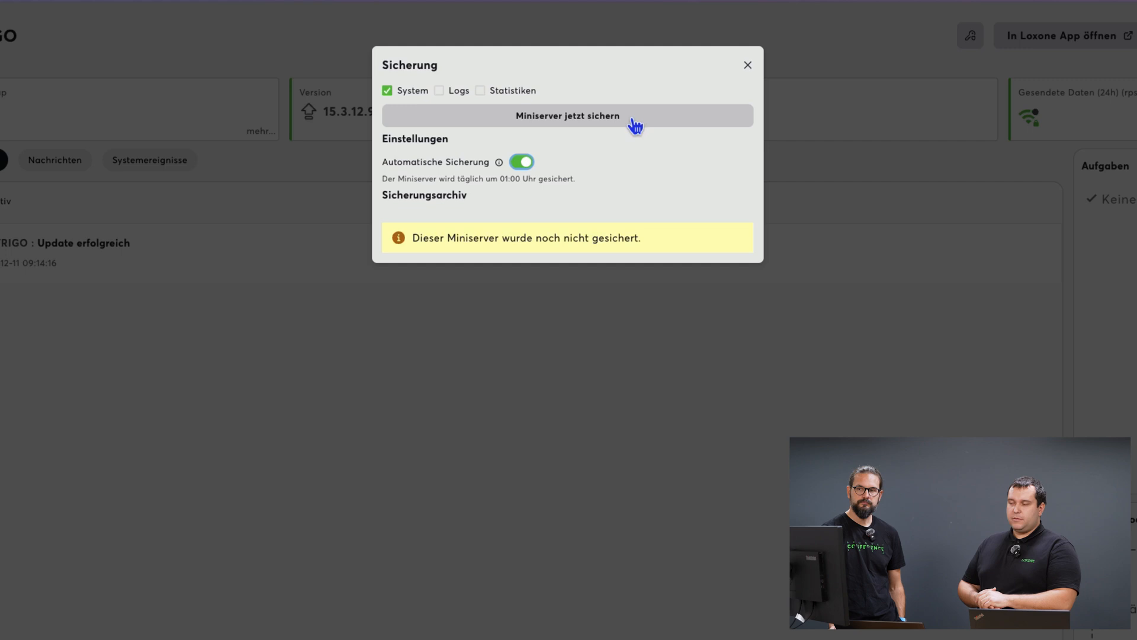
{"action": "mouse_move", "coordinate": [796, 223]}
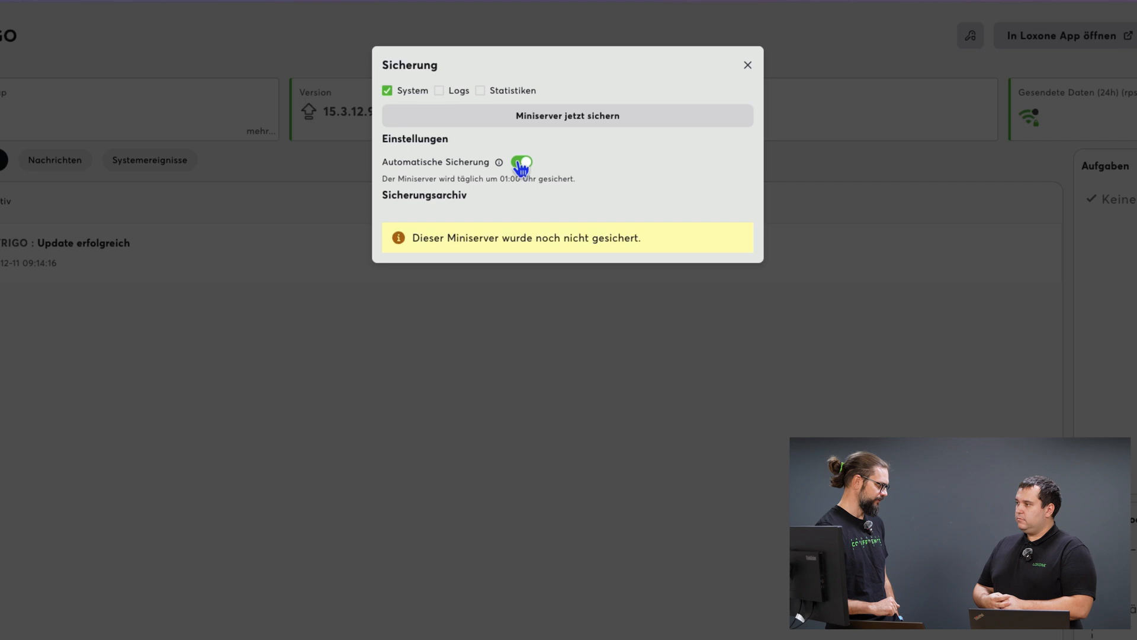
{"action": "left_click", "coordinate": [521, 162]}
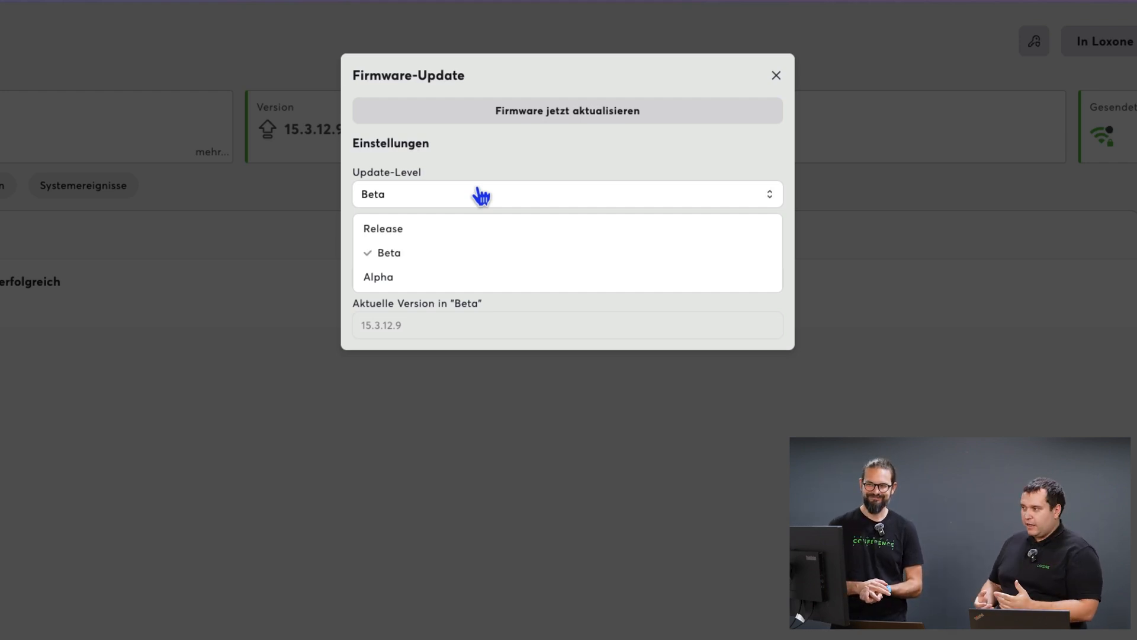
Keep Fa. TRIGO on Beta update level with automatic firmware updates switched on
{"action": "left_click", "coordinate": [388, 253]}
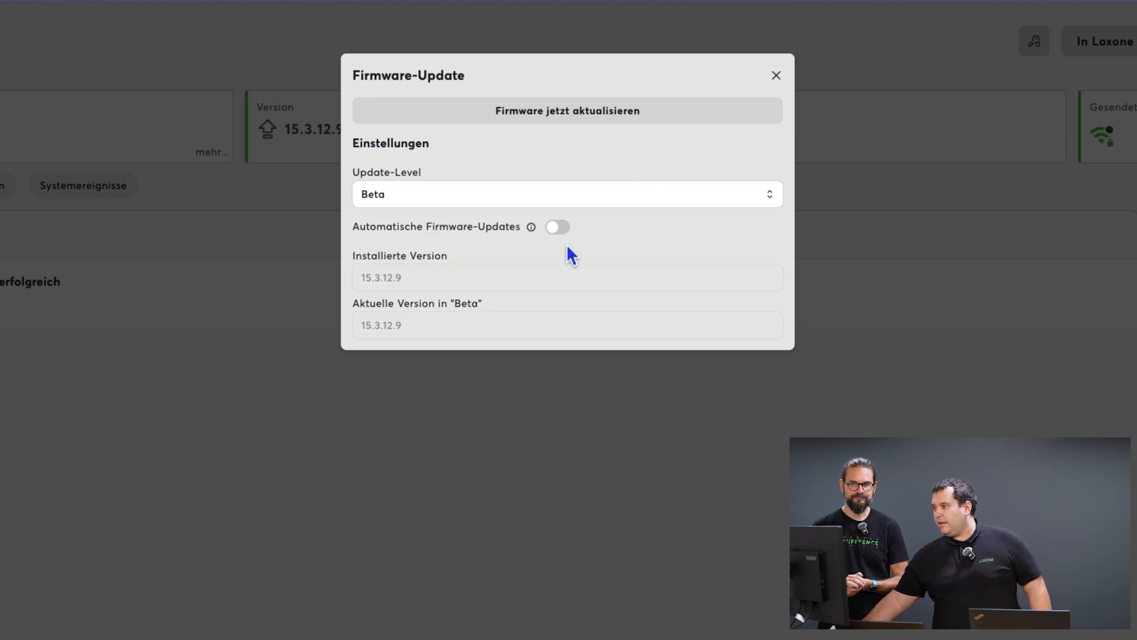
{"action": "left_click", "coordinate": [557, 226]}
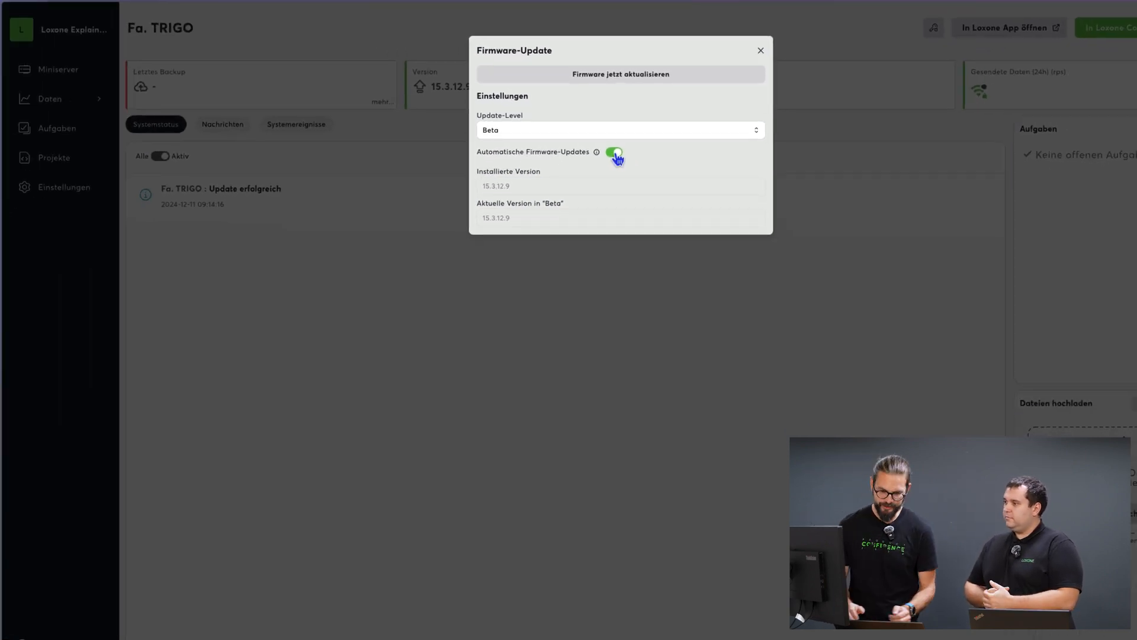
{"action": "left_click", "coordinate": [760, 51]}
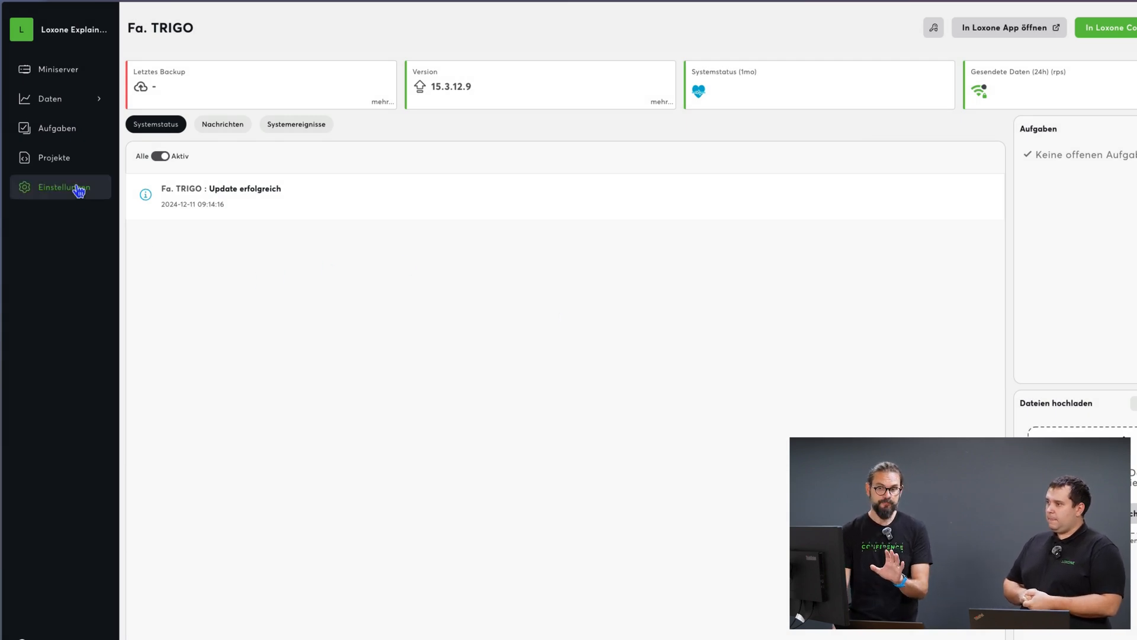
Set workspace backup defaults to include System, Logs and Statistiken daily at 01:00
{"action": "left_click", "coordinate": [61, 187]}
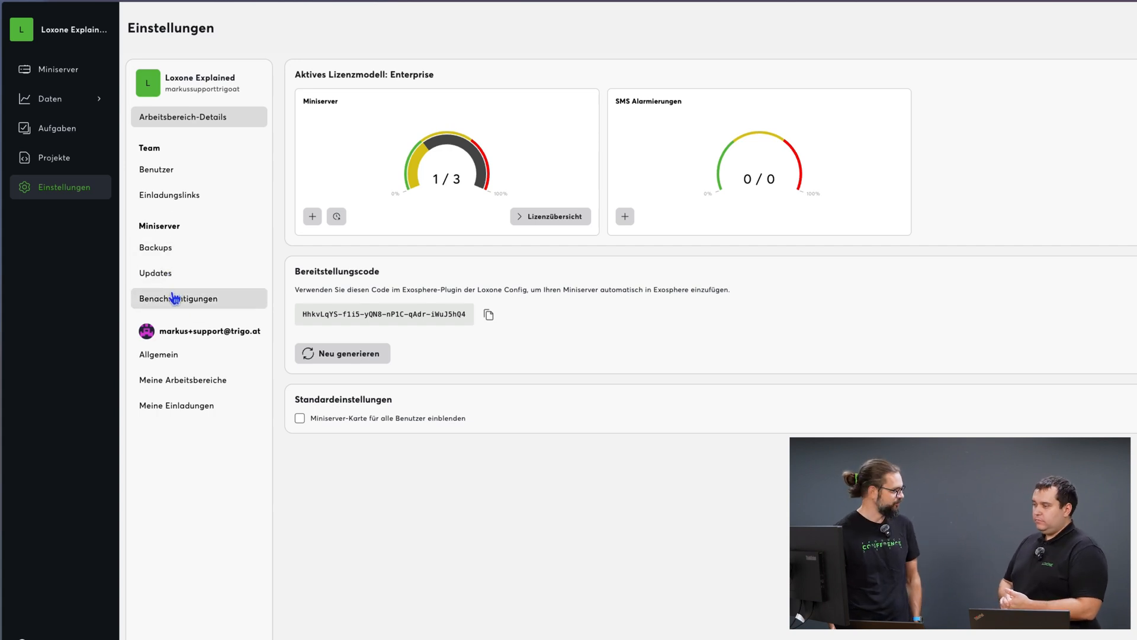
{"action": "mouse_move", "coordinate": [177, 247]}
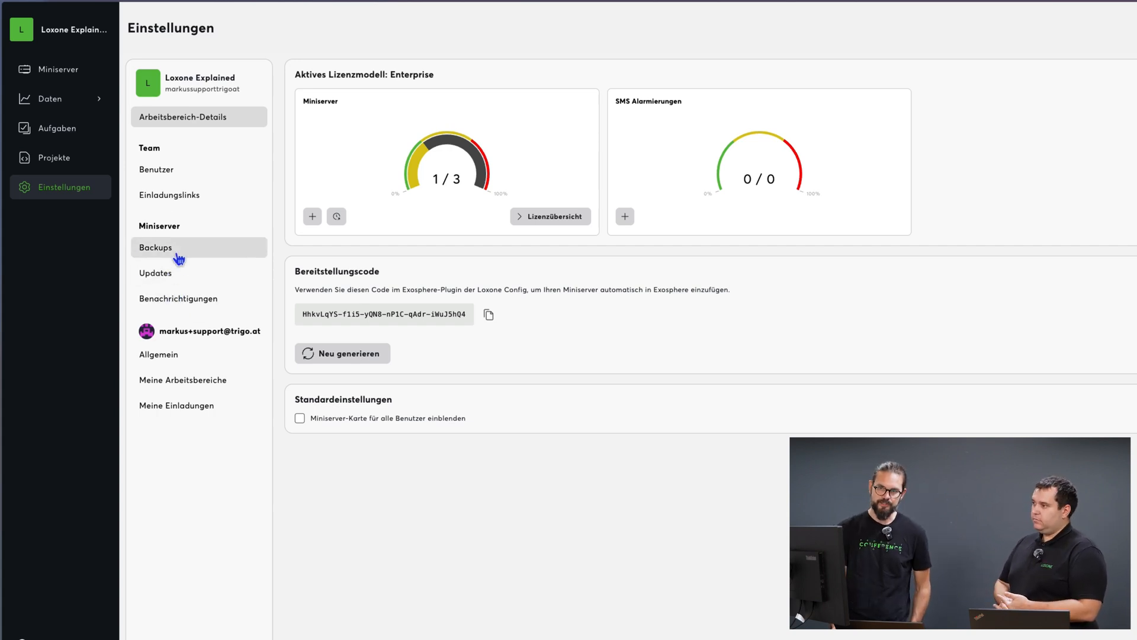
{"action": "left_click", "coordinate": [155, 248]}
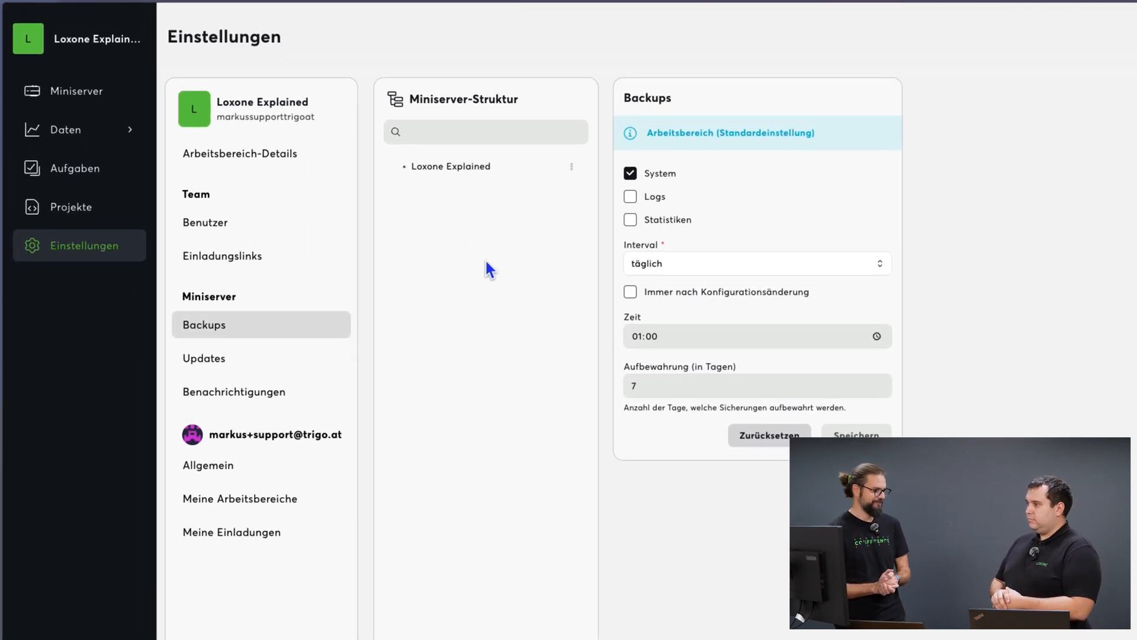
{"action": "mouse_move", "coordinate": [349, 247]}
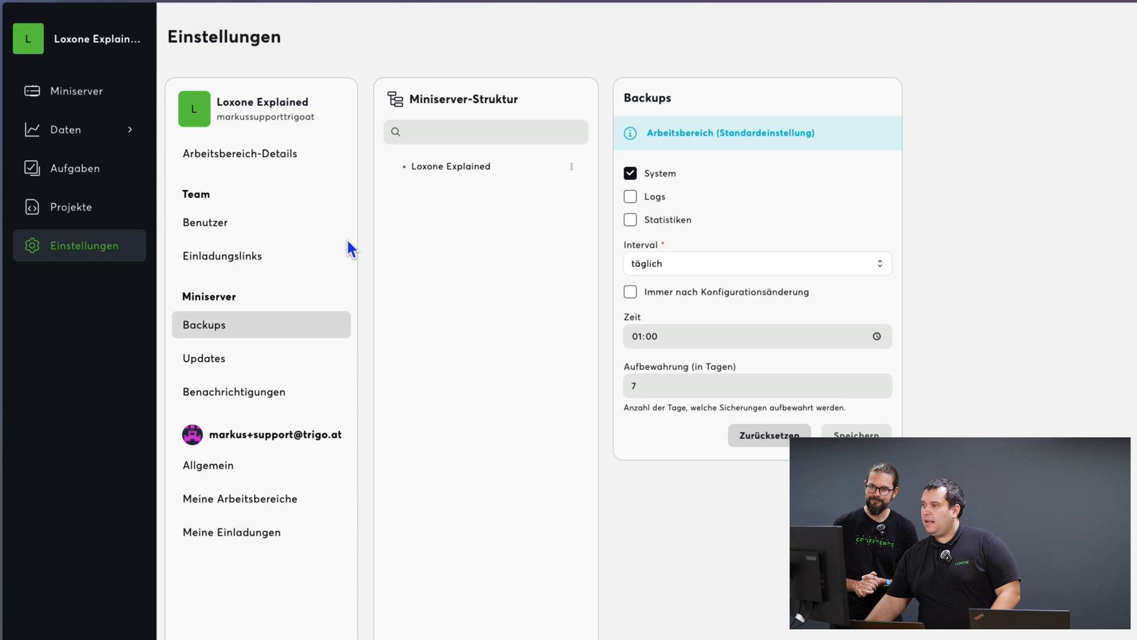
{"action": "mouse_move", "coordinate": [793, 366]}
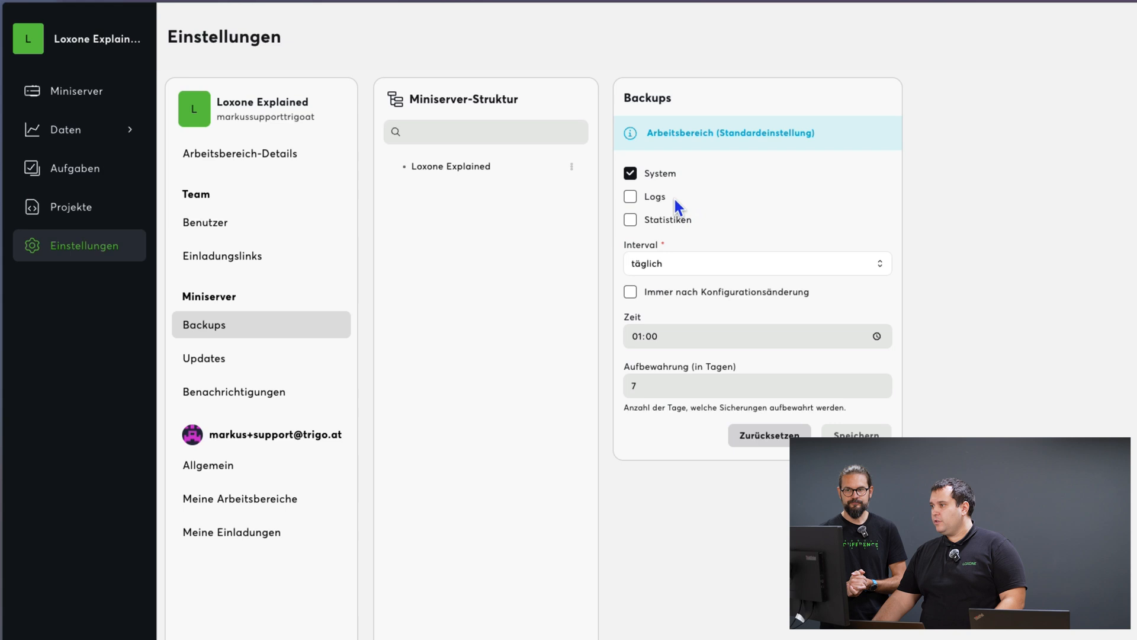
{"action": "left_click", "coordinate": [630, 196]}
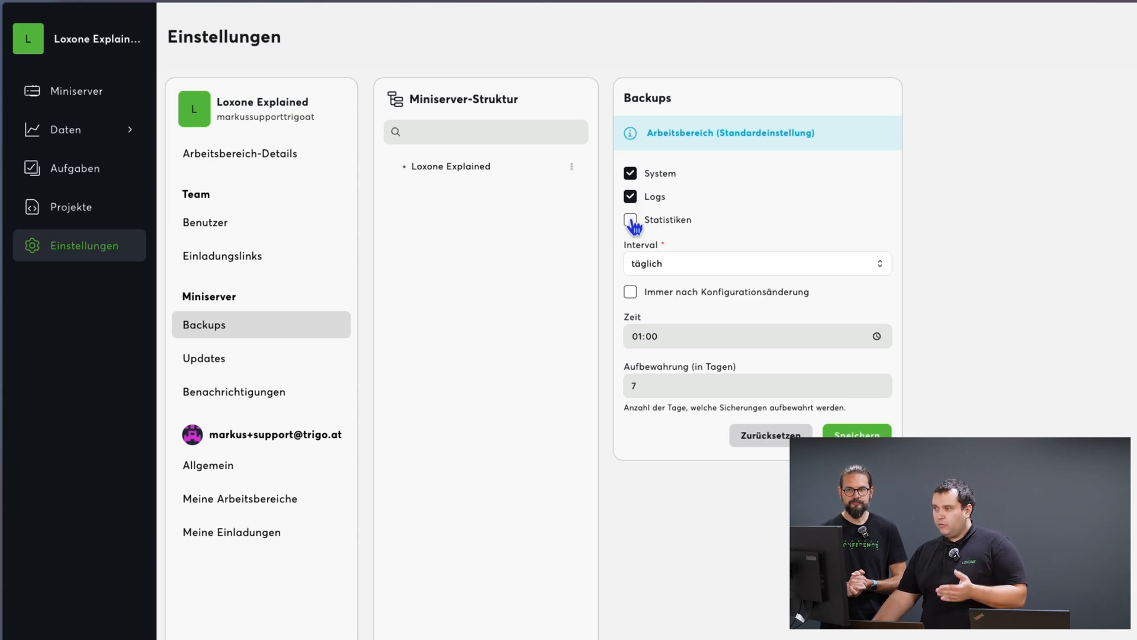
{"action": "left_click", "coordinate": [630, 219]}
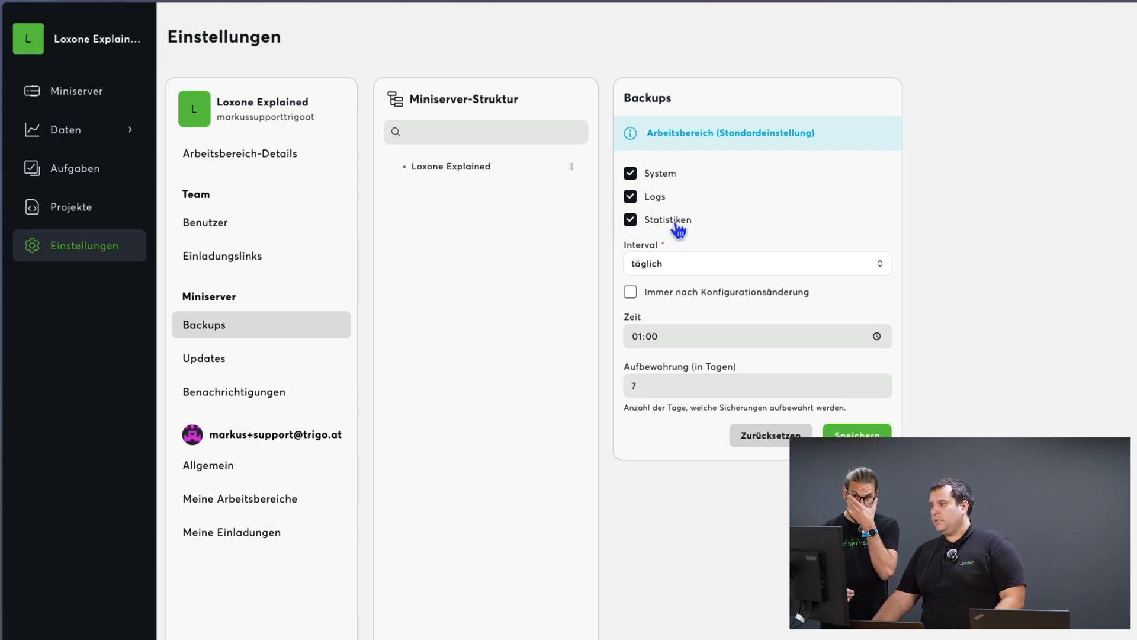
{"action": "left_click", "coordinate": [755, 262]}
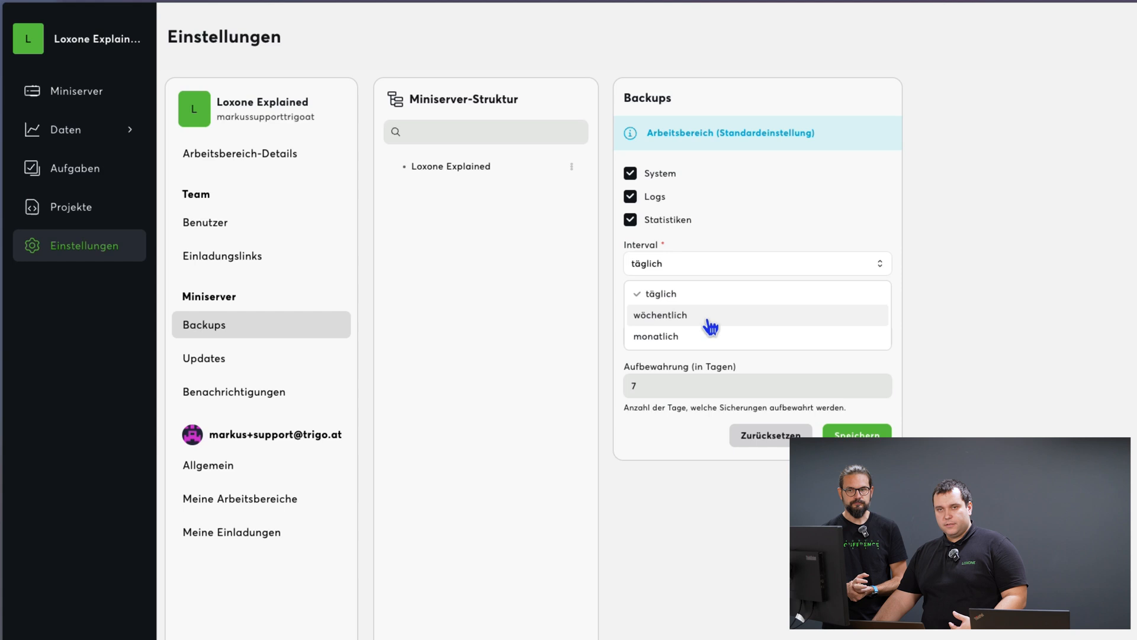
{"action": "mouse_move", "coordinate": [700, 336]}
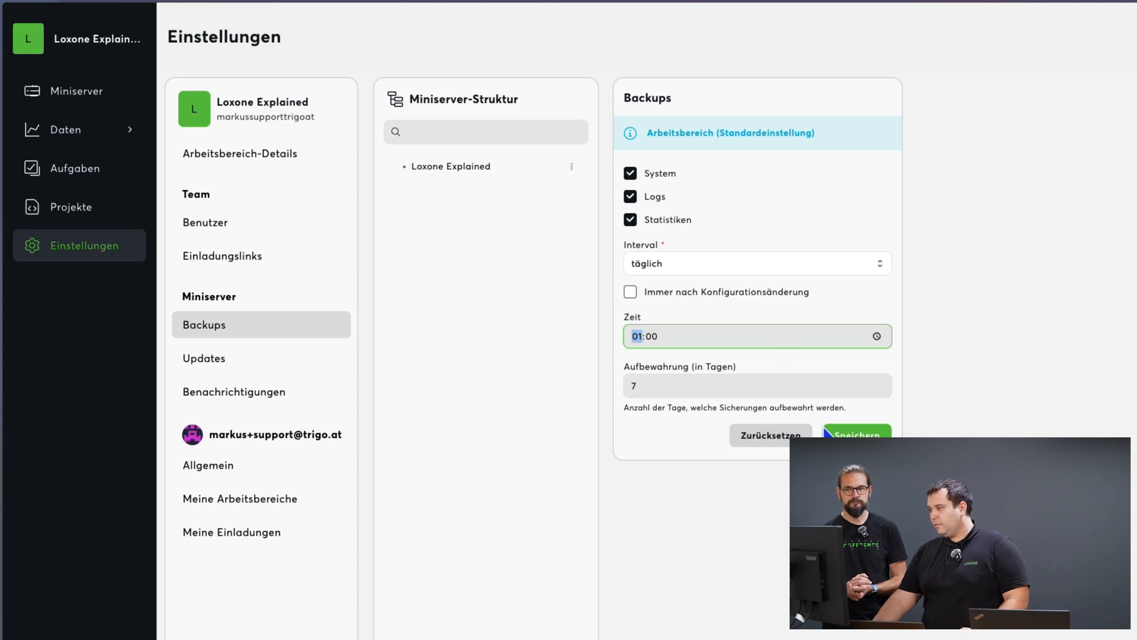
{"action": "left_click", "coordinate": [856, 433]}
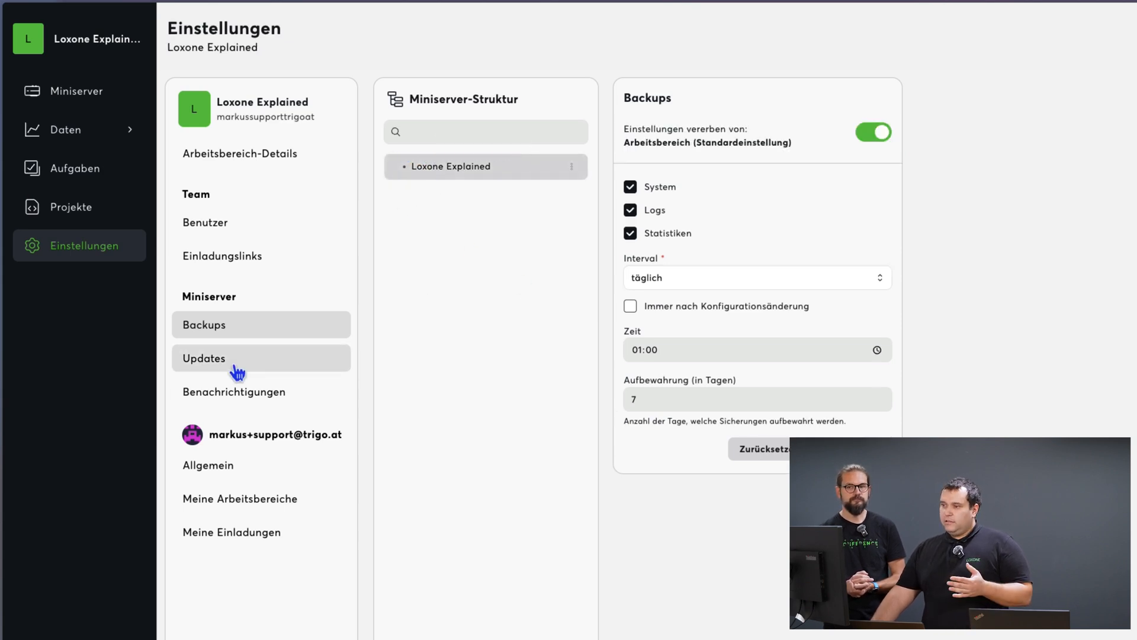
Open Loxone Explained's update settings and start entering a scheduled update time
{"action": "left_click", "coordinate": [204, 358]}
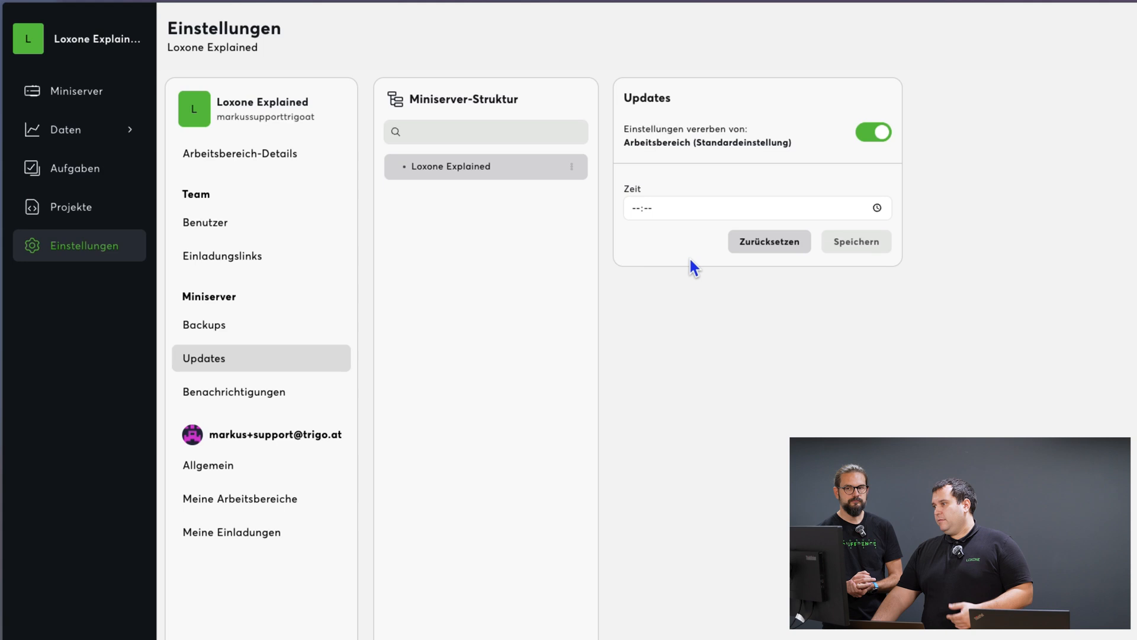
{"action": "left_click", "coordinate": [725, 208]}
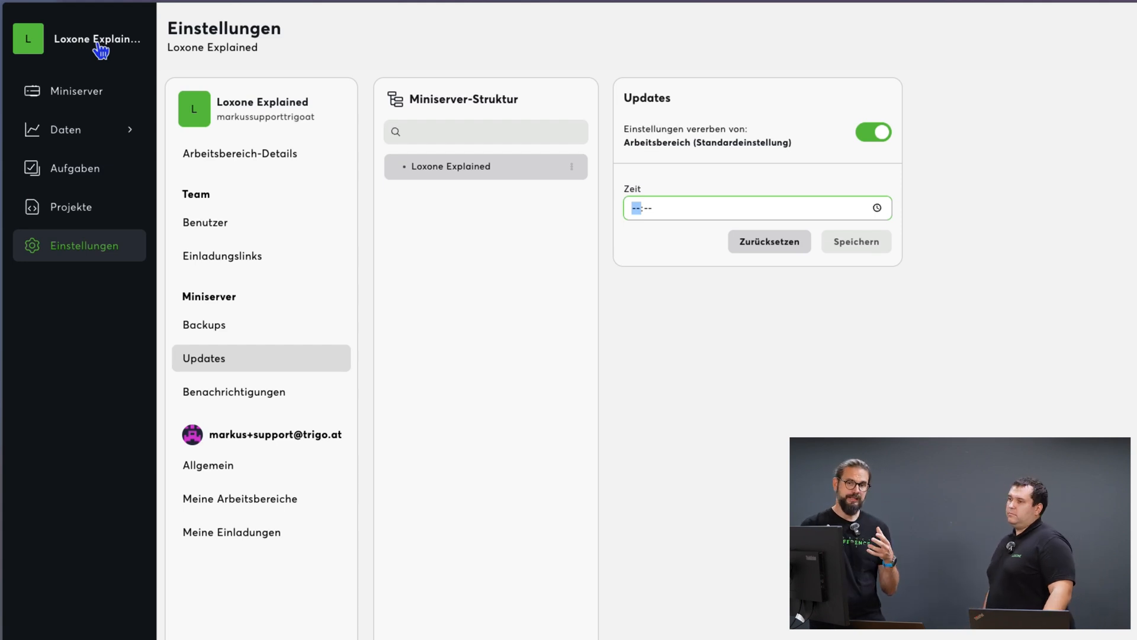
{"action": "mouse_move", "coordinate": [206, 222]}
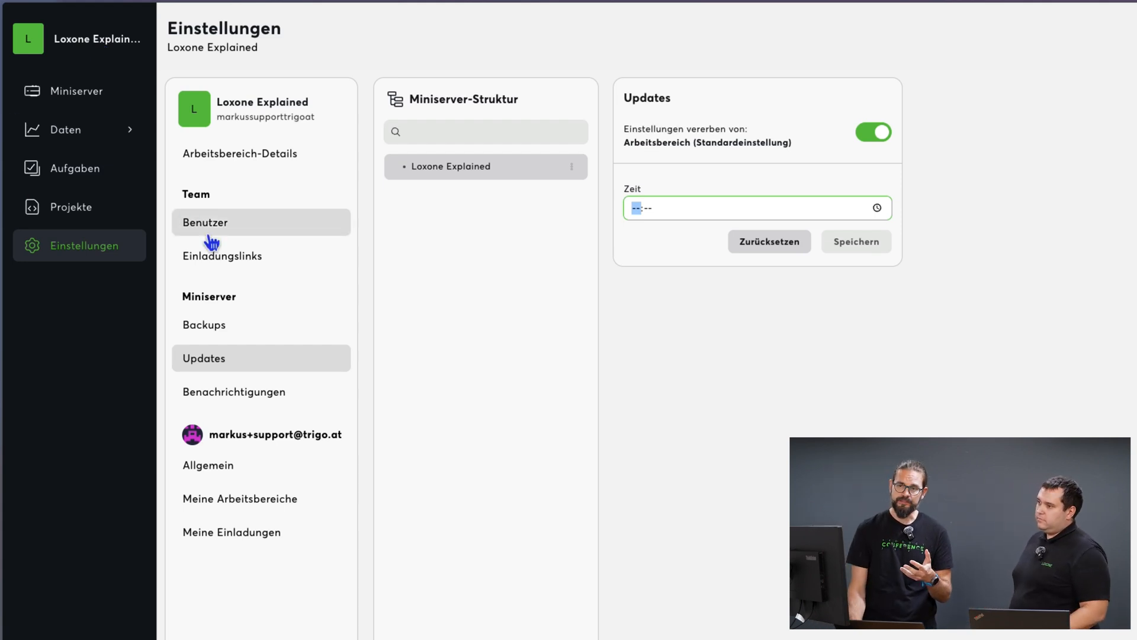
{"action": "left_click", "coordinate": [206, 222]}
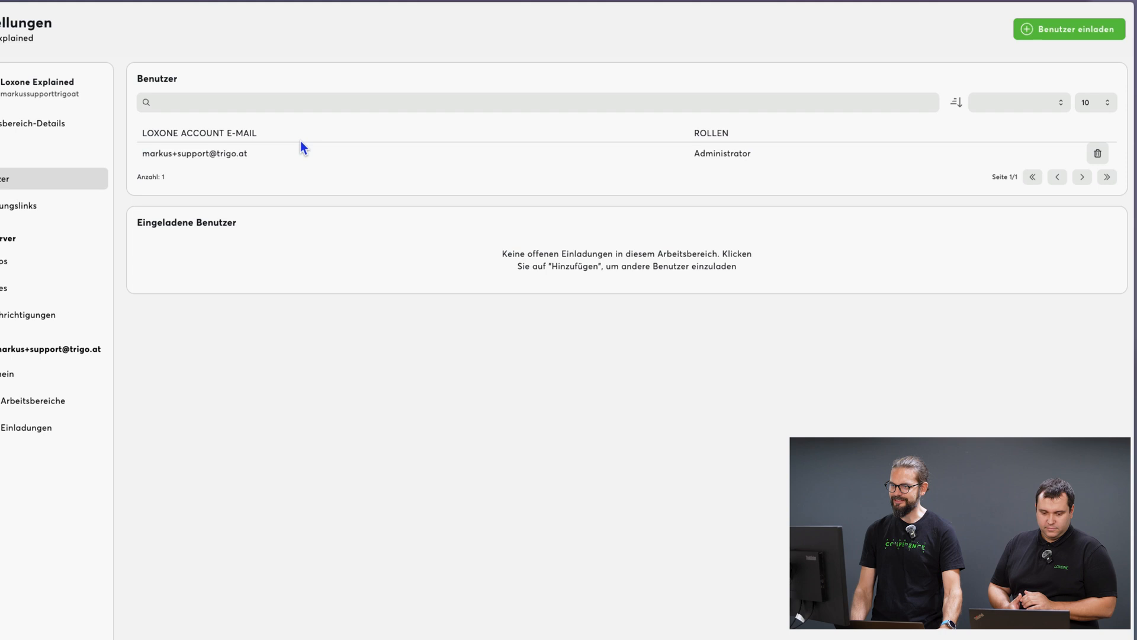
{"action": "left_click", "coordinate": [1068, 29]}
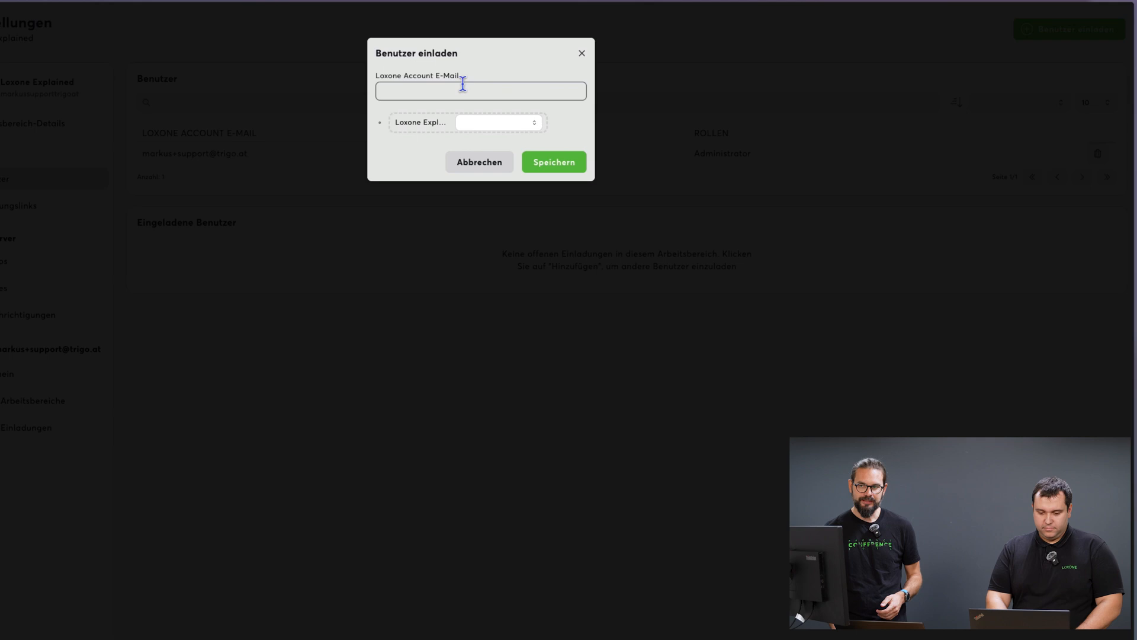
{"action": "left_click", "coordinate": [481, 91]}
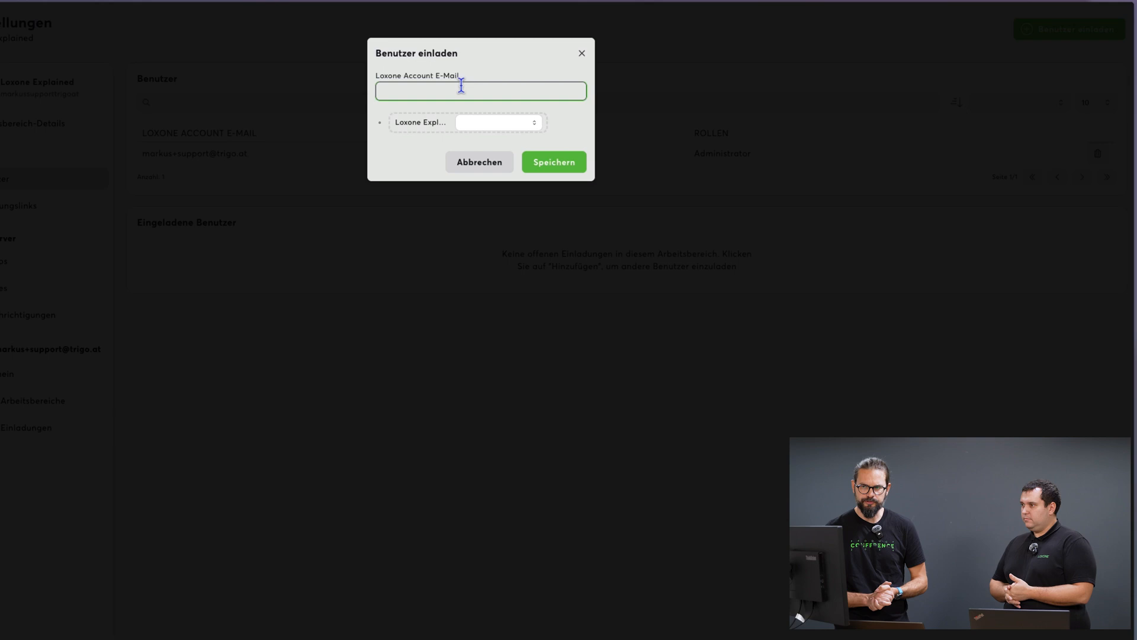
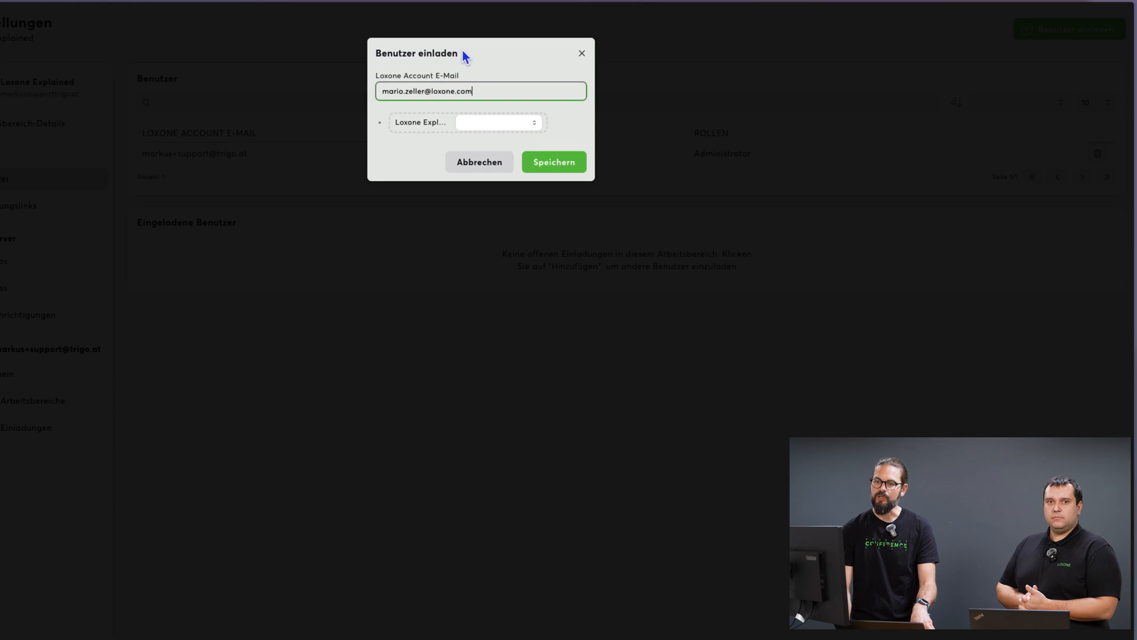
{"action": "left_click", "coordinate": [498, 122]}
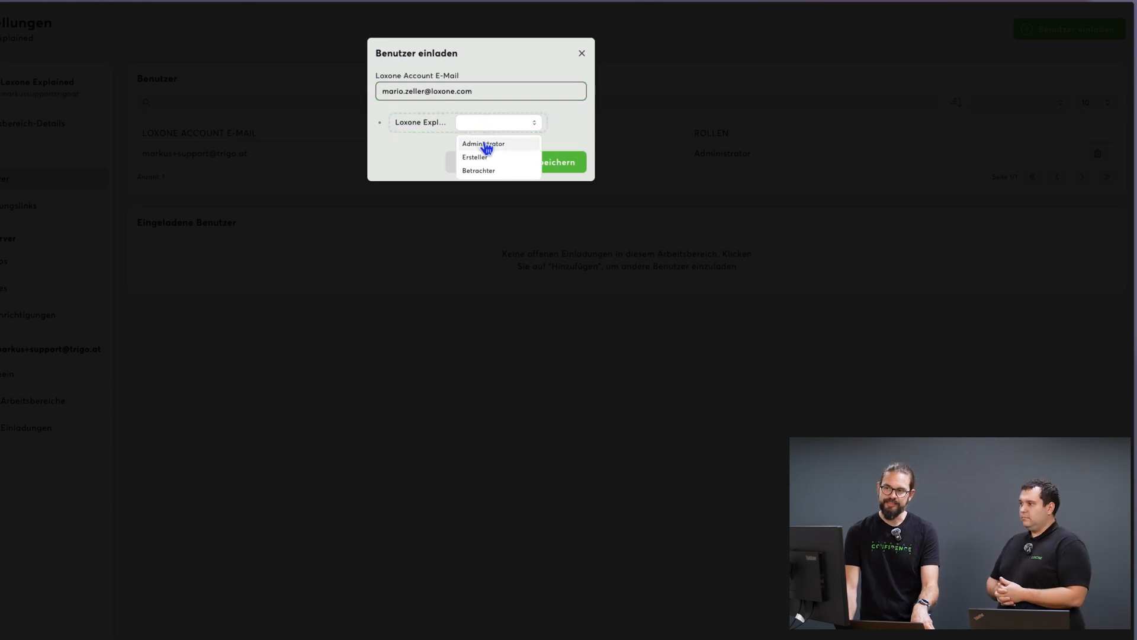
{"action": "left_click", "coordinate": [482, 143]}
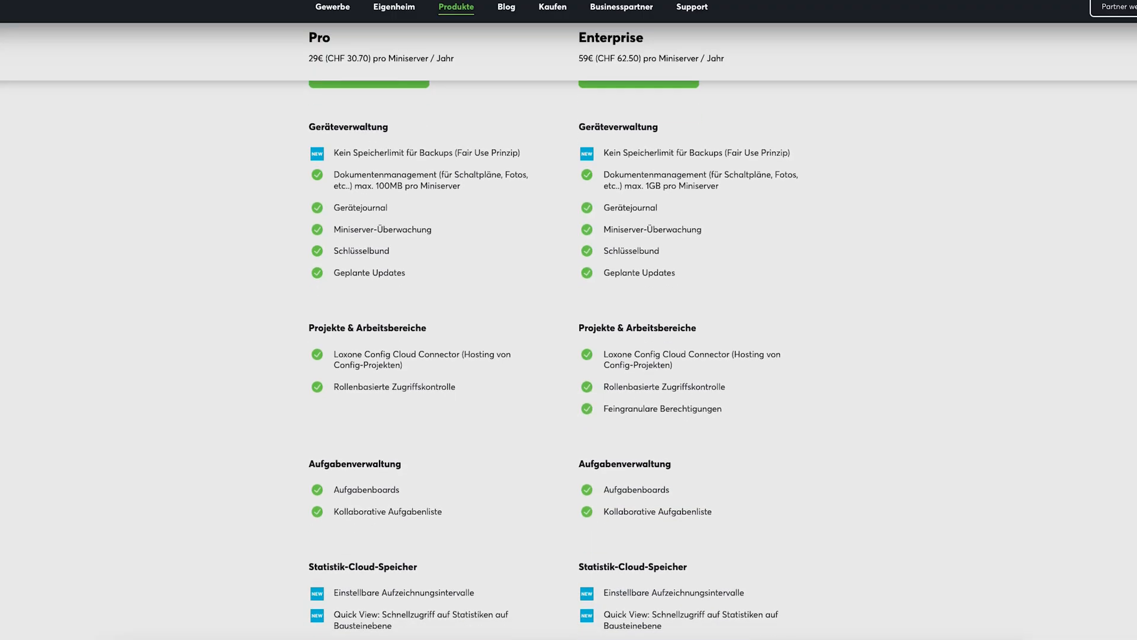
Scroll down the Exosphere pricing page to the Pro versus Enterprise feature lists
{"action": "scroll", "scroll_direction": "down", "scroll_amount": 3}
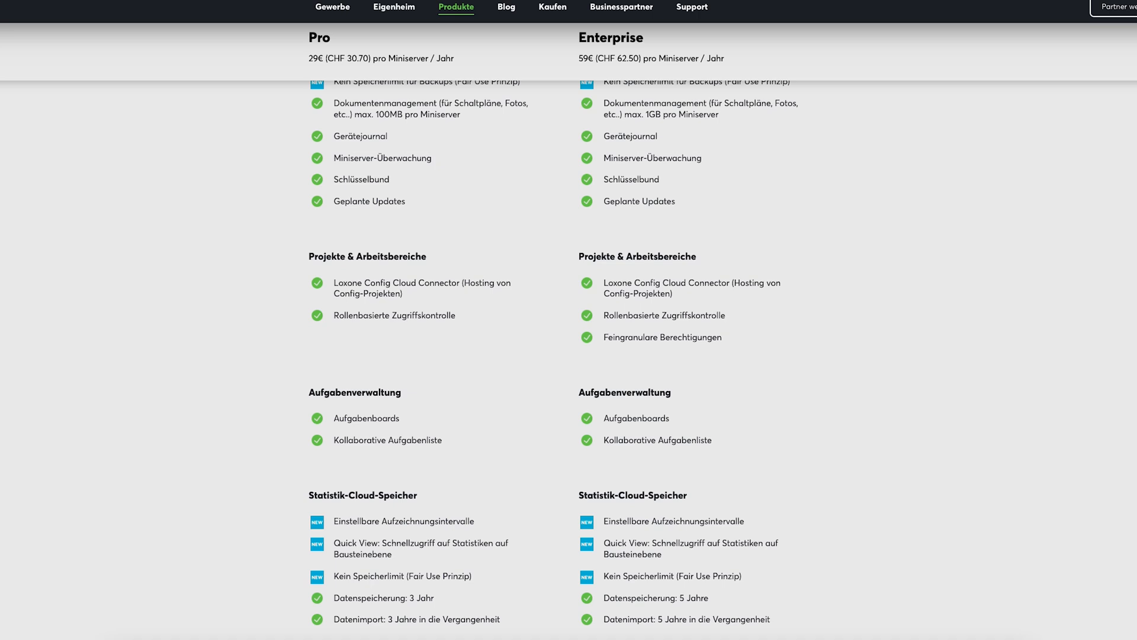
{"action": "scroll", "scroll_direction": "down", "scroll_amount": 3}
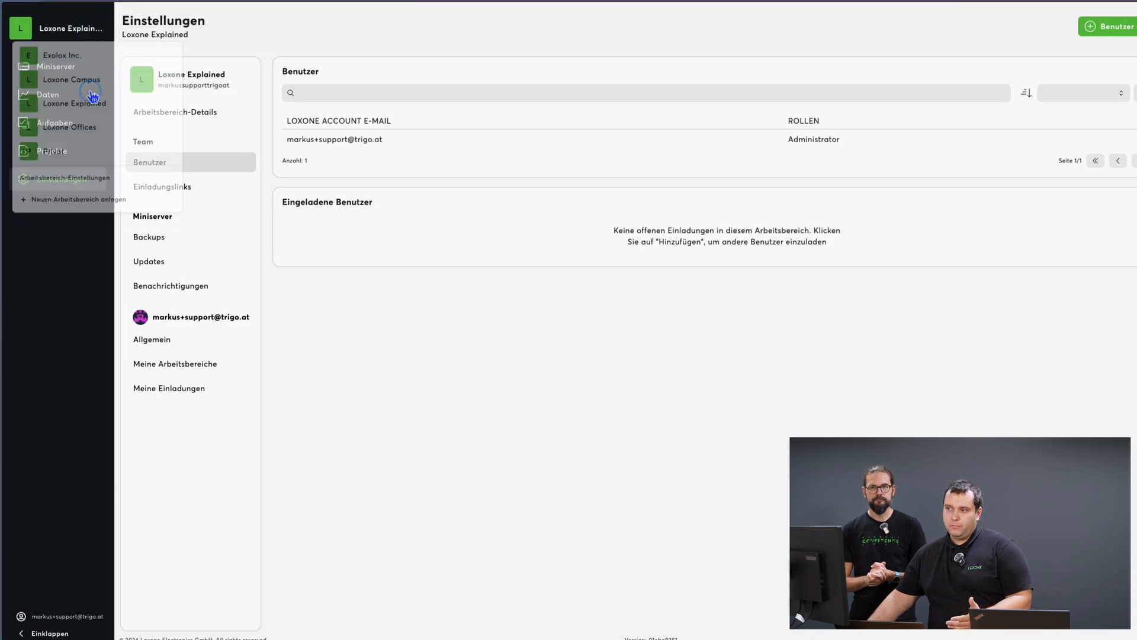
Switch to Loxone Campus, open its user list and adjust one user's location role
{"action": "left_click", "coordinate": [71, 79]}
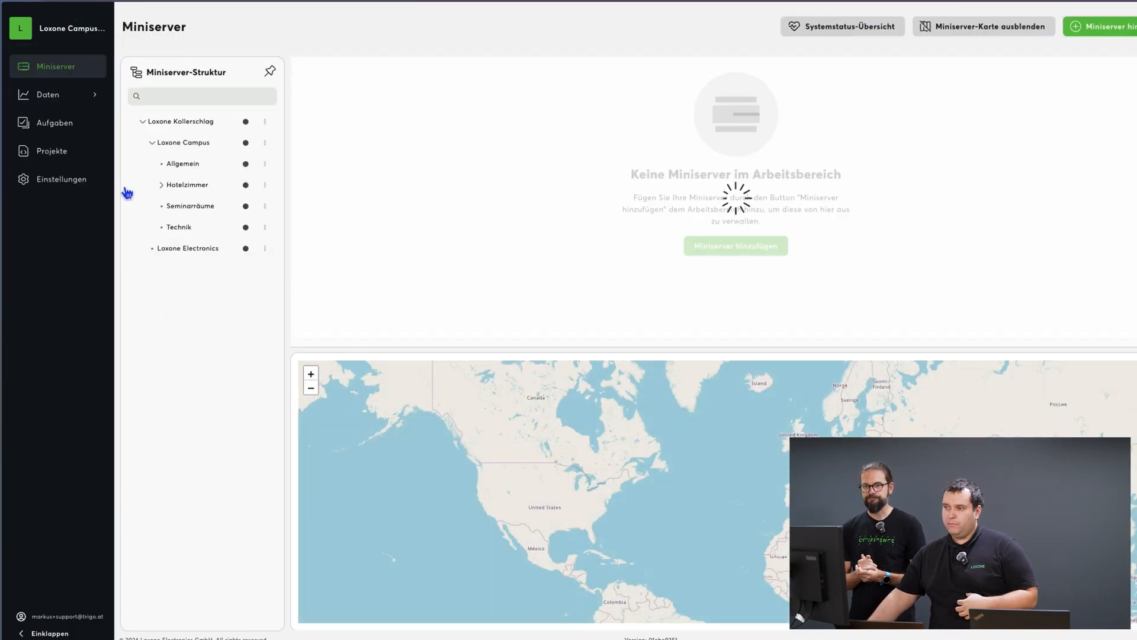
{"action": "left_click", "coordinate": [61, 178]}
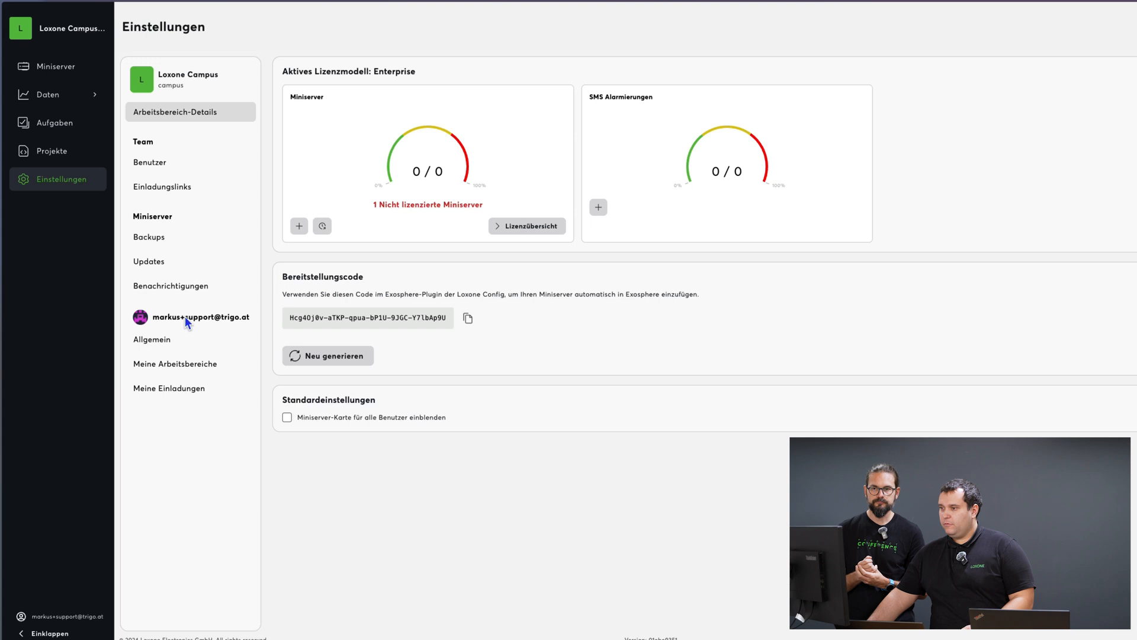
{"action": "left_click", "coordinate": [150, 161]}
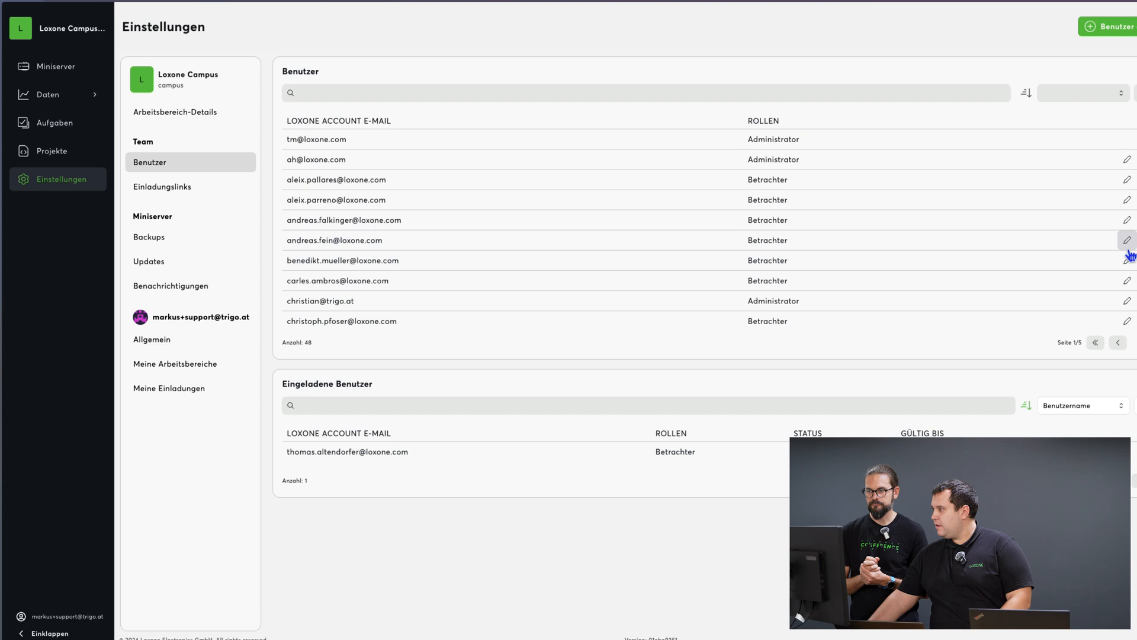
{"action": "left_click", "coordinate": [1127, 240]}
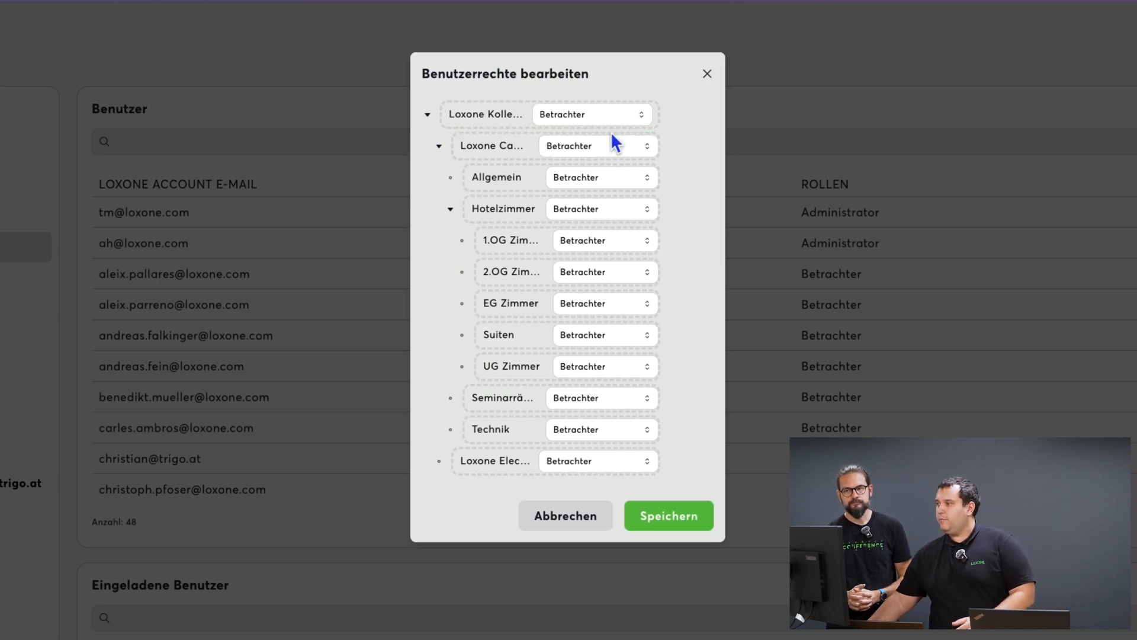
{"action": "left_click", "coordinate": [595, 146]}
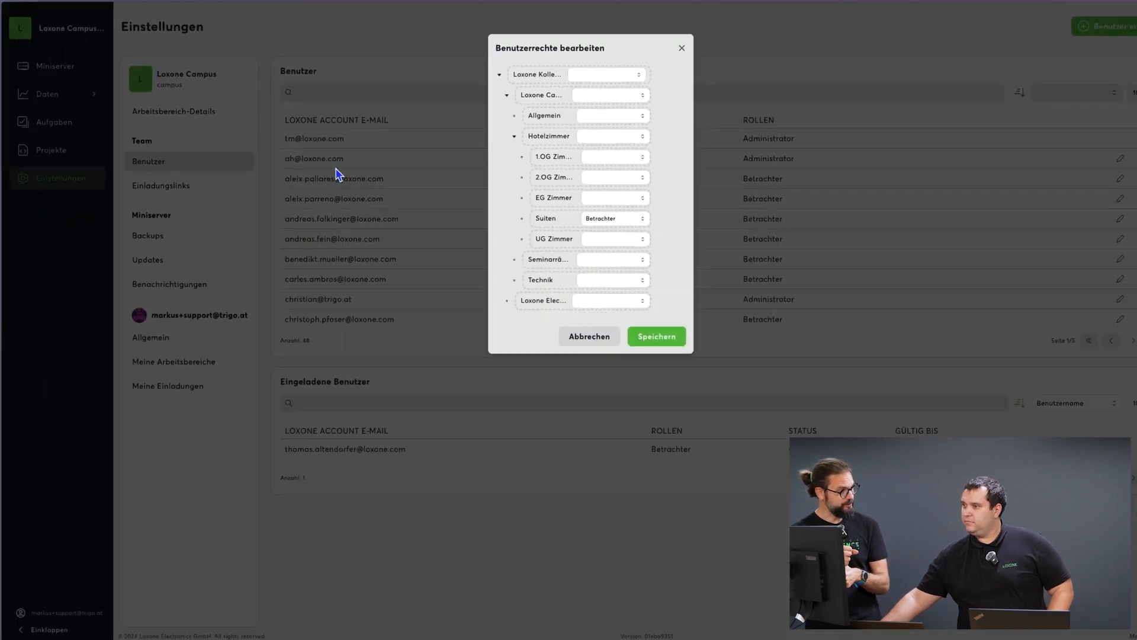
{"action": "left_click", "coordinate": [70, 28]}
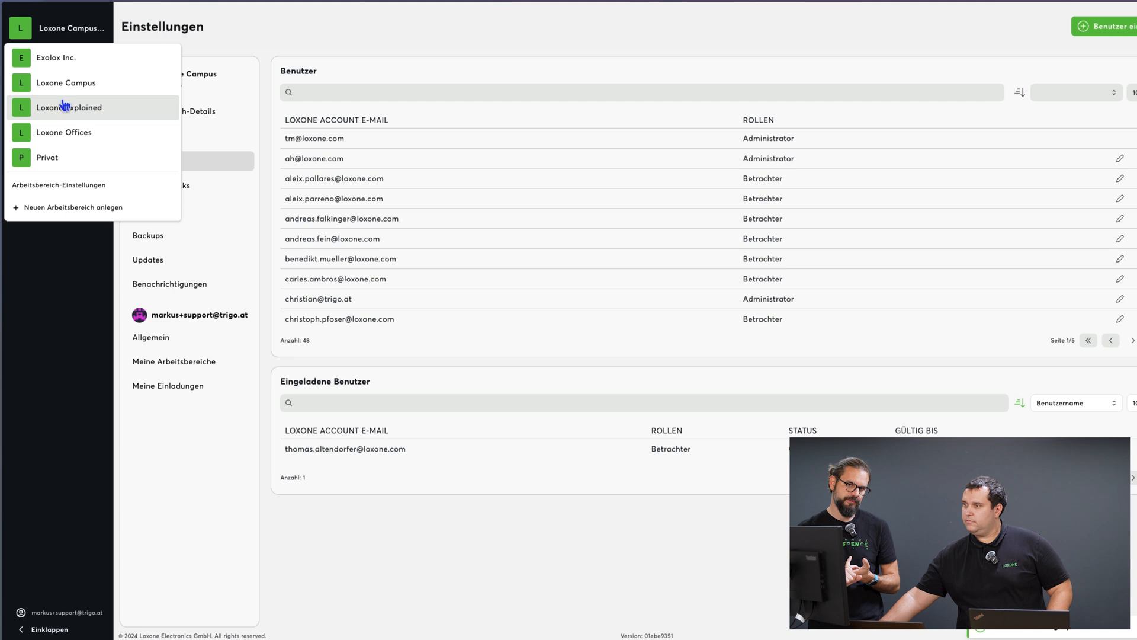
In Loxone Explained, start adding a Miniserver and copy the provisioning code
{"action": "left_click", "coordinate": [69, 108]}
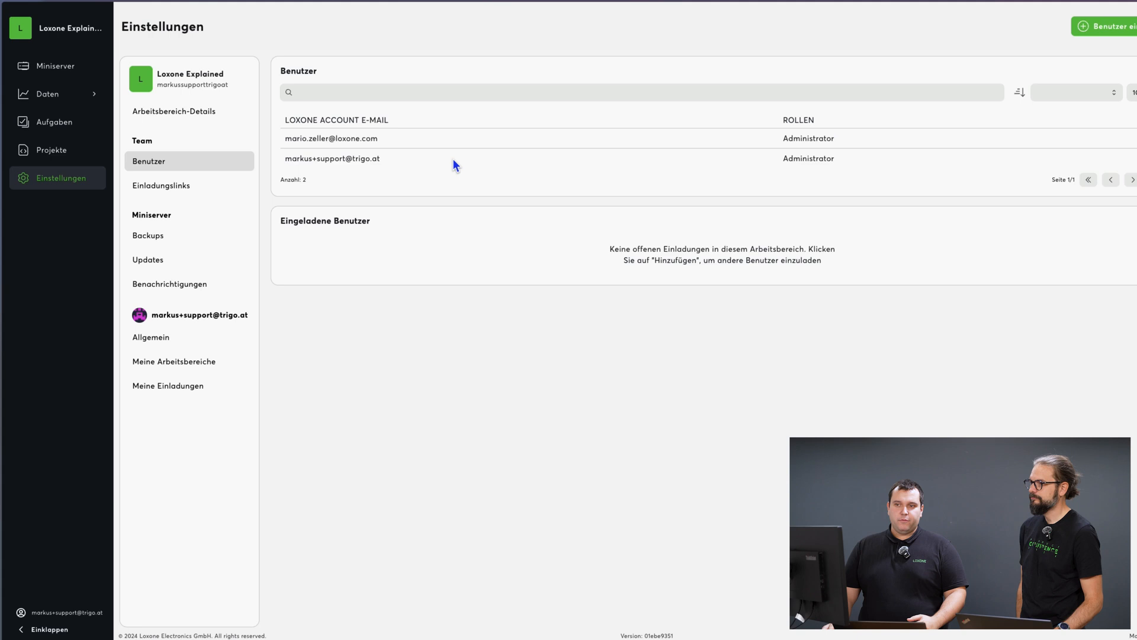
{"action": "mouse_move", "coordinate": [55, 66]}
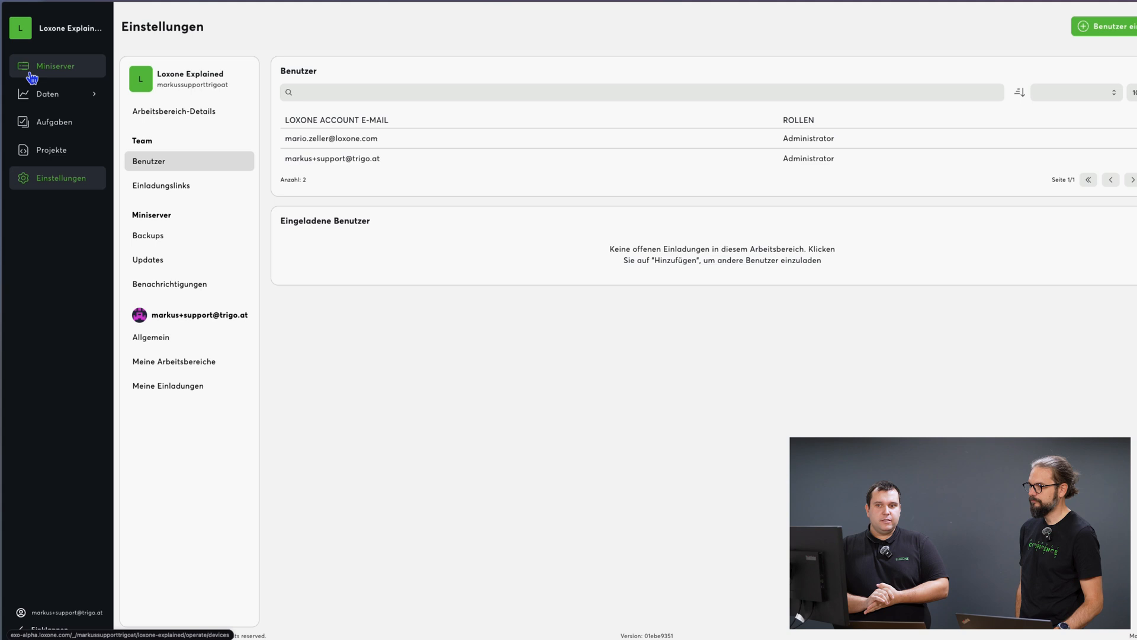
{"action": "mouse_move", "coordinate": [71, 80]}
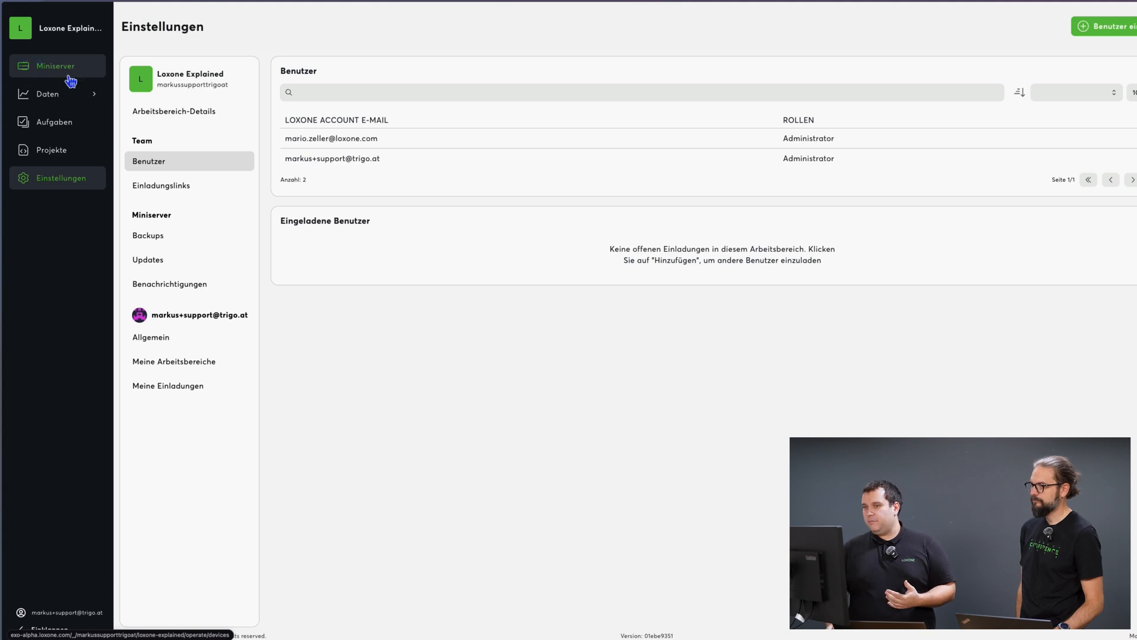
{"action": "left_click", "coordinate": [56, 65]}
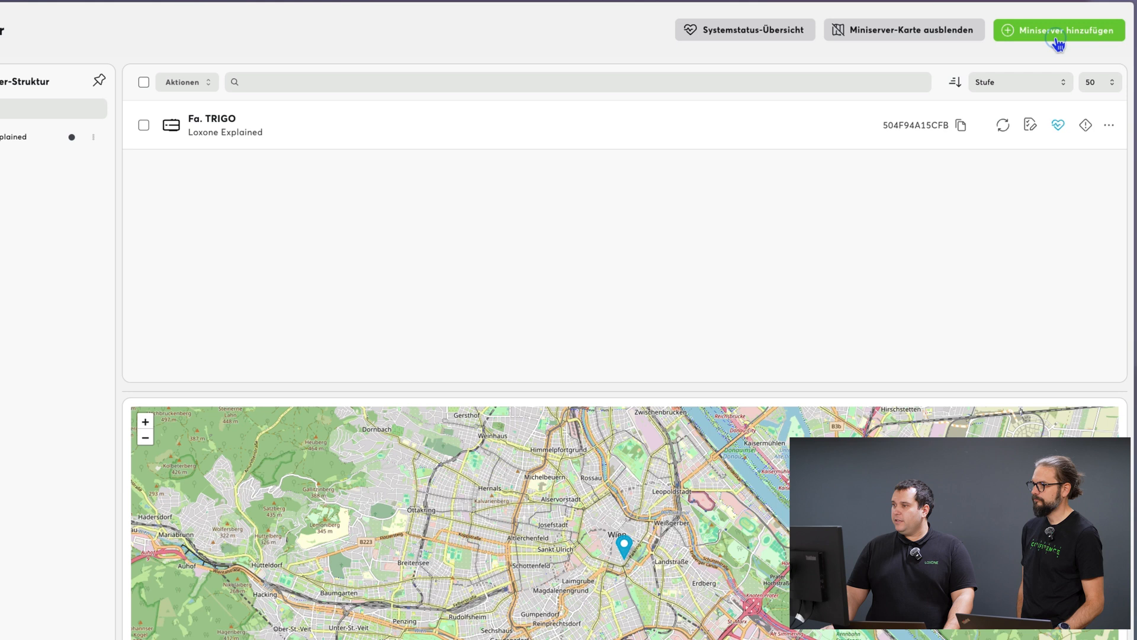
{"action": "left_click", "coordinate": [1059, 30]}
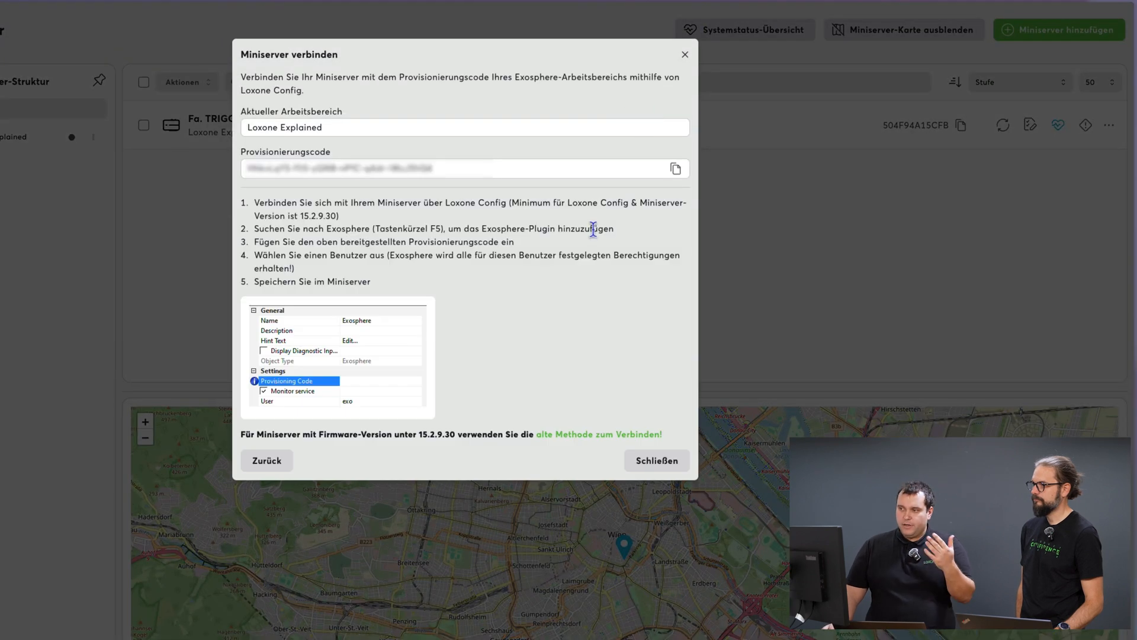
{"action": "left_click", "coordinate": [674, 168]}
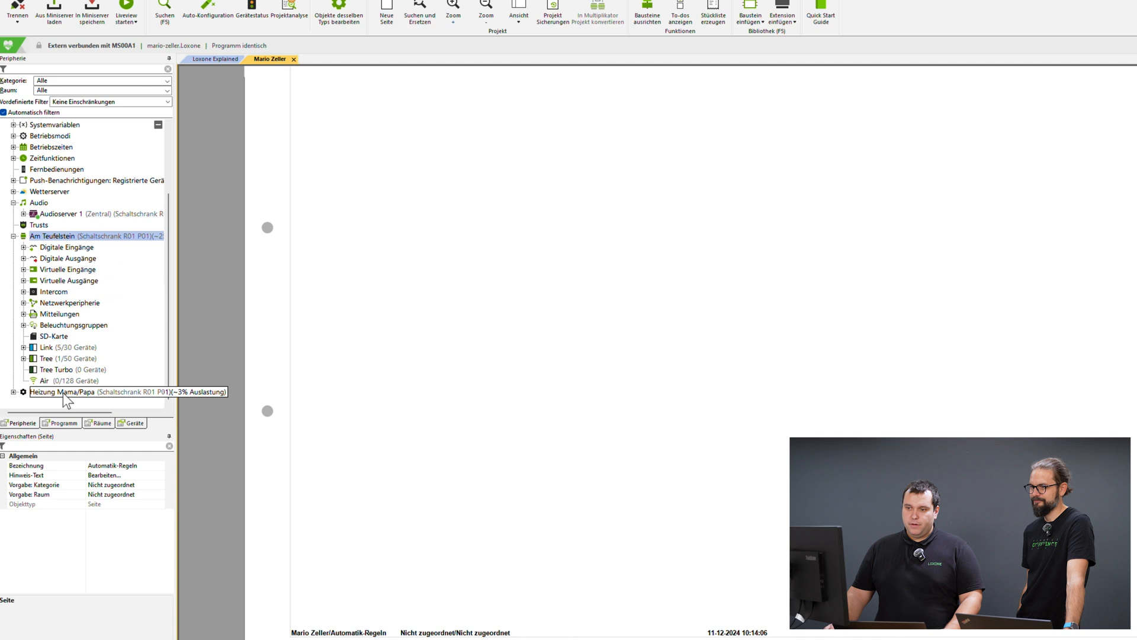
Configure Am Teufelstein's Exosphere network peripheral with user Exo and save to the Miniserver
{"action": "left_click", "coordinate": [75, 303]}
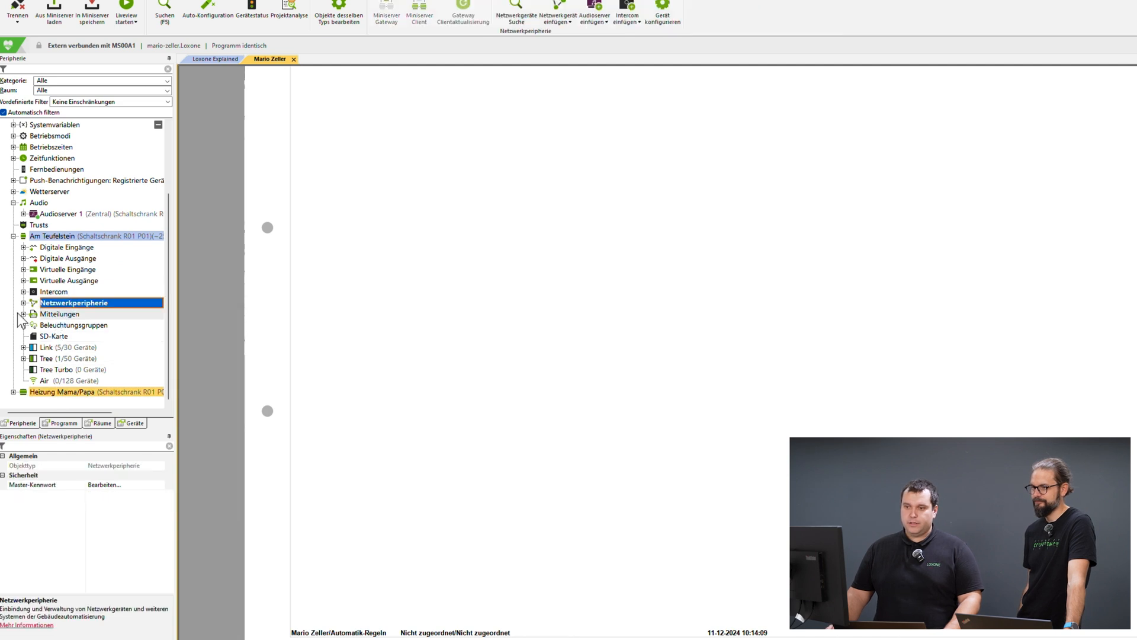
{"action": "left_click", "coordinate": [23, 302]}
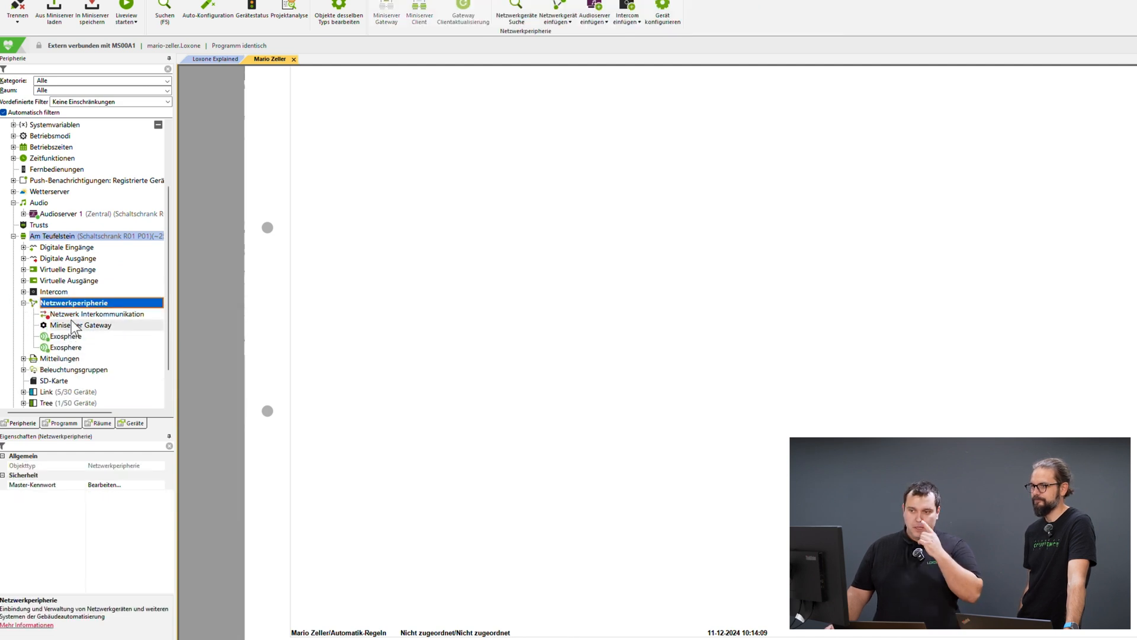
{"action": "left_click", "coordinate": [557, 13]}
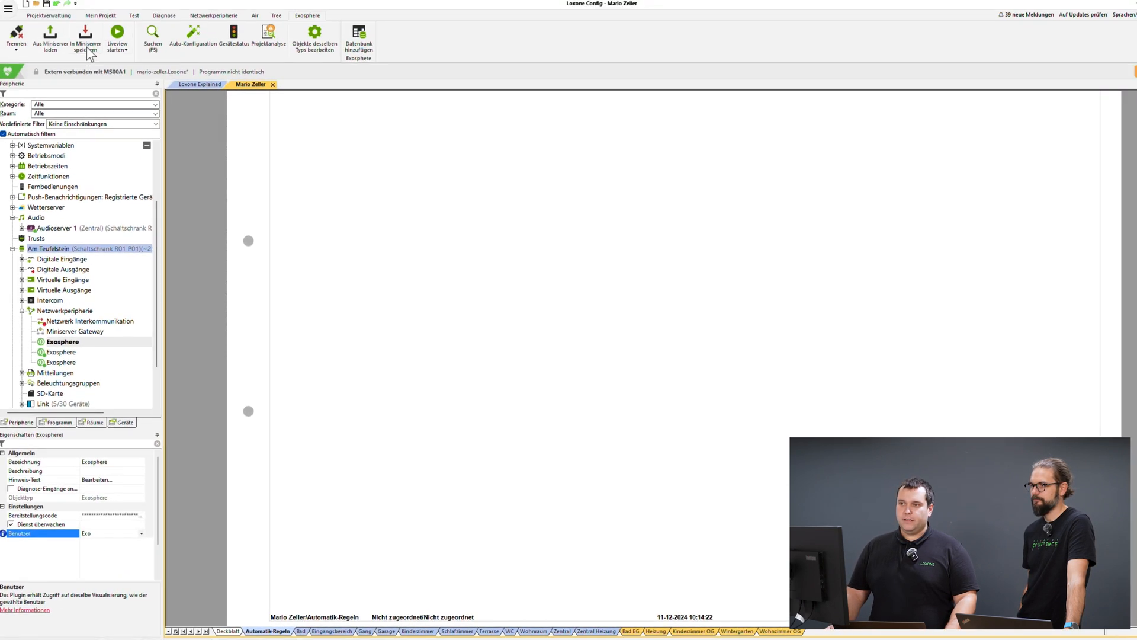
{"action": "left_click", "coordinate": [85, 40]}
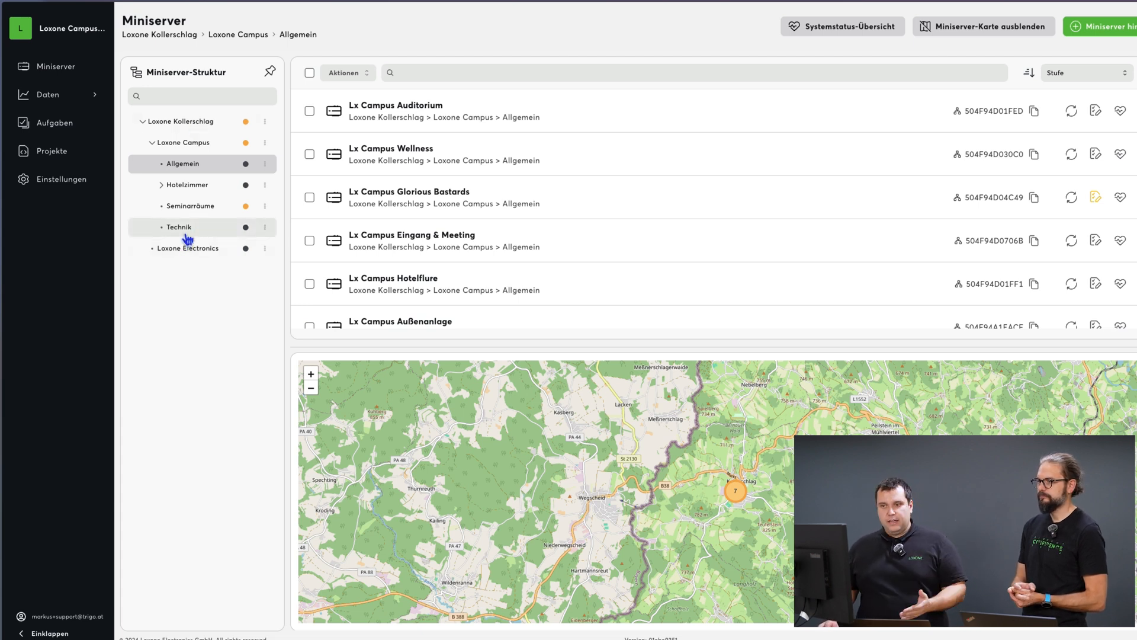
Browse the Technik and other locations, then open Allgemein's update settings
{"action": "left_click", "coordinate": [179, 226]}
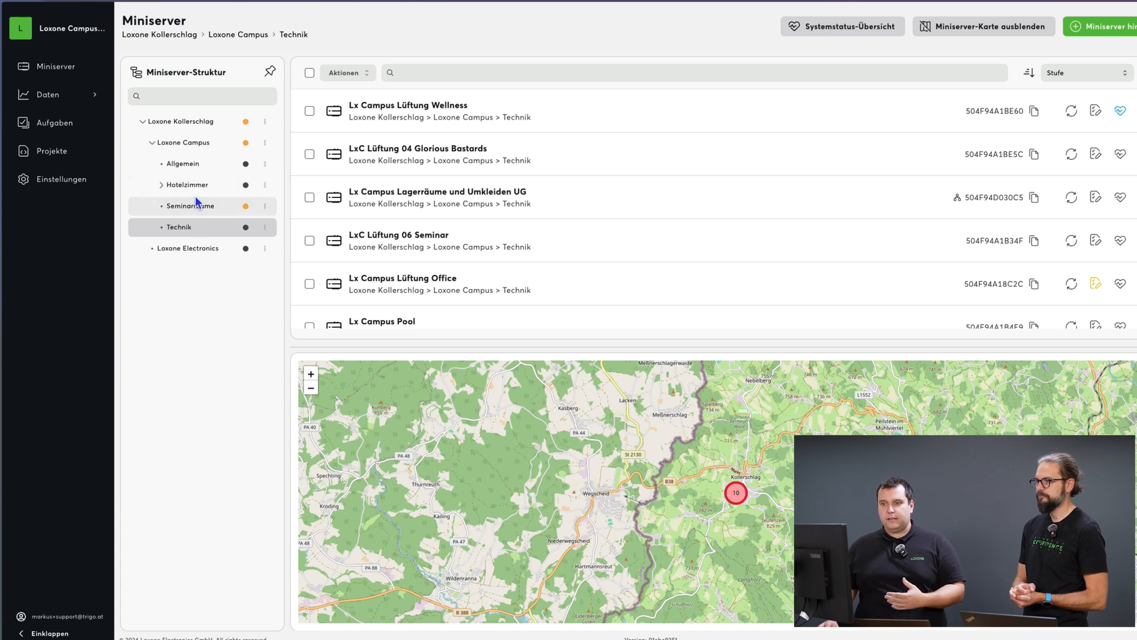
{"action": "left_click", "coordinate": [186, 184]}
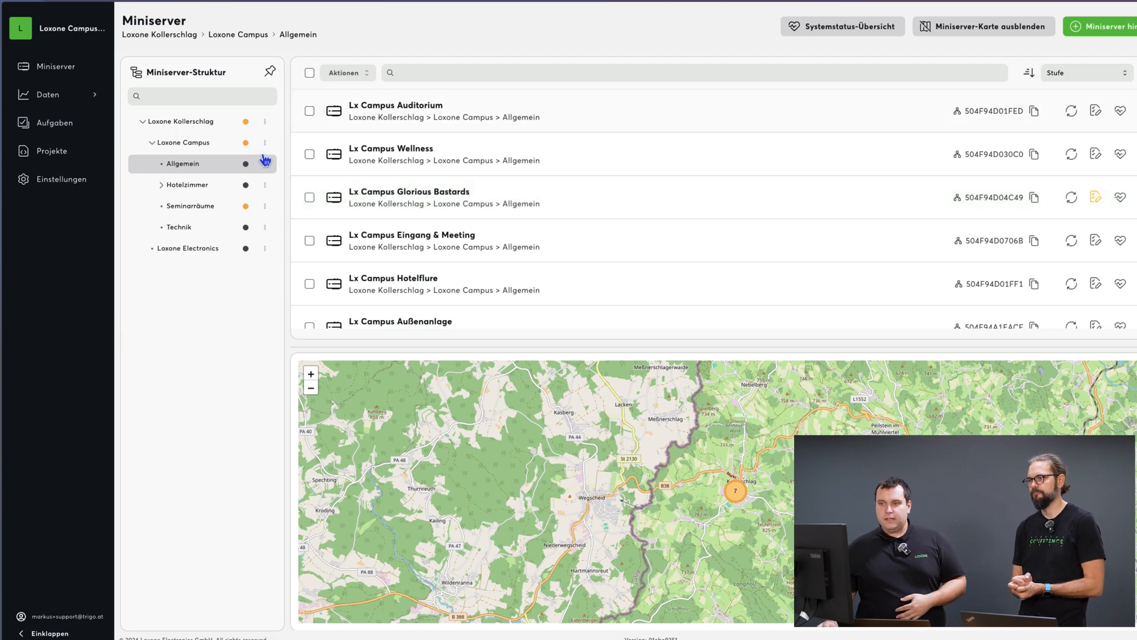
{"action": "left_click", "coordinate": [265, 164]}
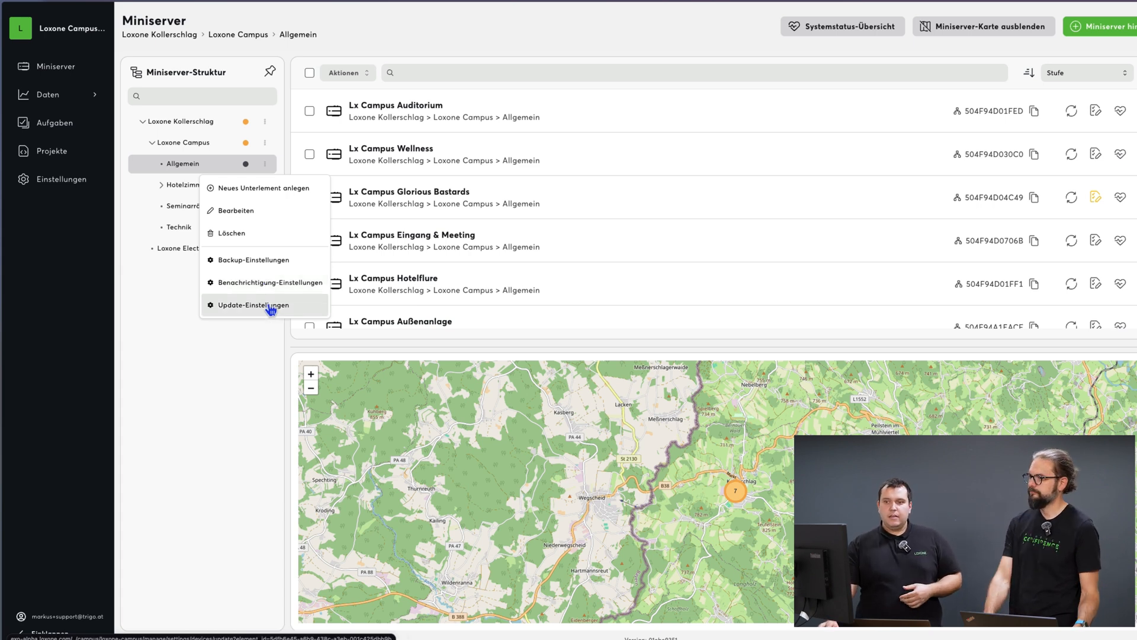
{"action": "left_click", "coordinate": [255, 304]}
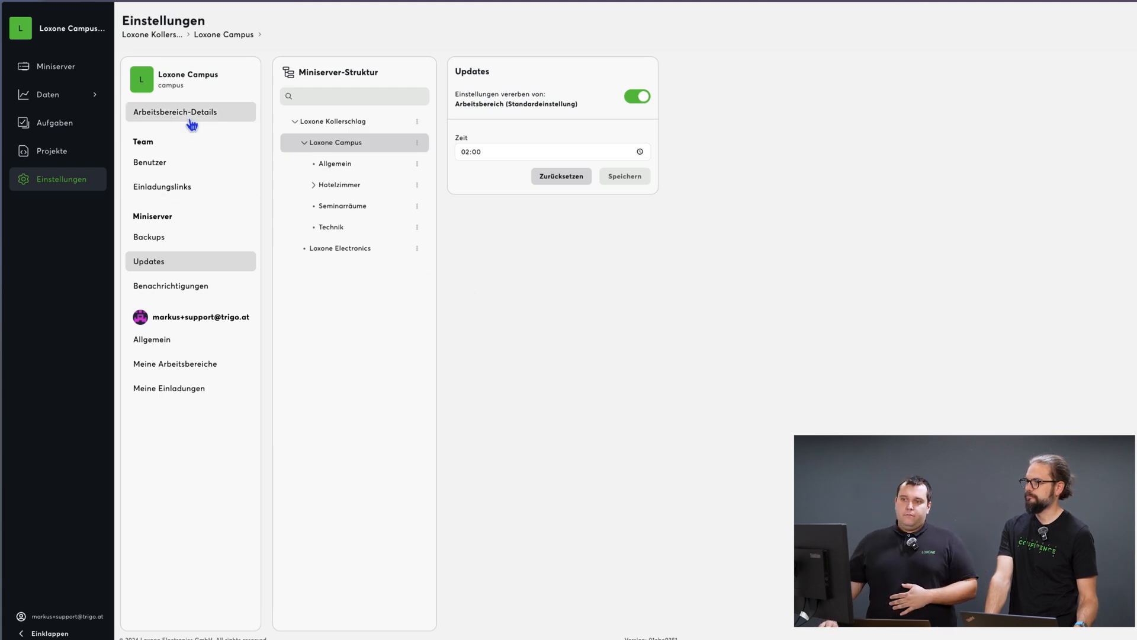
Open the workspace user list and edit a viewer user's rights
{"action": "left_click", "coordinate": [149, 161]}
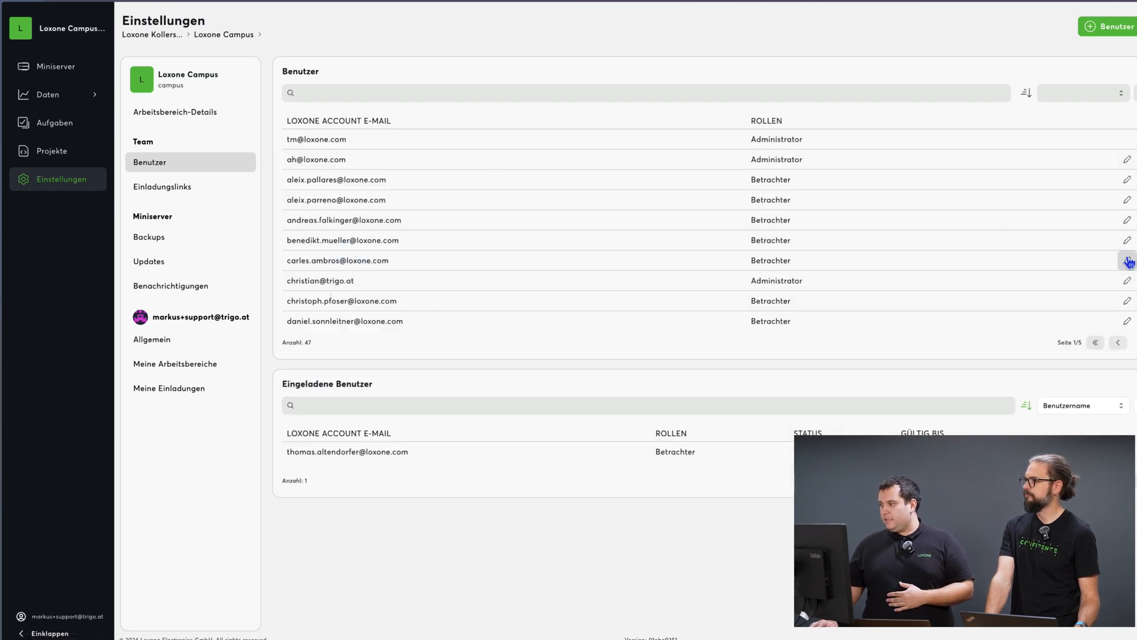
{"action": "left_click", "coordinate": [1130, 261]}
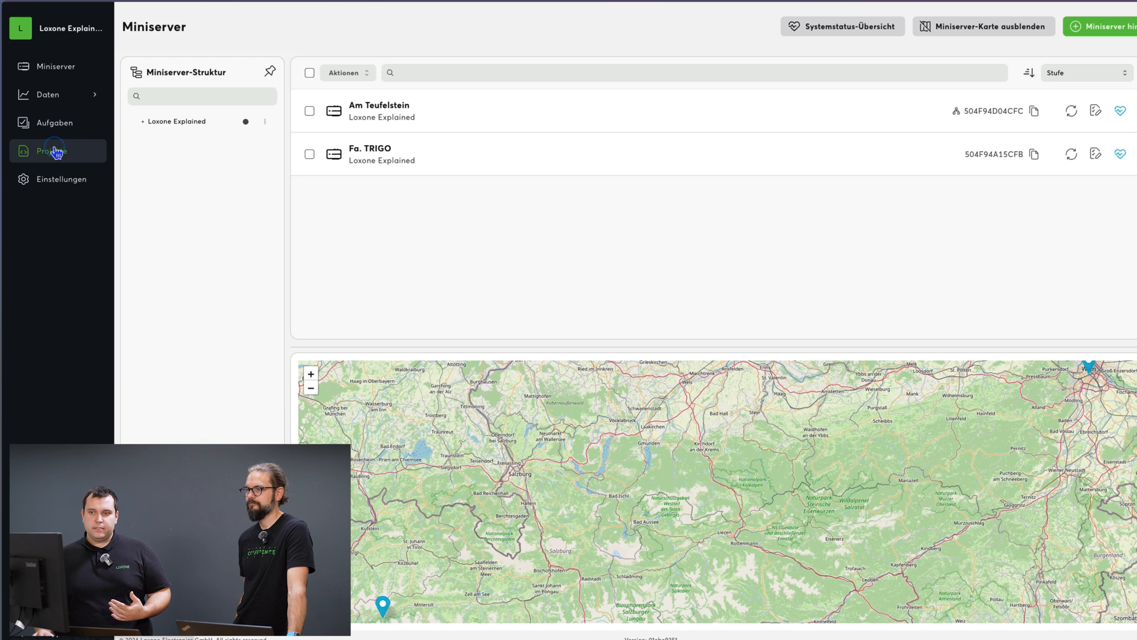
View the Loxone Explained workspace's projects page in Exosphere
{"action": "left_click", "coordinate": [52, 151]}
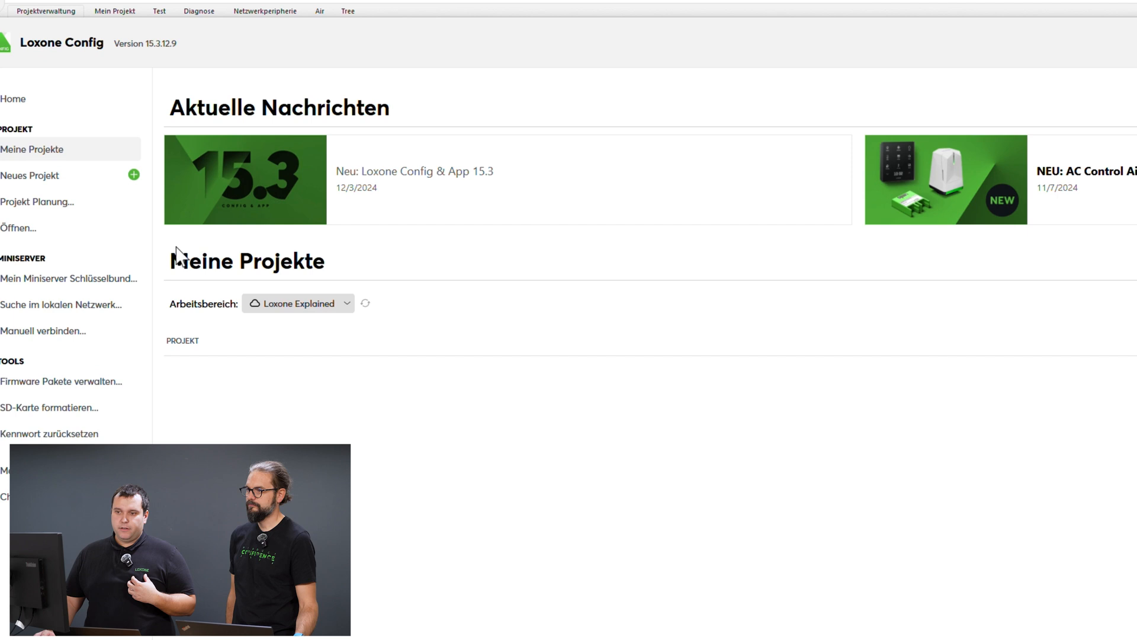
Set Am Teufelstein's keychain credentials to be stored in an Exosphere workspace
{"action": "left_click", "coordinate": [69, 278]}
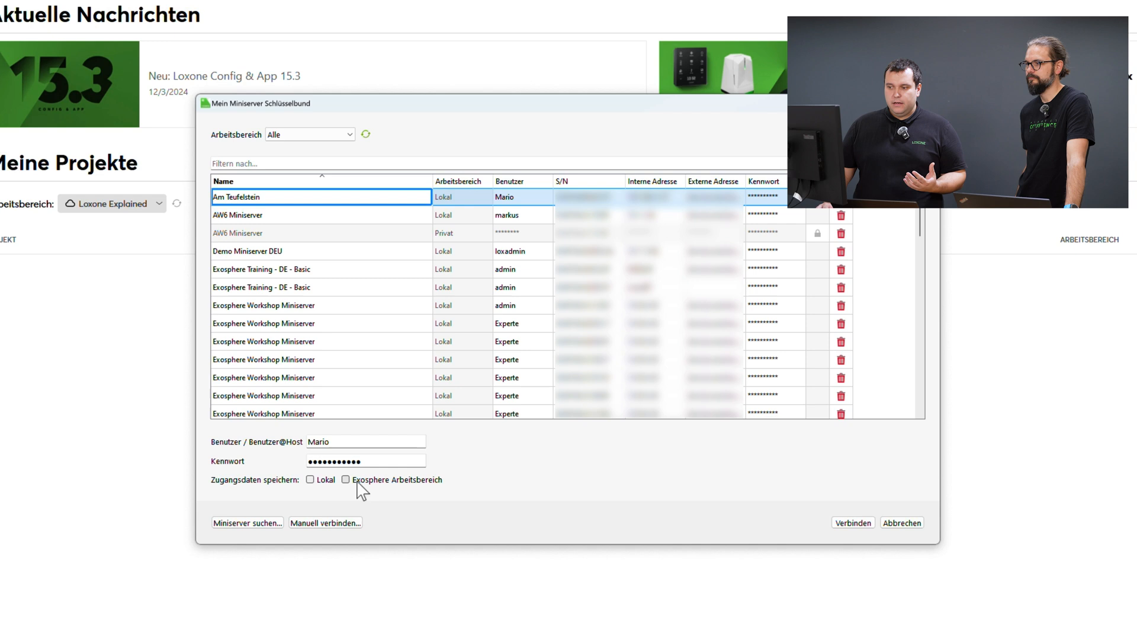
{"action": "left_click", "coordinate": [346, 479]}
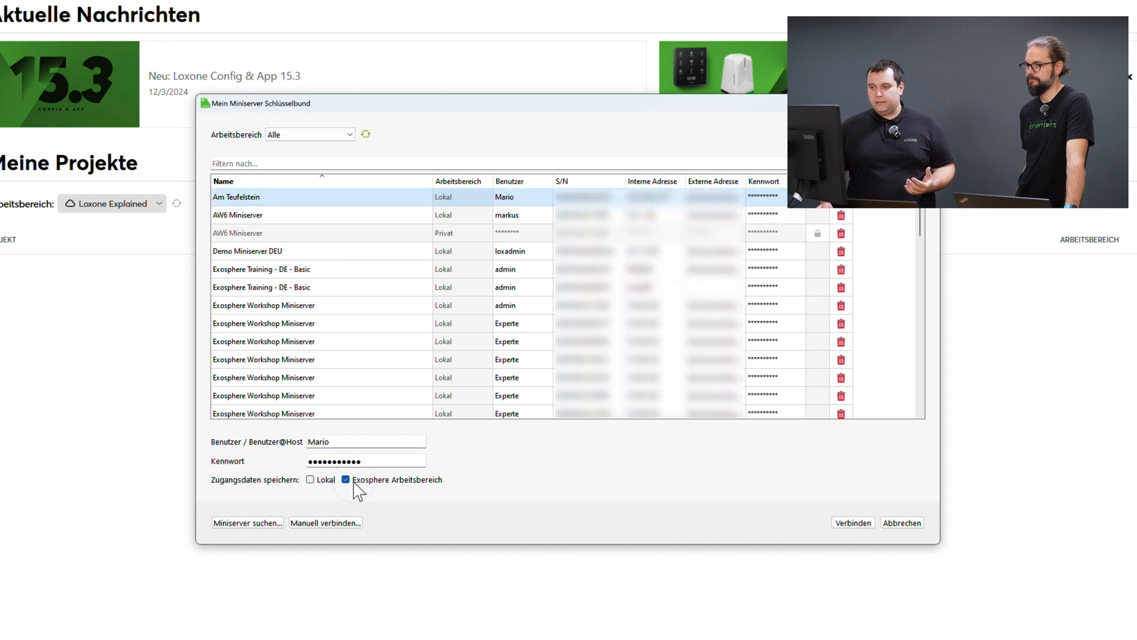
{"action": "left_click", "coordinate": [346, 481]}
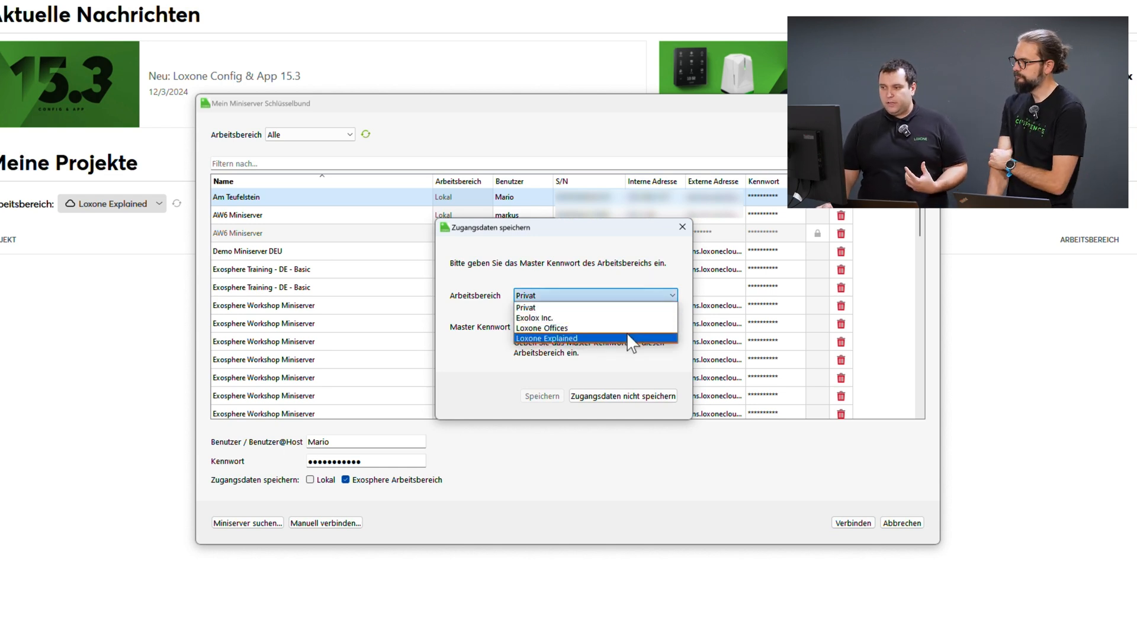
Choose Loxone Explained as the storing workspace and save its master password
{"action": "left_click", "coordinate": [546, 338]}
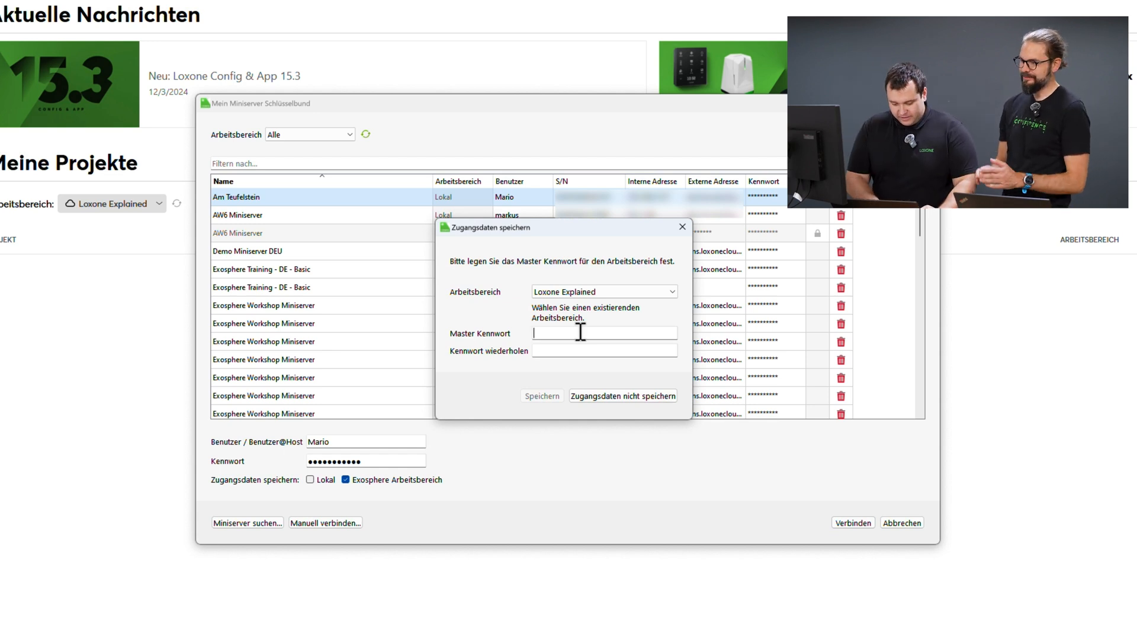
{"action": "type", "text": "•"}
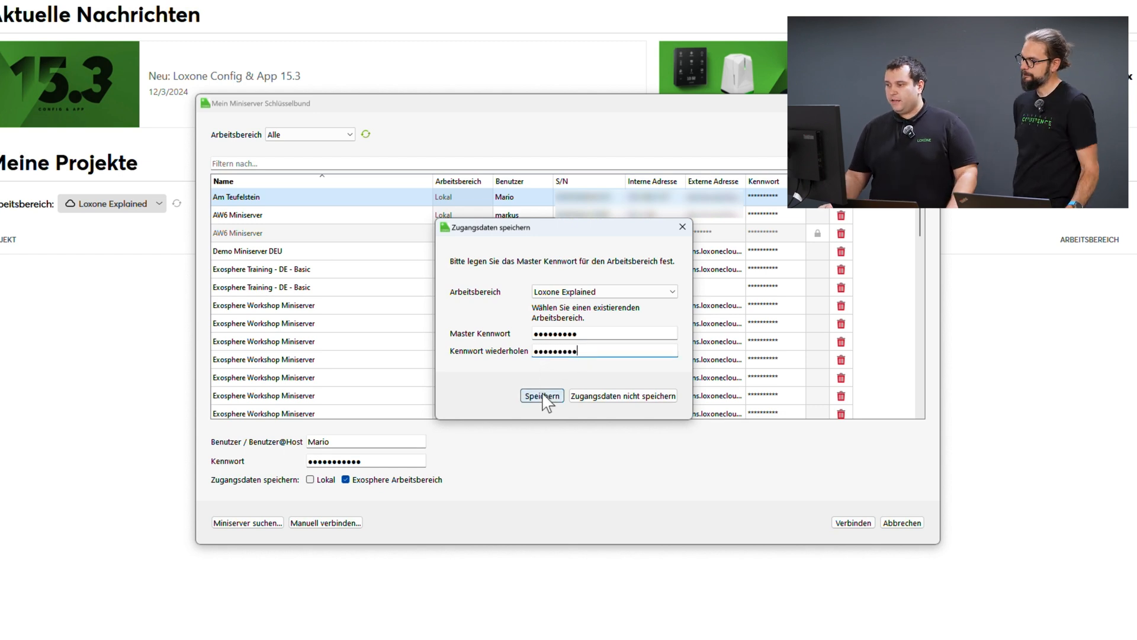
{"action": "left_click", "coordinate": [541, 396]}
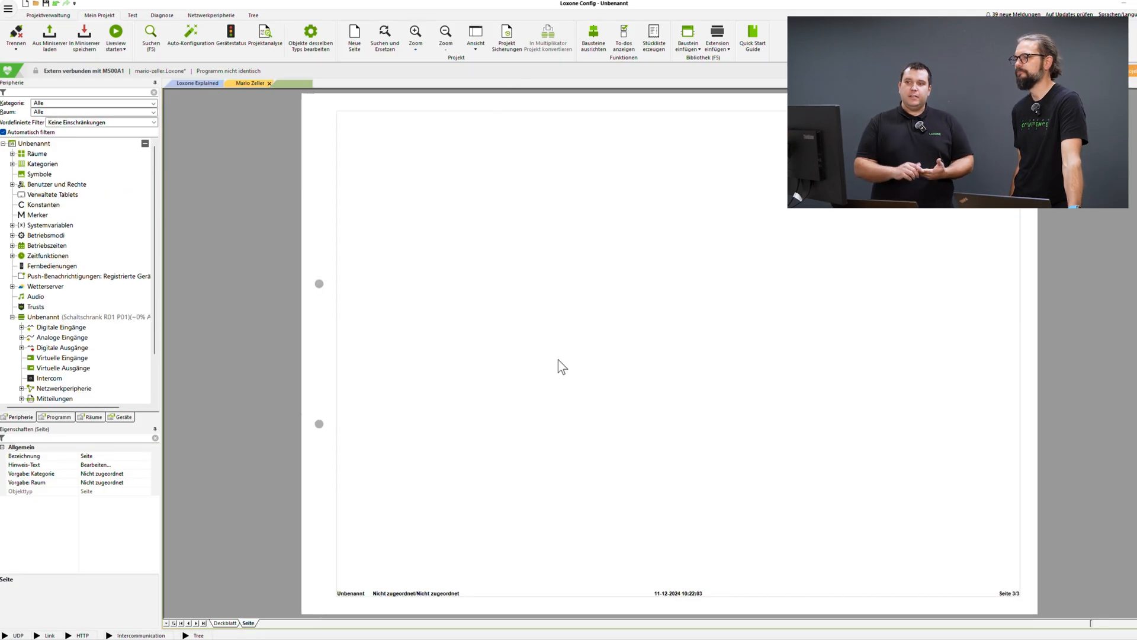
Save the project via Save As into the Loxone Explained Exosphere workspace
{"action": "left_click", "coordinate": [10, 13]}
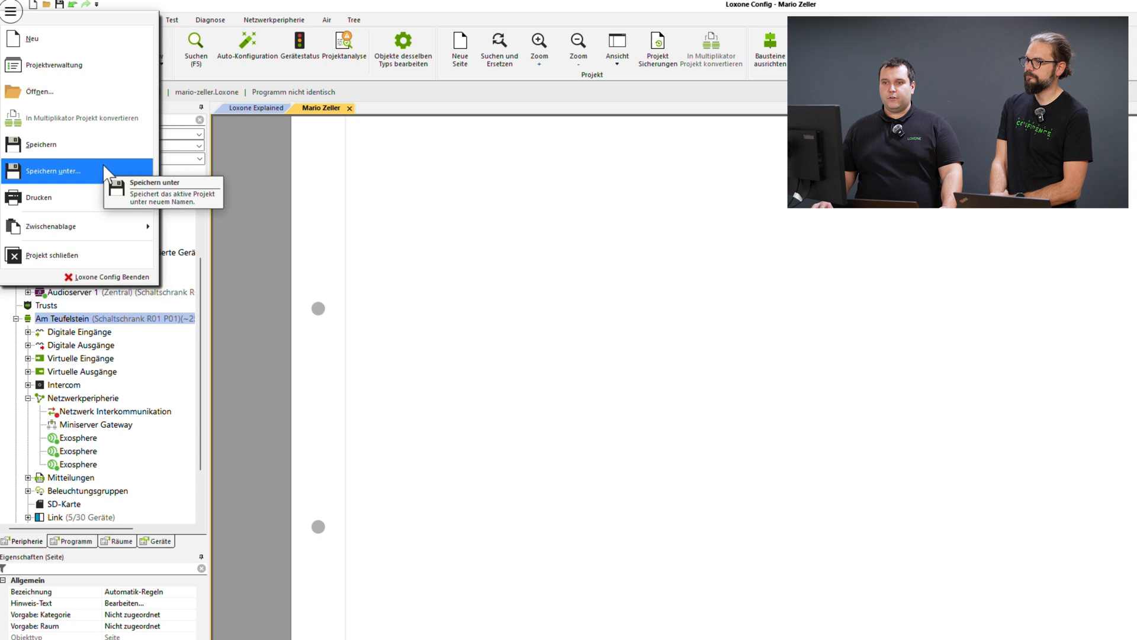
{"action": "left_click", "coordinate": [52, 171]}
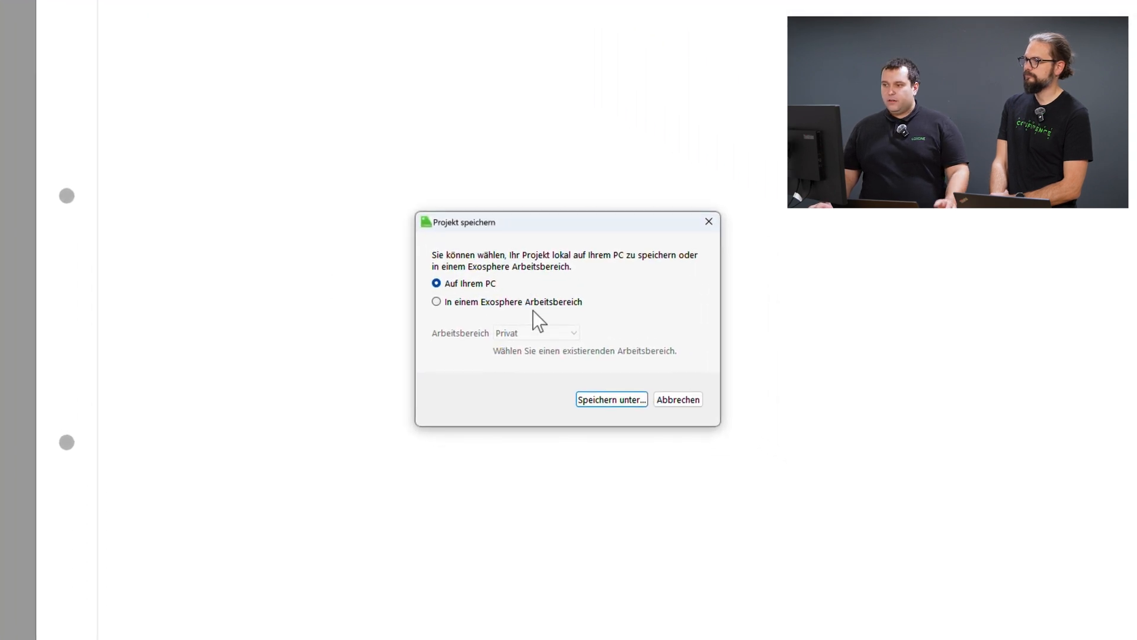
{"action": "left_click", "coordinate": [437, 301]}
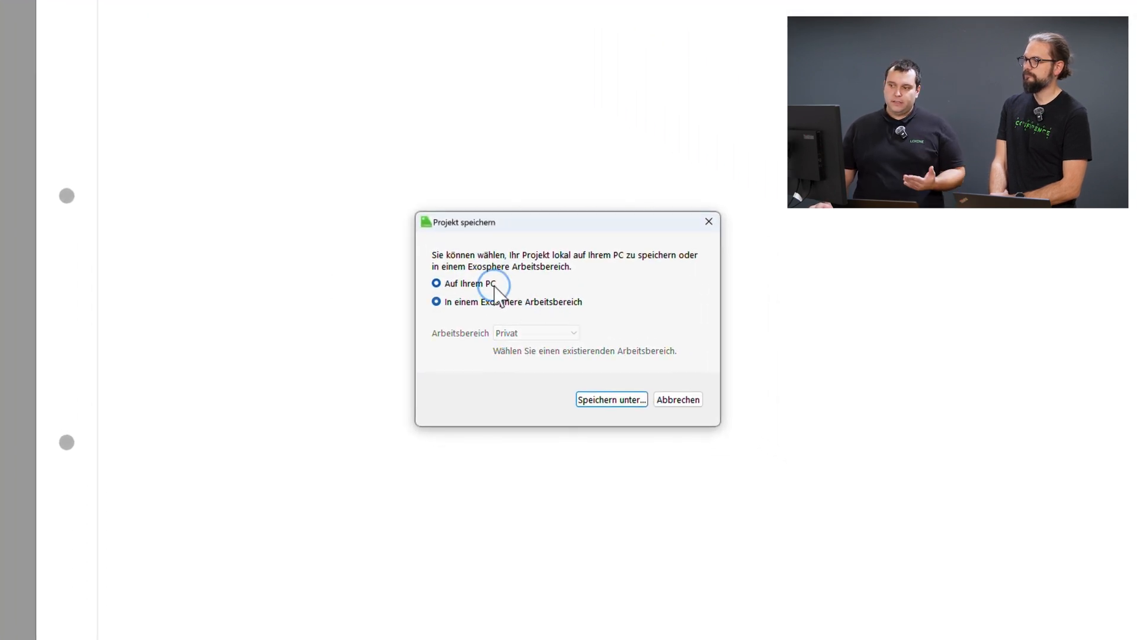
{"action": "left_click", "coordinate": [435, 302]}
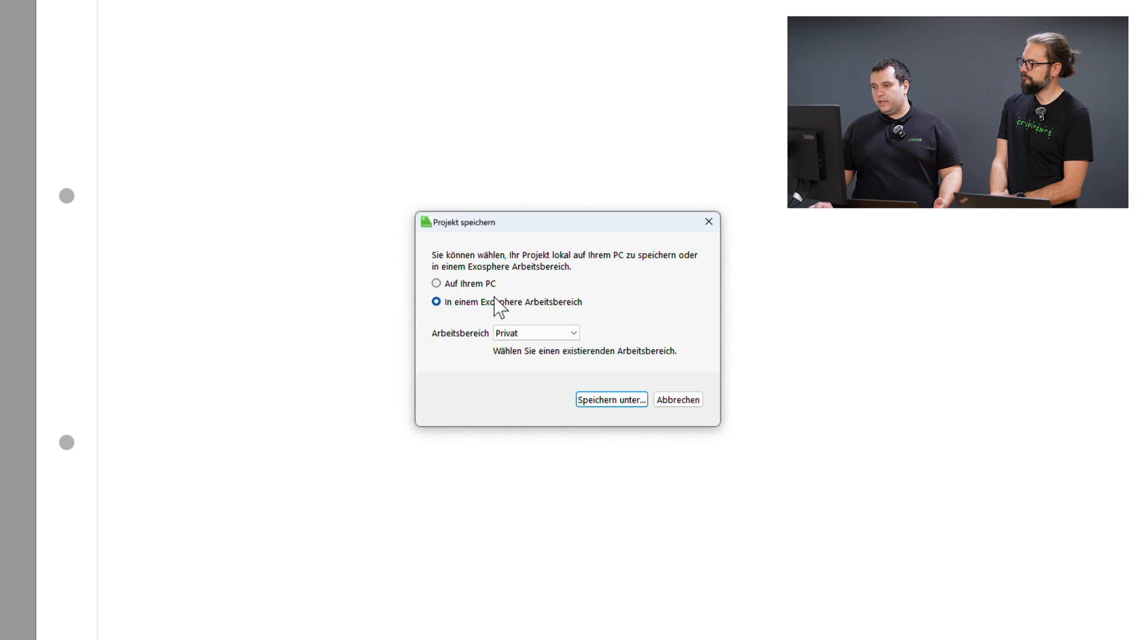
{"action": "left_click", "coordinate": [536, 333]}
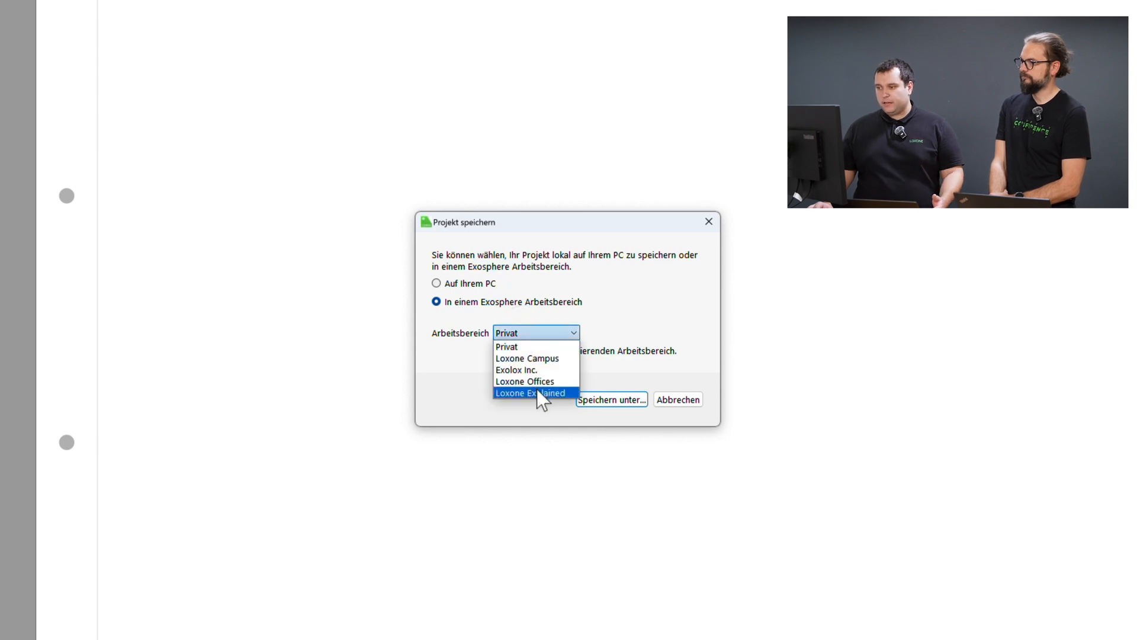
{"action": "left_click", "coordinate": [529, 392]}
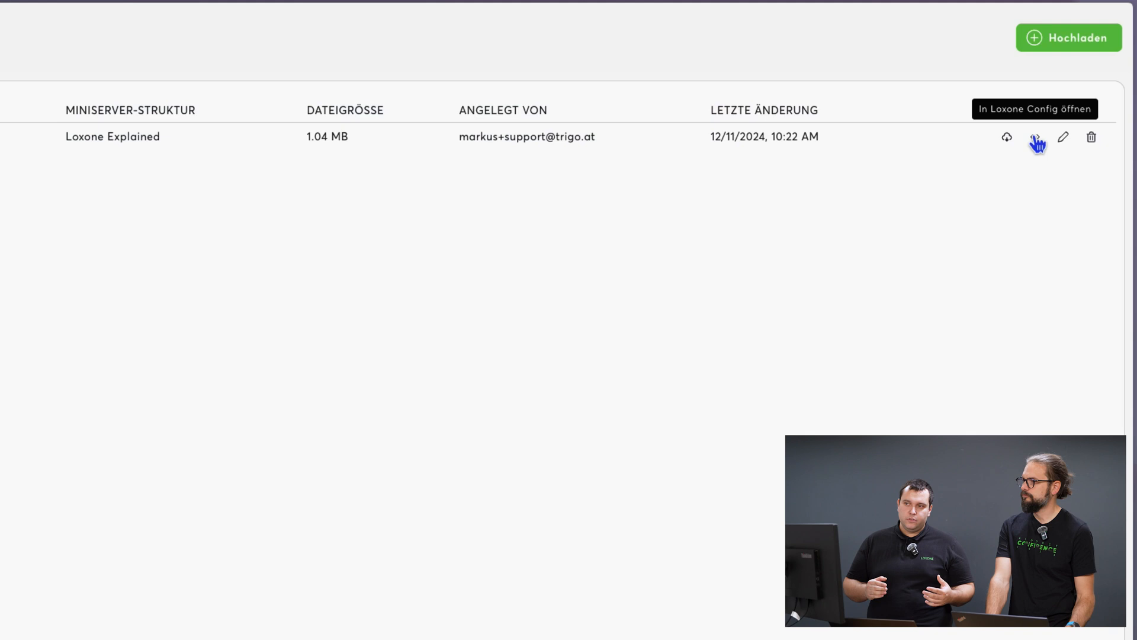
Open the stored Loxone Explained project in Loxone Config
{"action": "left_click", "coordinate": [1005, 137]}
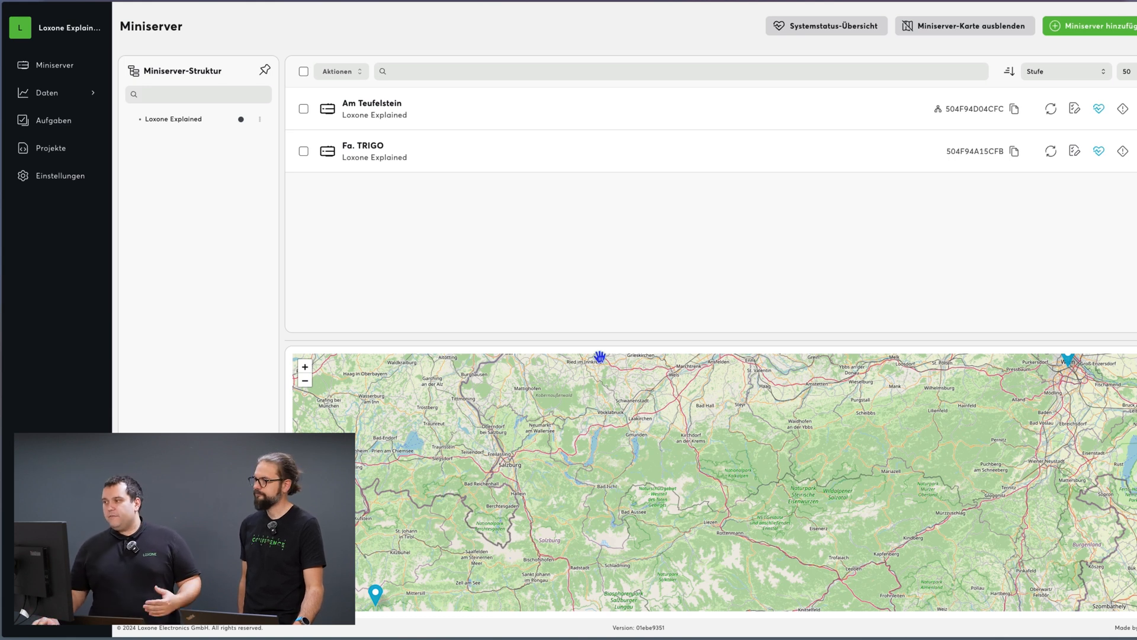
{"action": "mouse_move", "coordinate": [998, 265]}
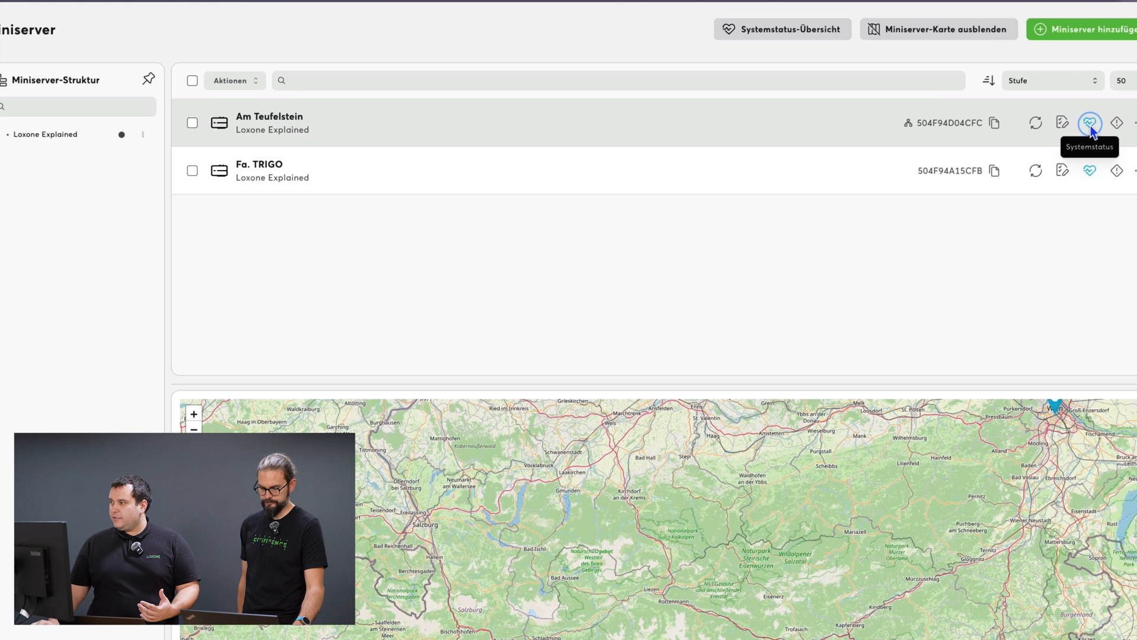
Acknowledge Am Teufelstein's update status message and close its status messages
{"action": "left_click", "coordinate": [1089, 123]}
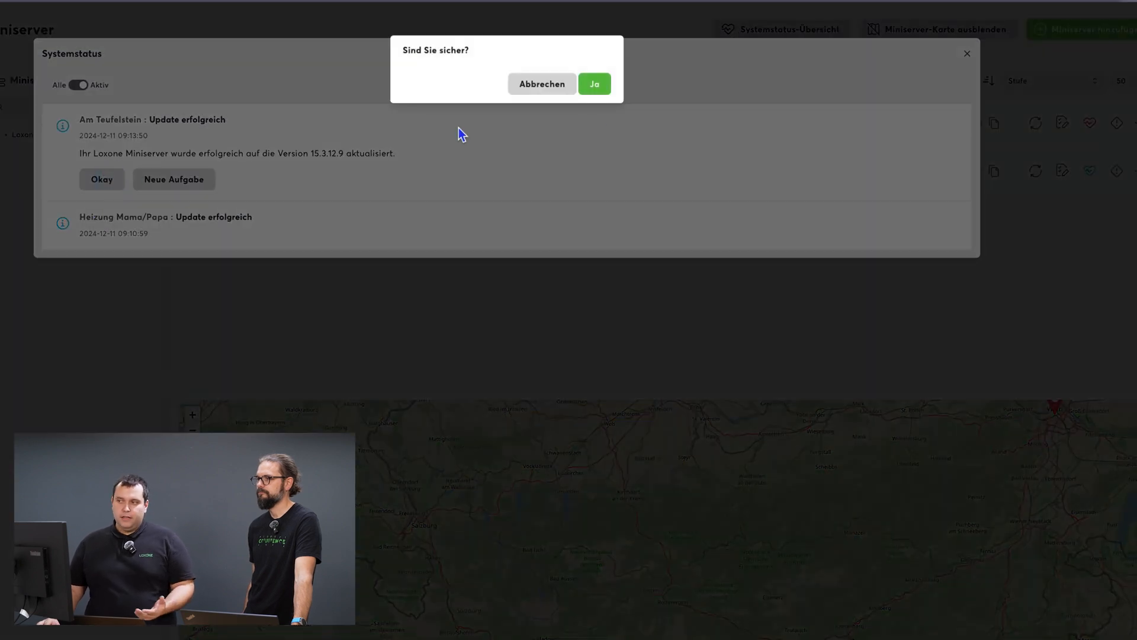
{"action": "left_click", "coordinate": [594, 84]}
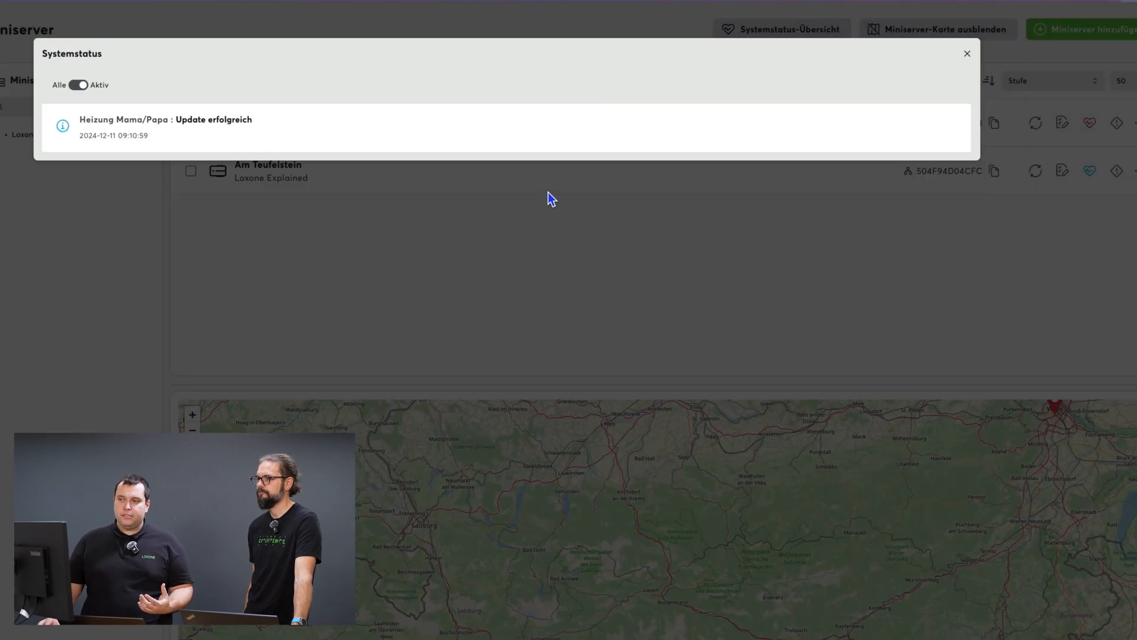
{"action": "left_click", "coordinate": [967, 53]}
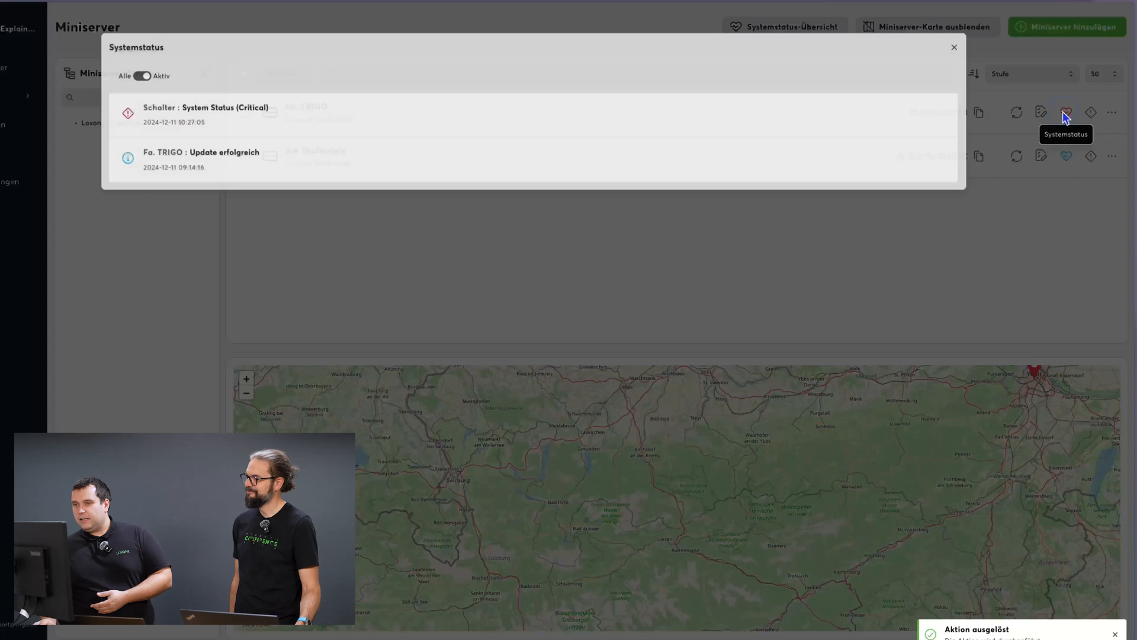
Create a high-priority task from the critical Schalter message, assigned to support, due 20.12.2024
{"action": "left_click", "coordinate": [206, 108]}
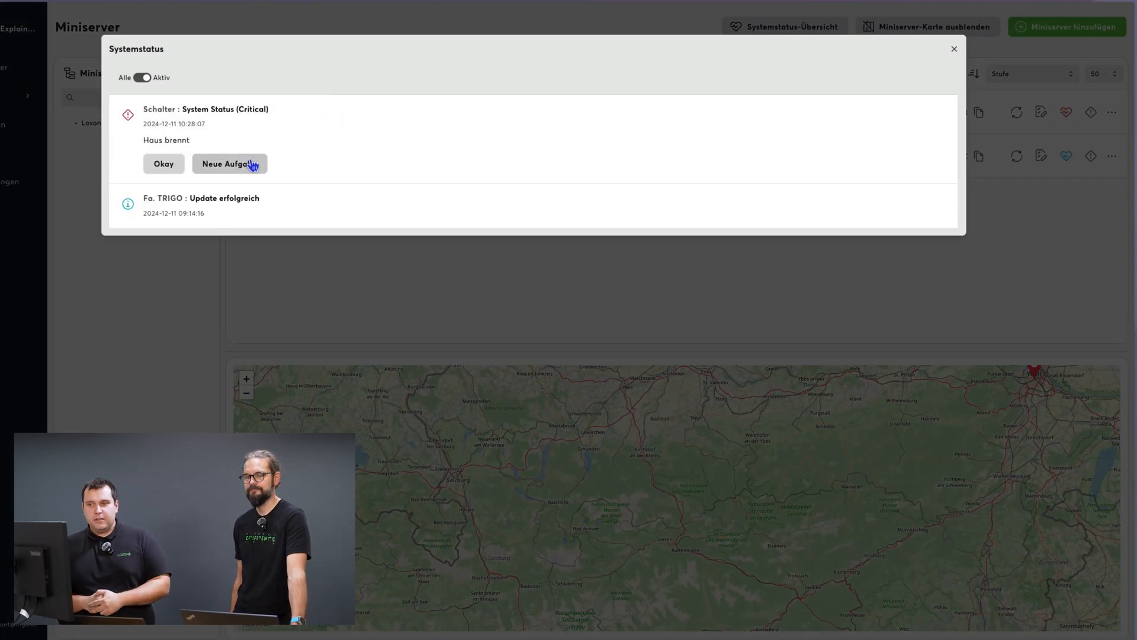
{"action": "left_click", "coordinate": [230, 164]}
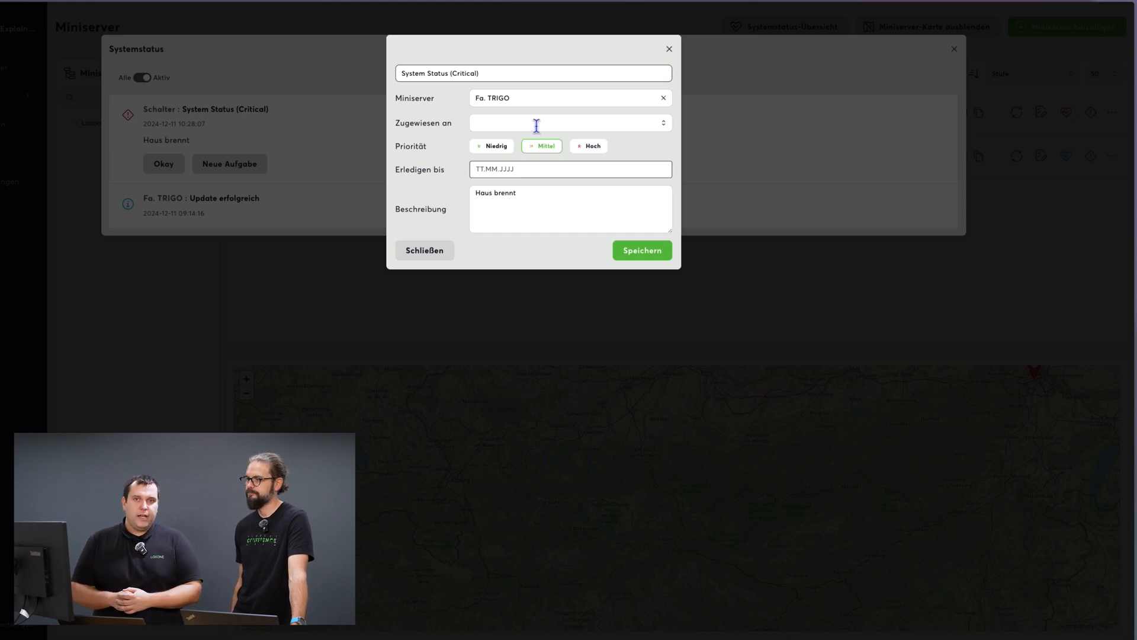
{"action": "left_click", "coordinate": [570, 123]}
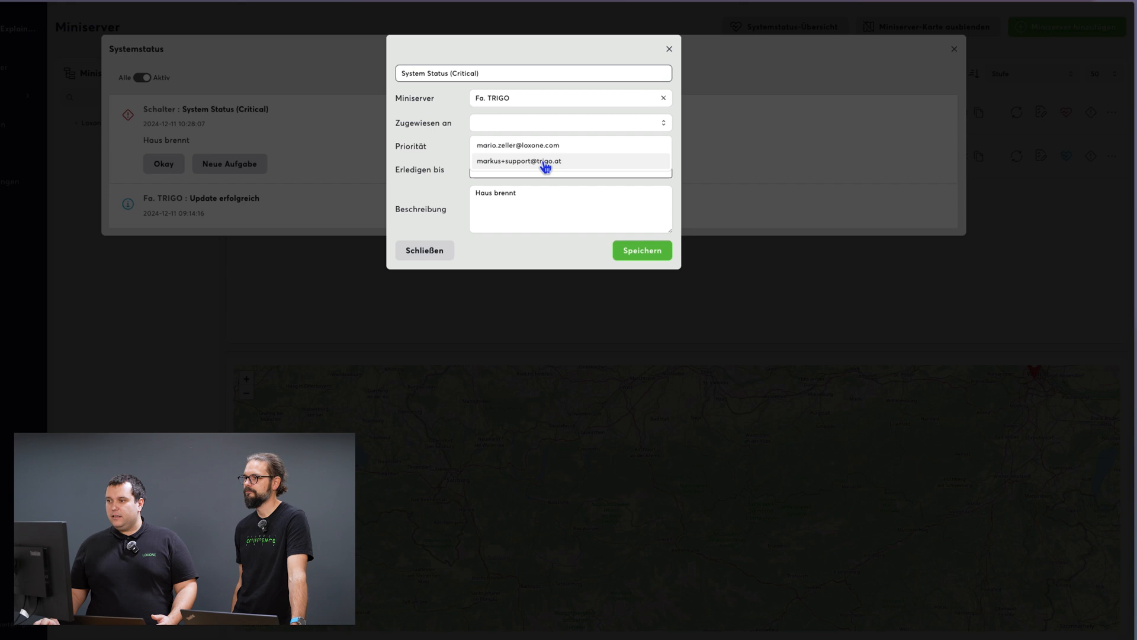
{"action": "left_click", "coordinate": [517, 161]}
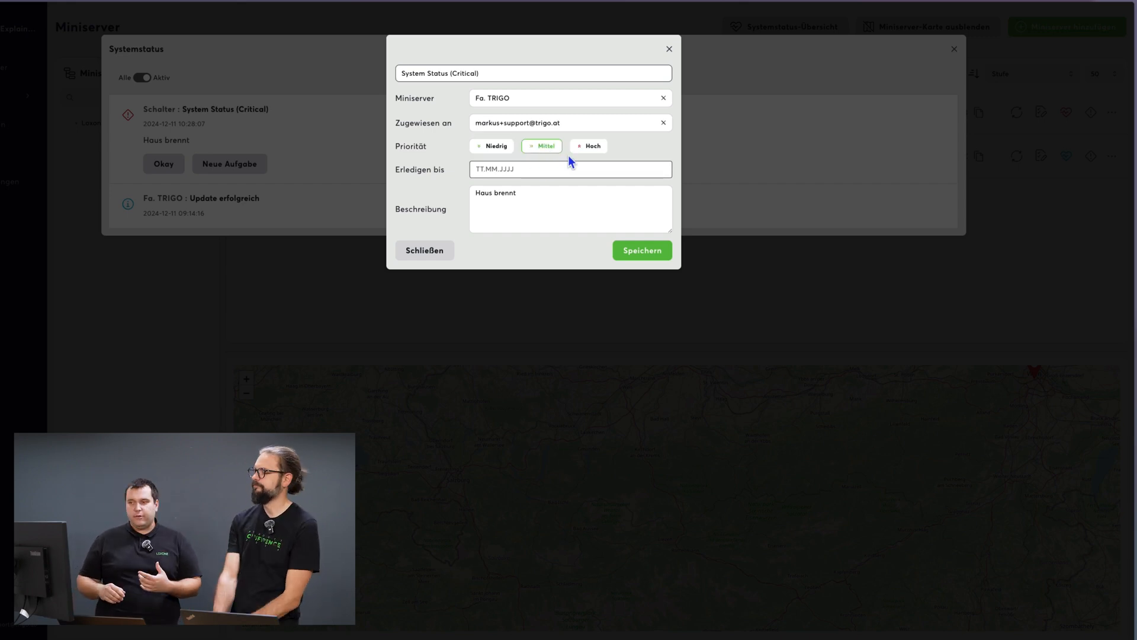
{"action": "left_click", "coordinate": [589, 146]}
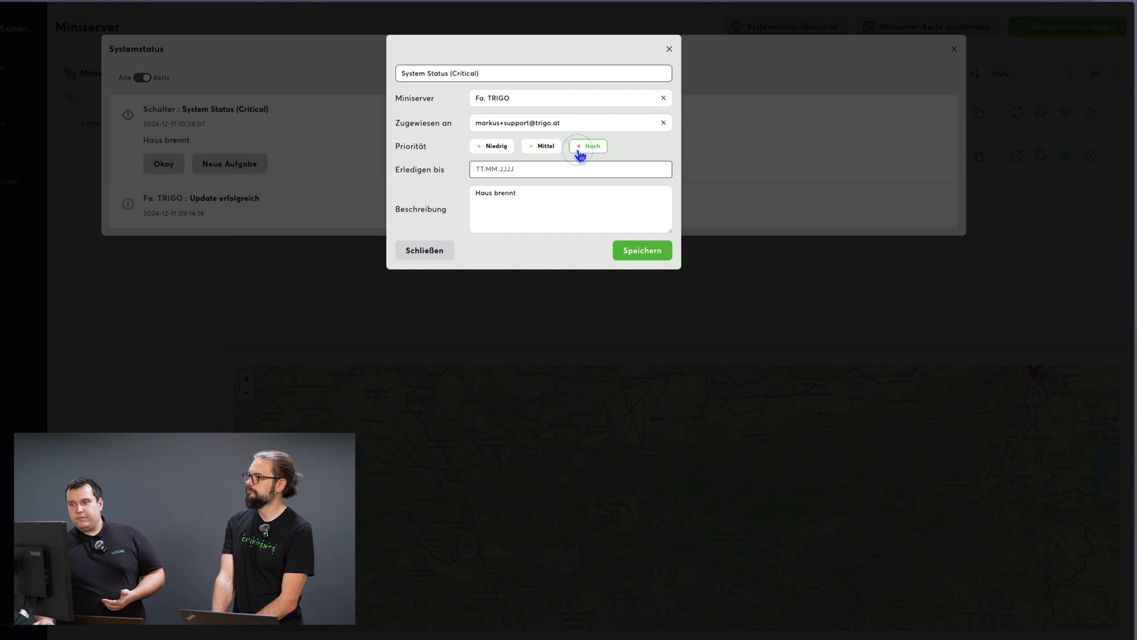
{"action": "left_click", "coordinate": [570, 169]}
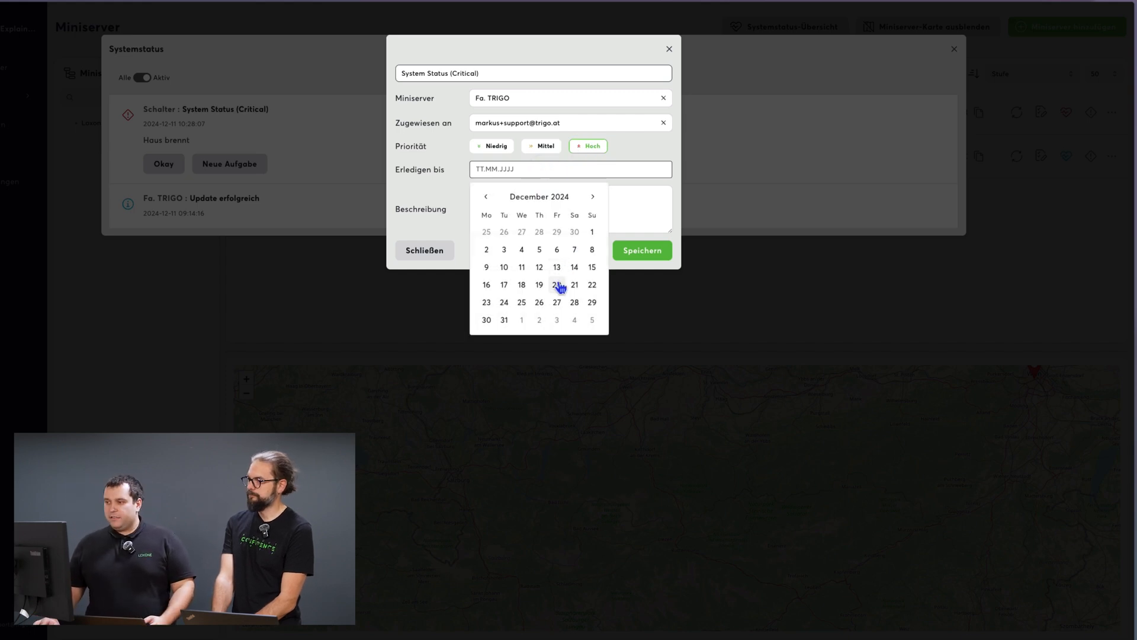
{"action": "left_click", "coordinate": [556, 284]}
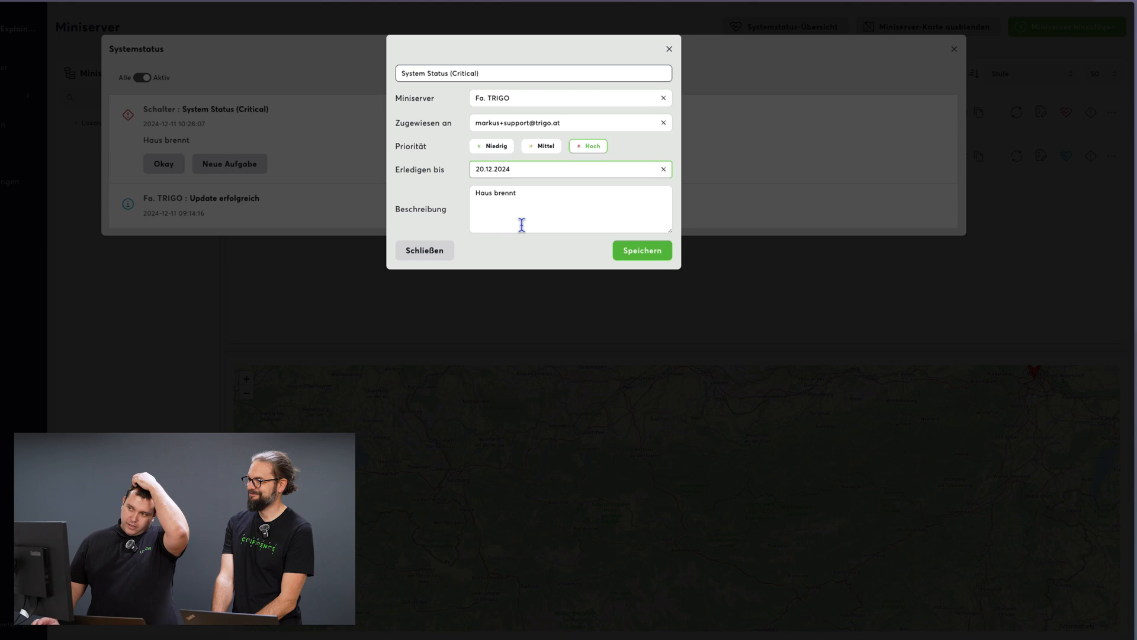
{"action": "left_click", "coordinate": [641, 250]}
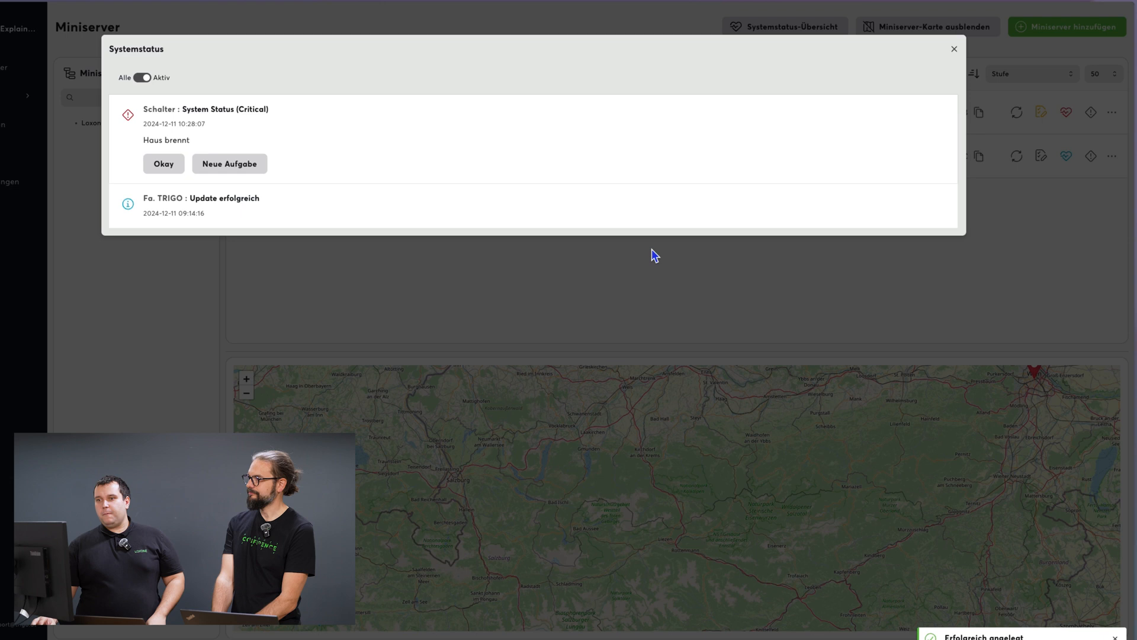
Close Fa. TRIGO's status messages and view the system status overview of all Miniservers
{"action": "left_click", "coordinate": [954, 48]}
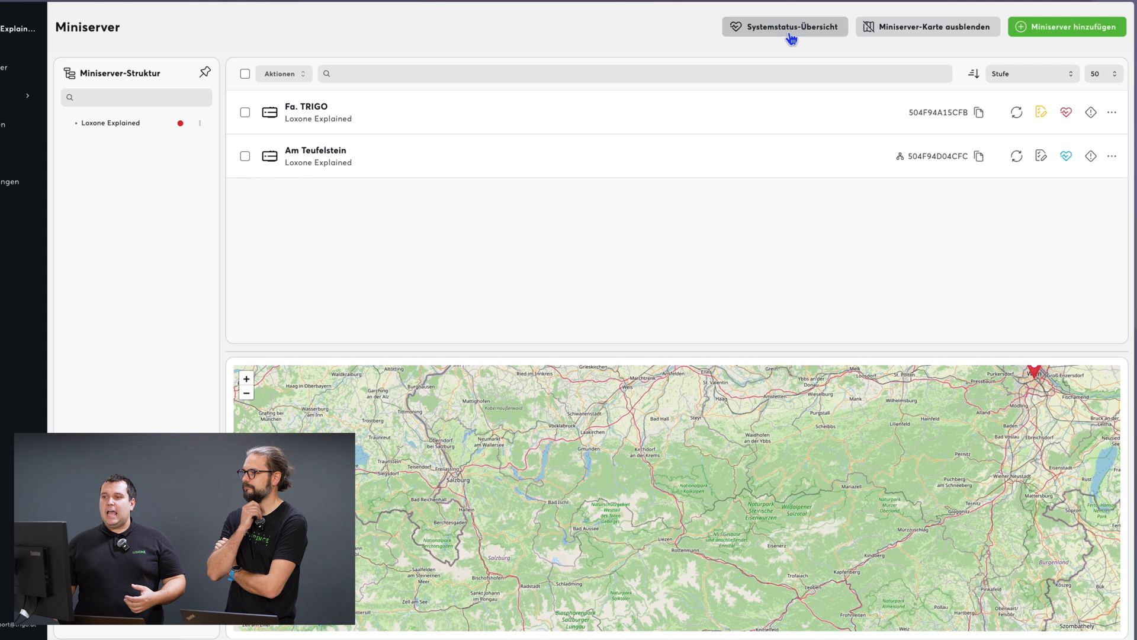
{"action": "left_click", "coordinate": [784, 27]}
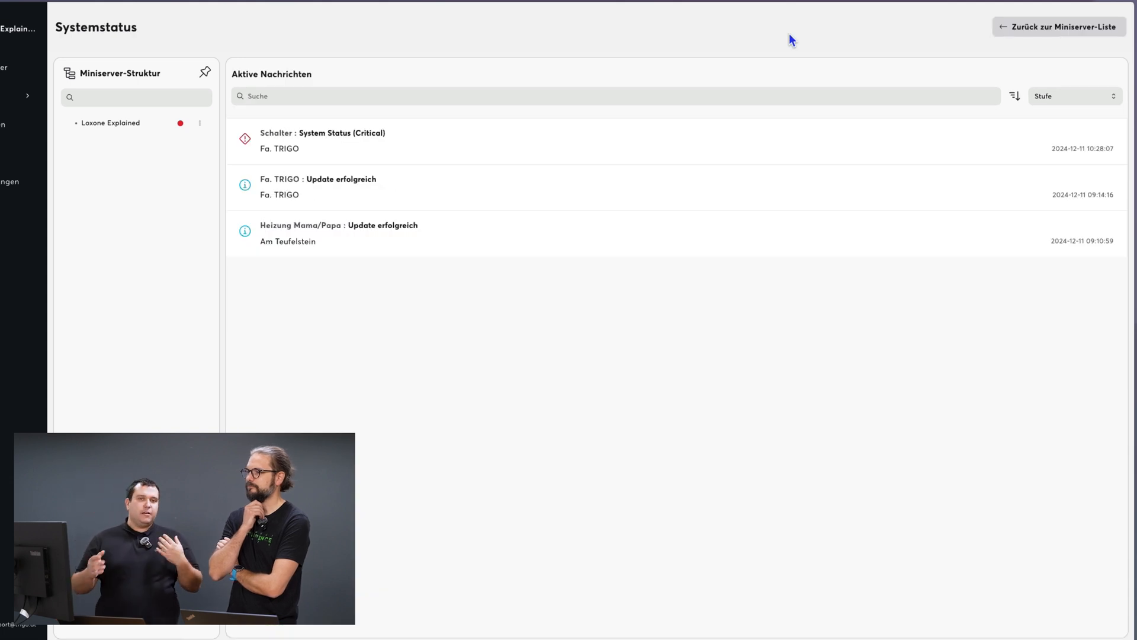